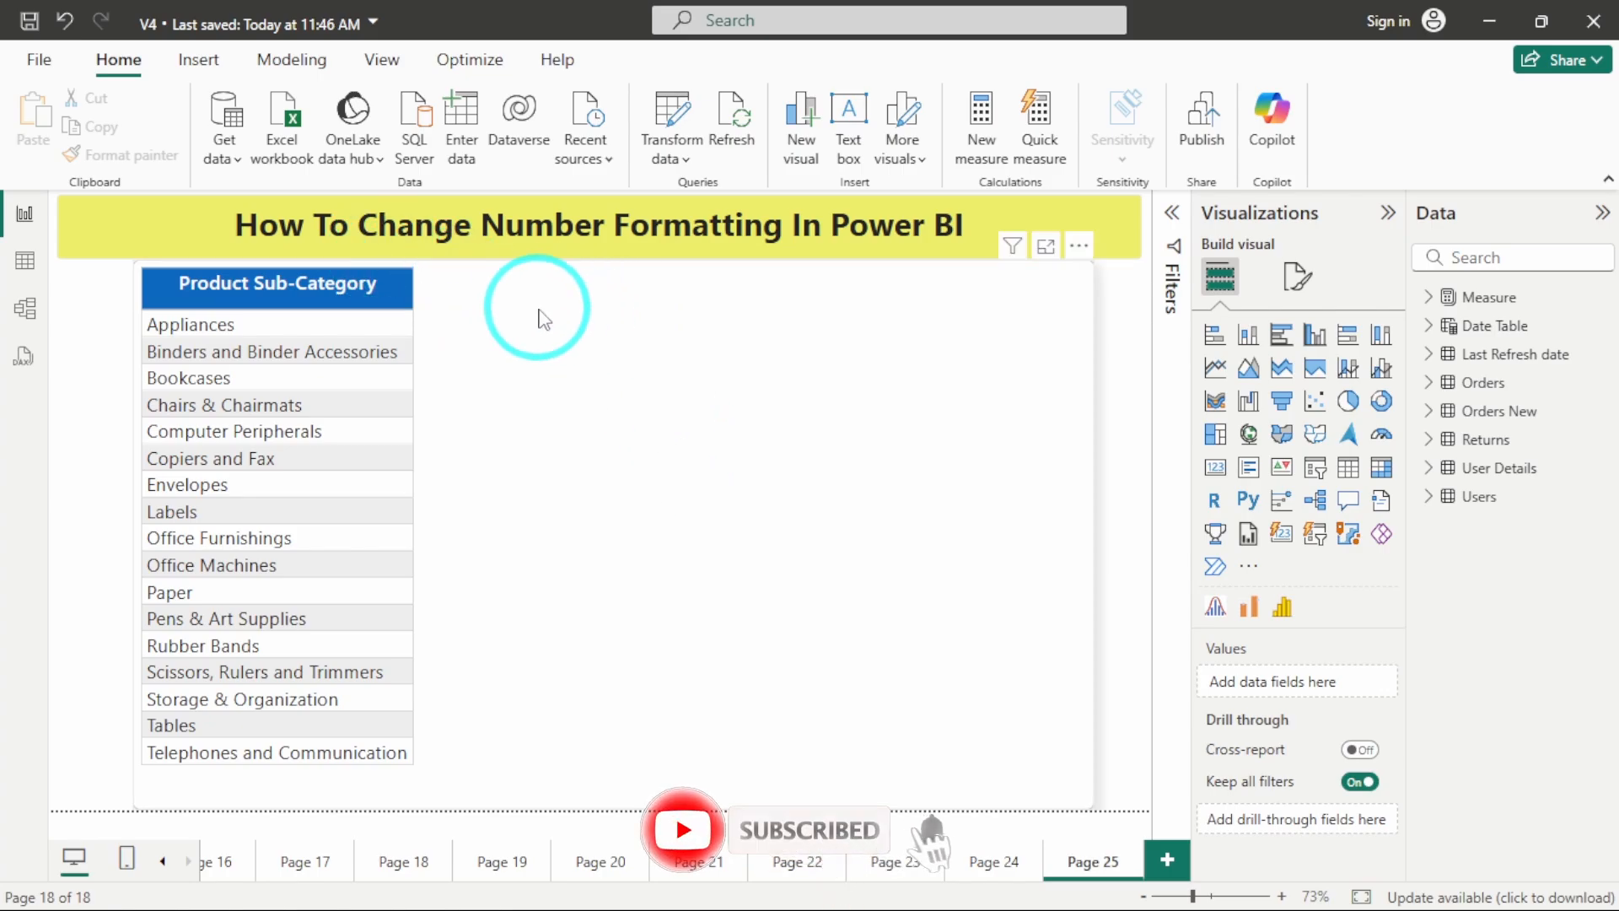
mouse_move(752, 540)
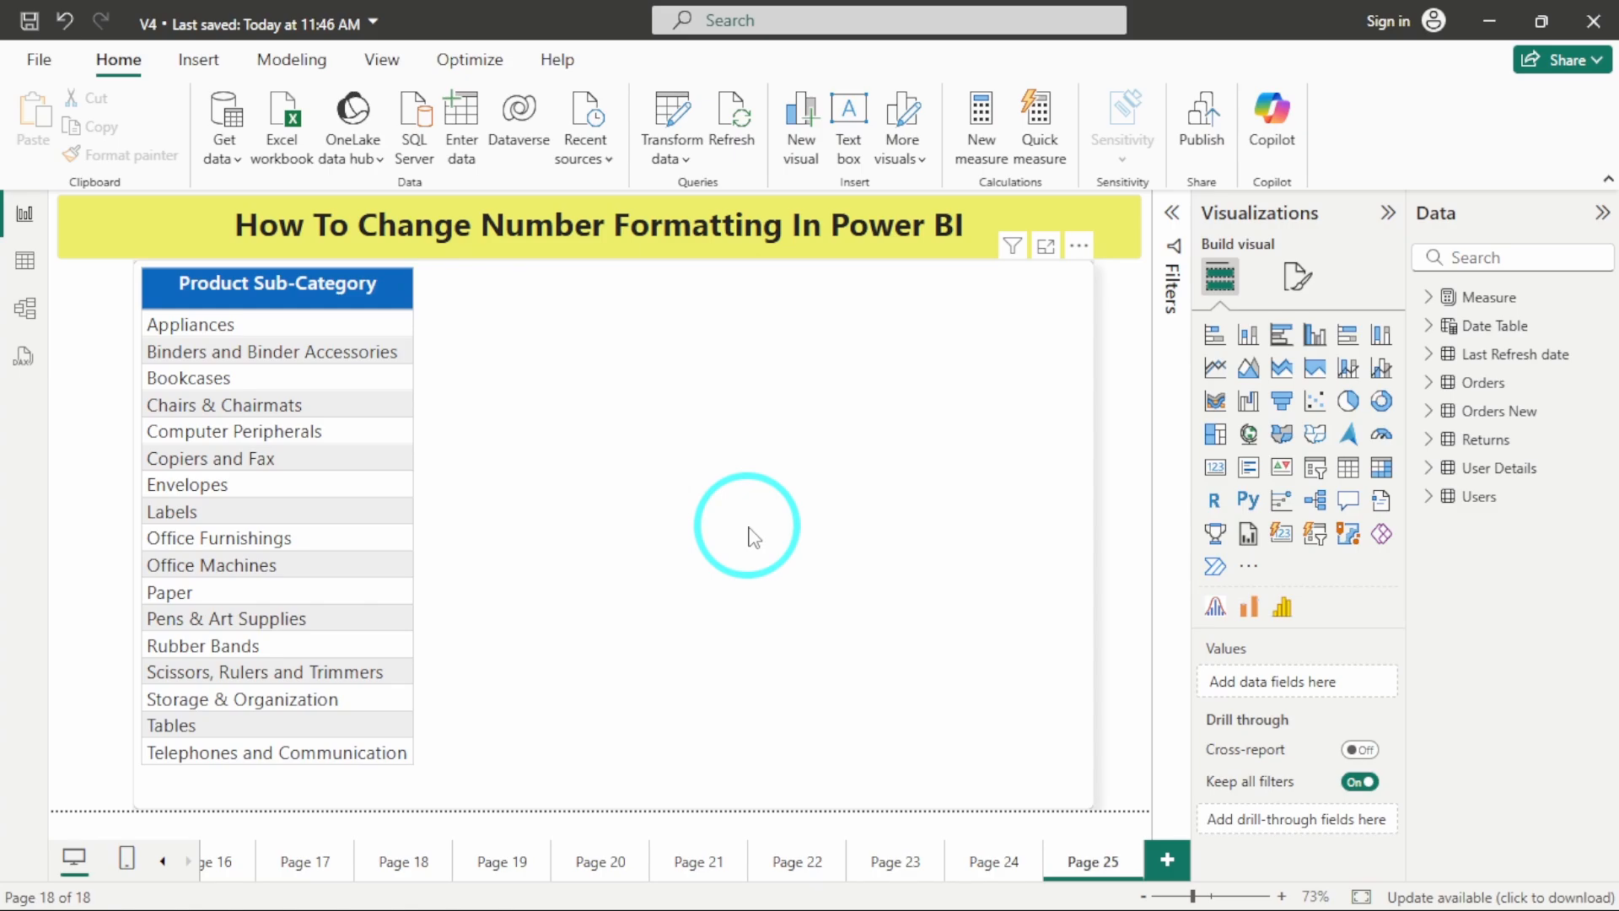
Add Sum of Profit and Sum of Sales from Orders beside the sub-categories in the table
left_click(1380, 467)
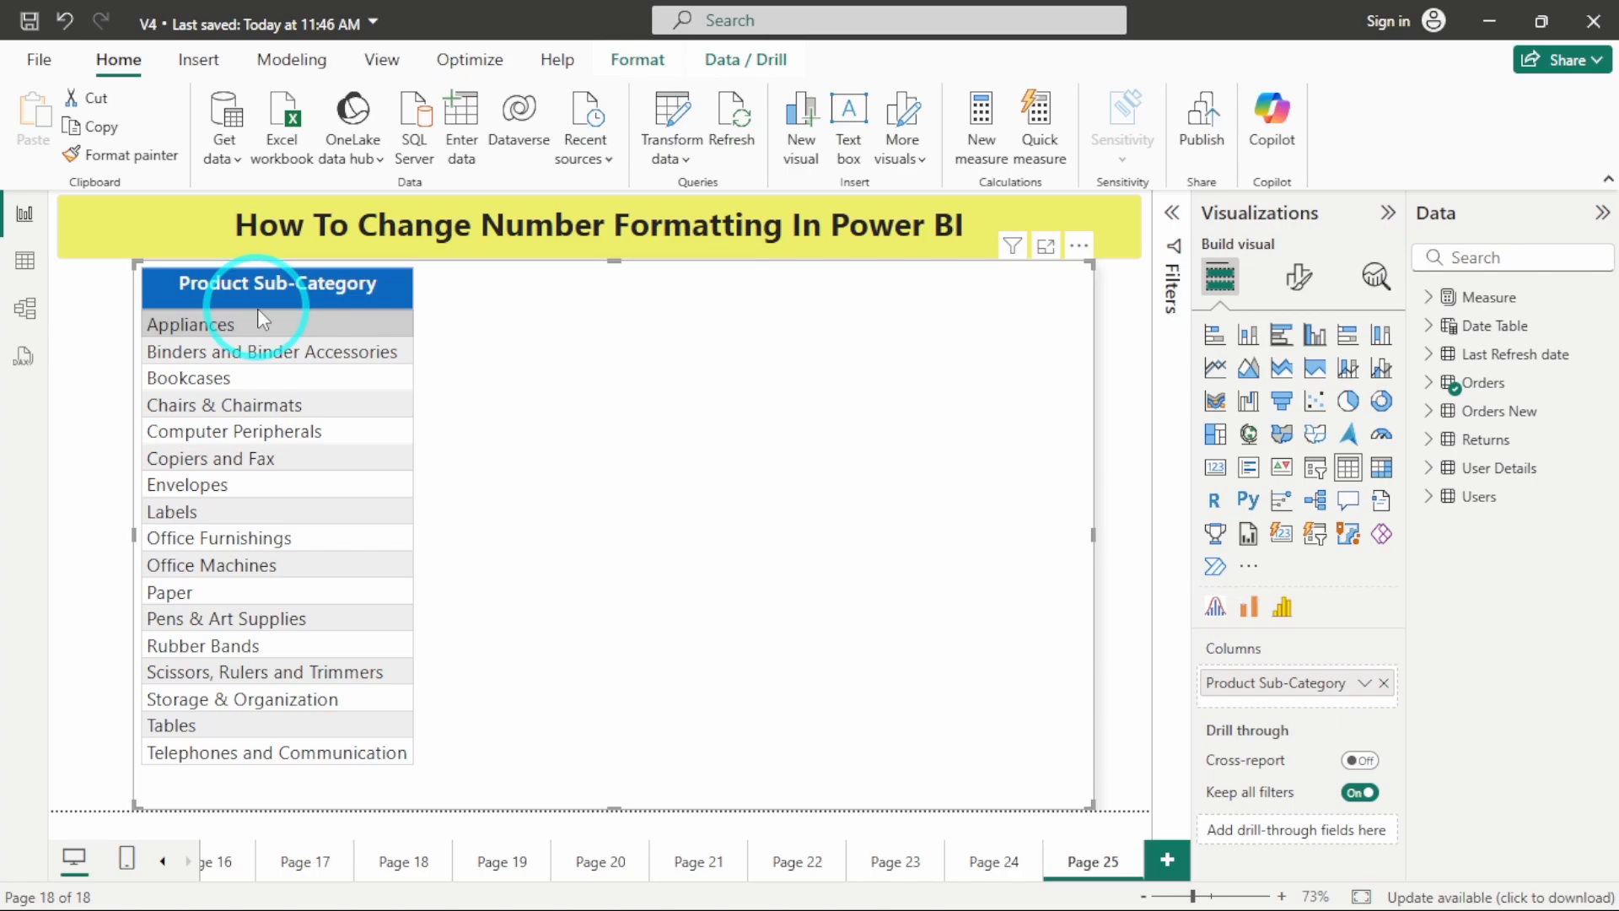
mouse_move(818, 582)
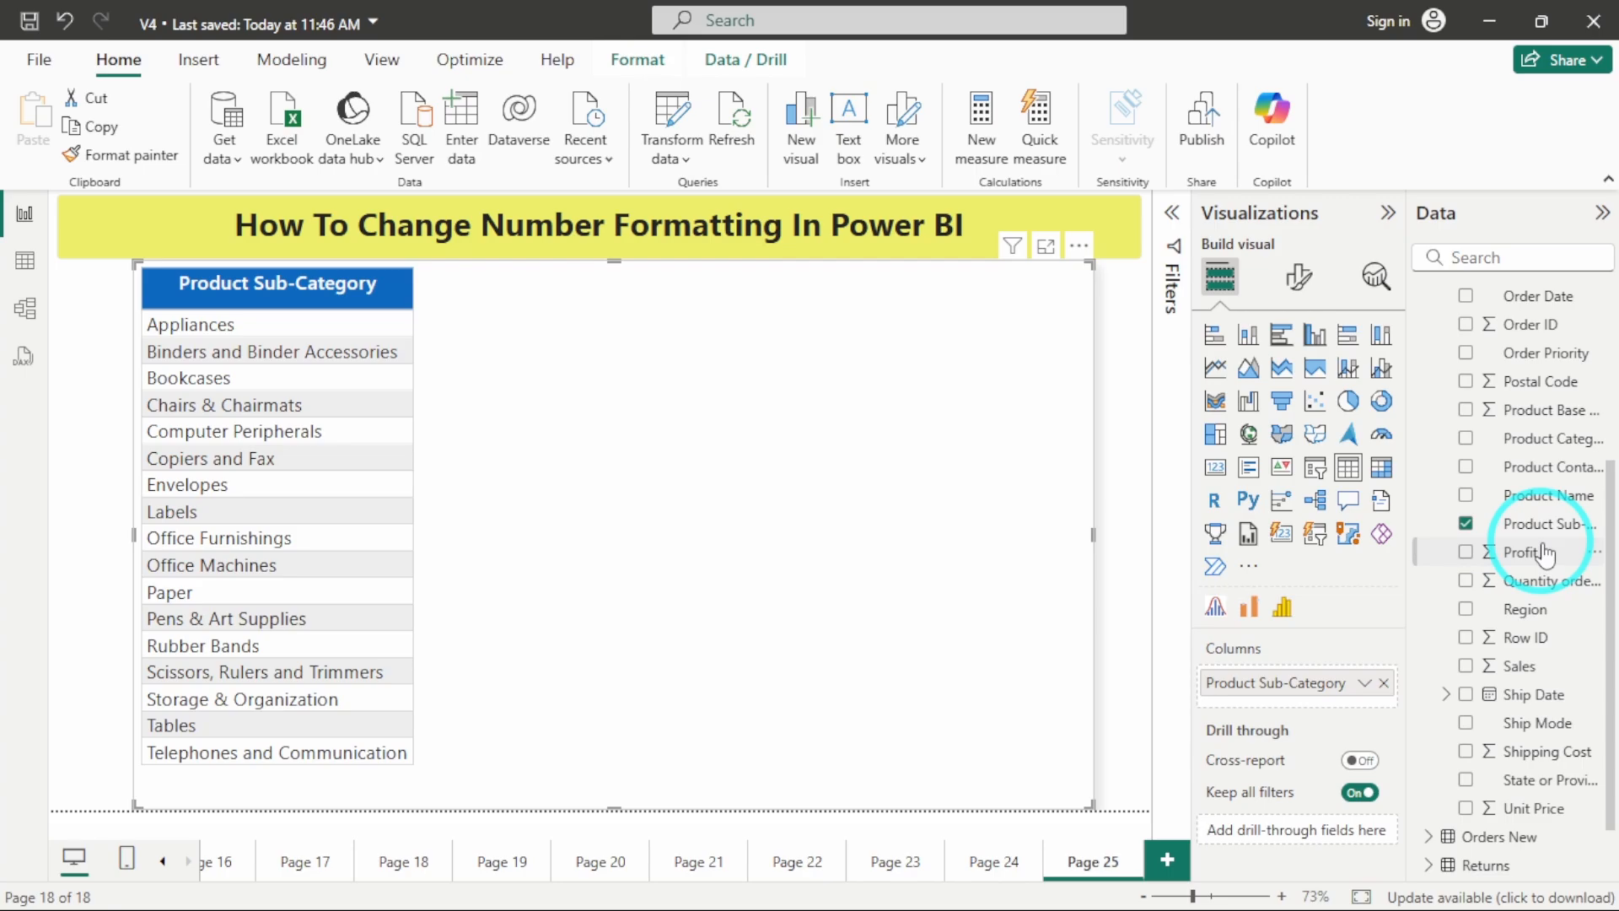
left_click(1466, 552)
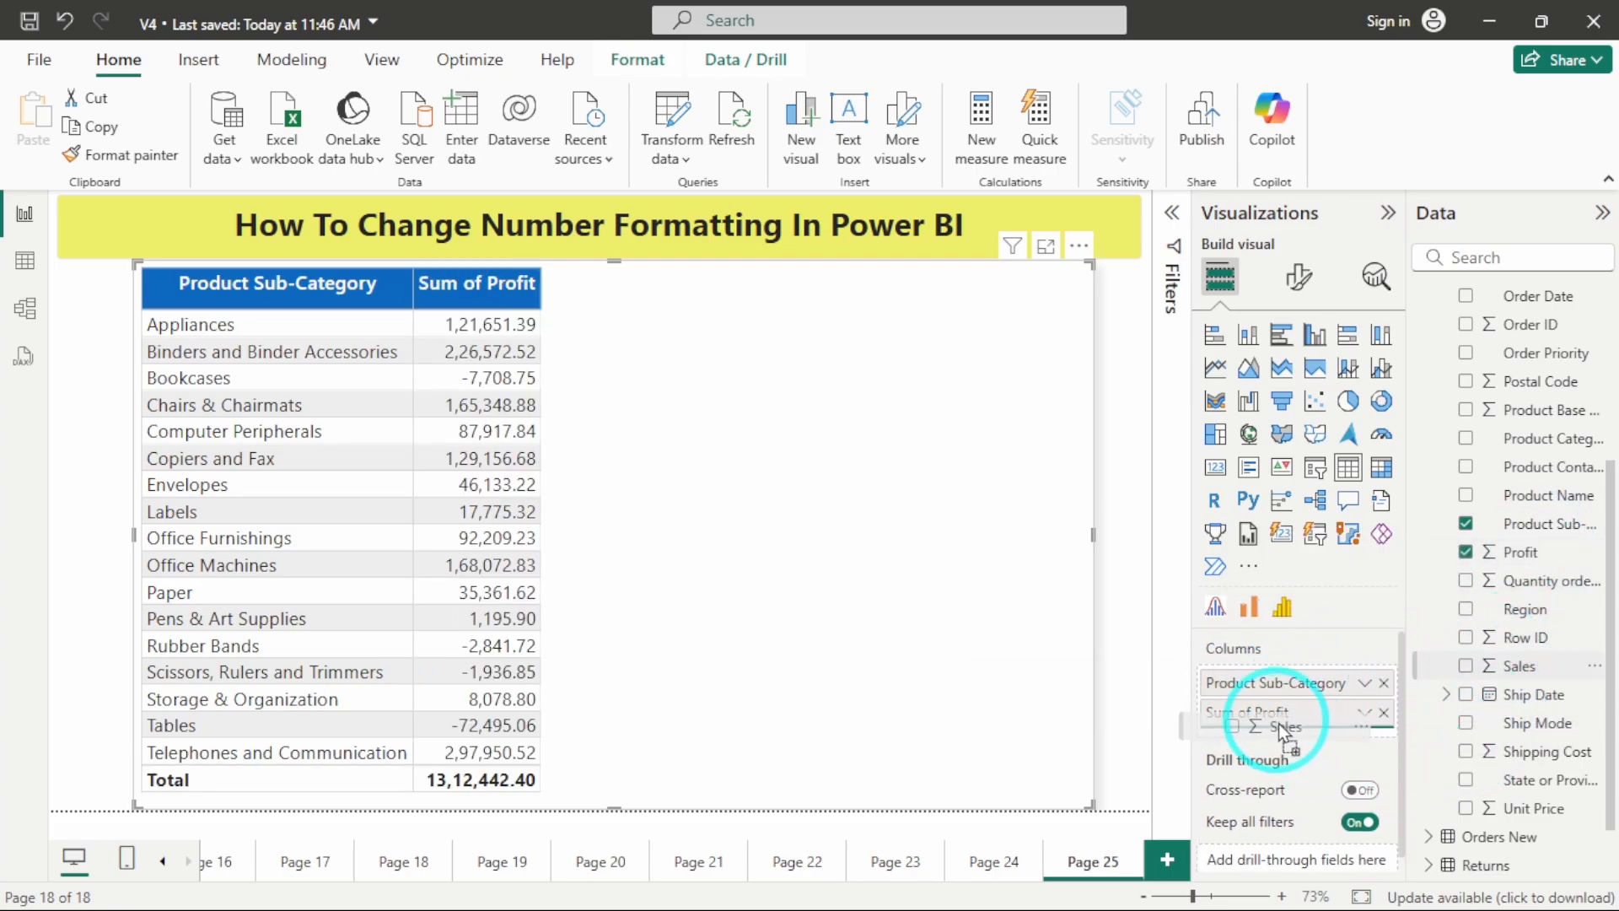
left_click(1464, 666)
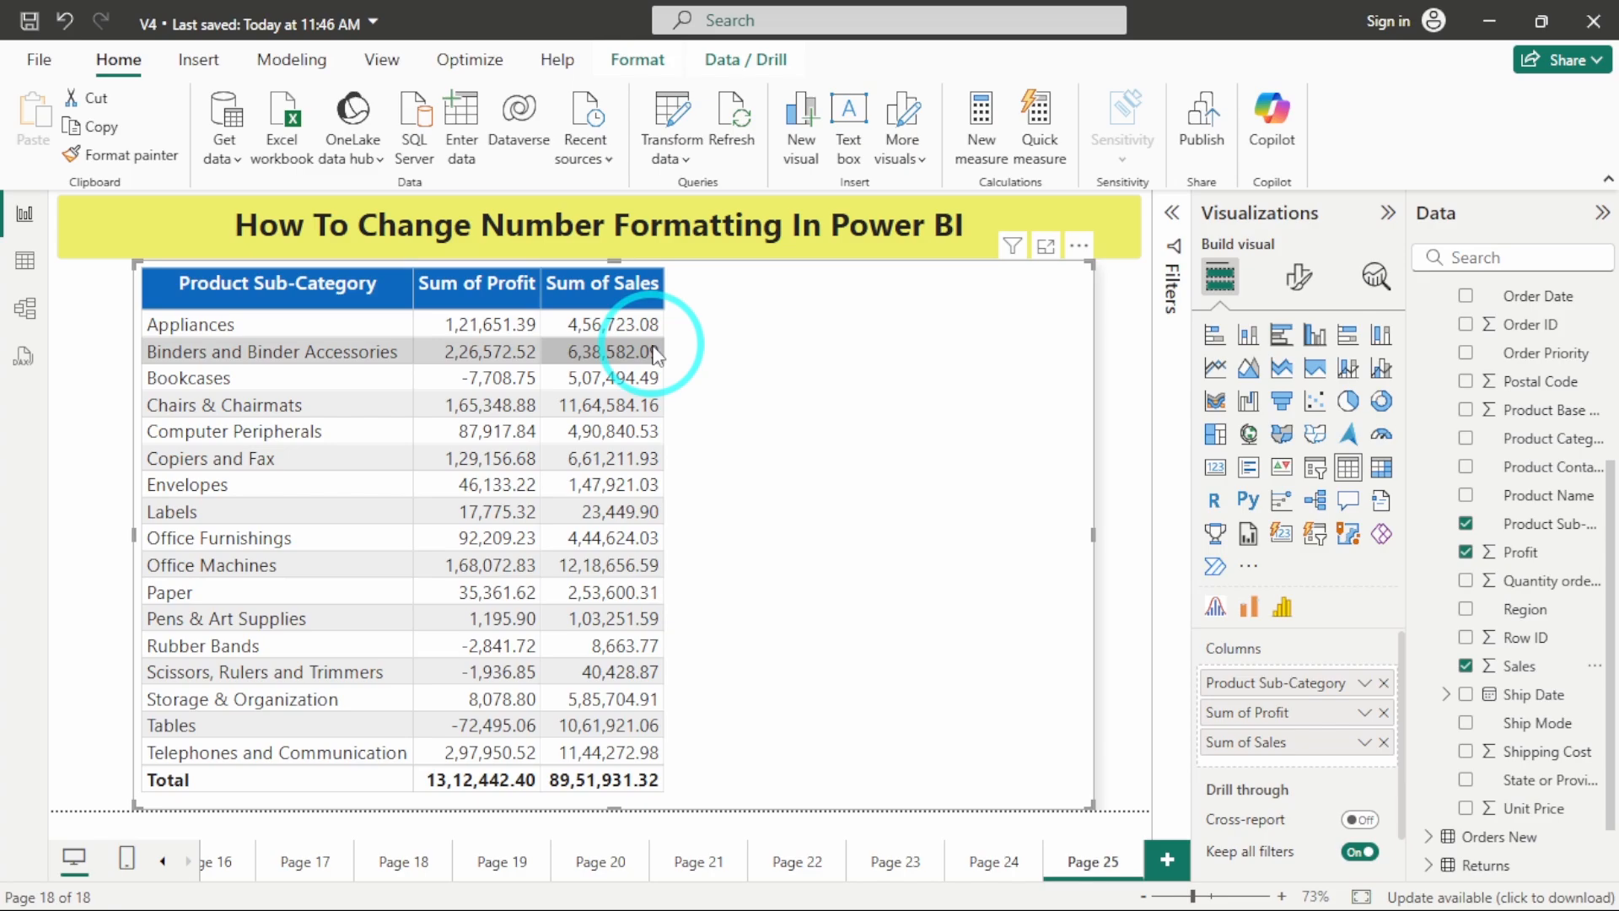
mouse_move(518, 335)
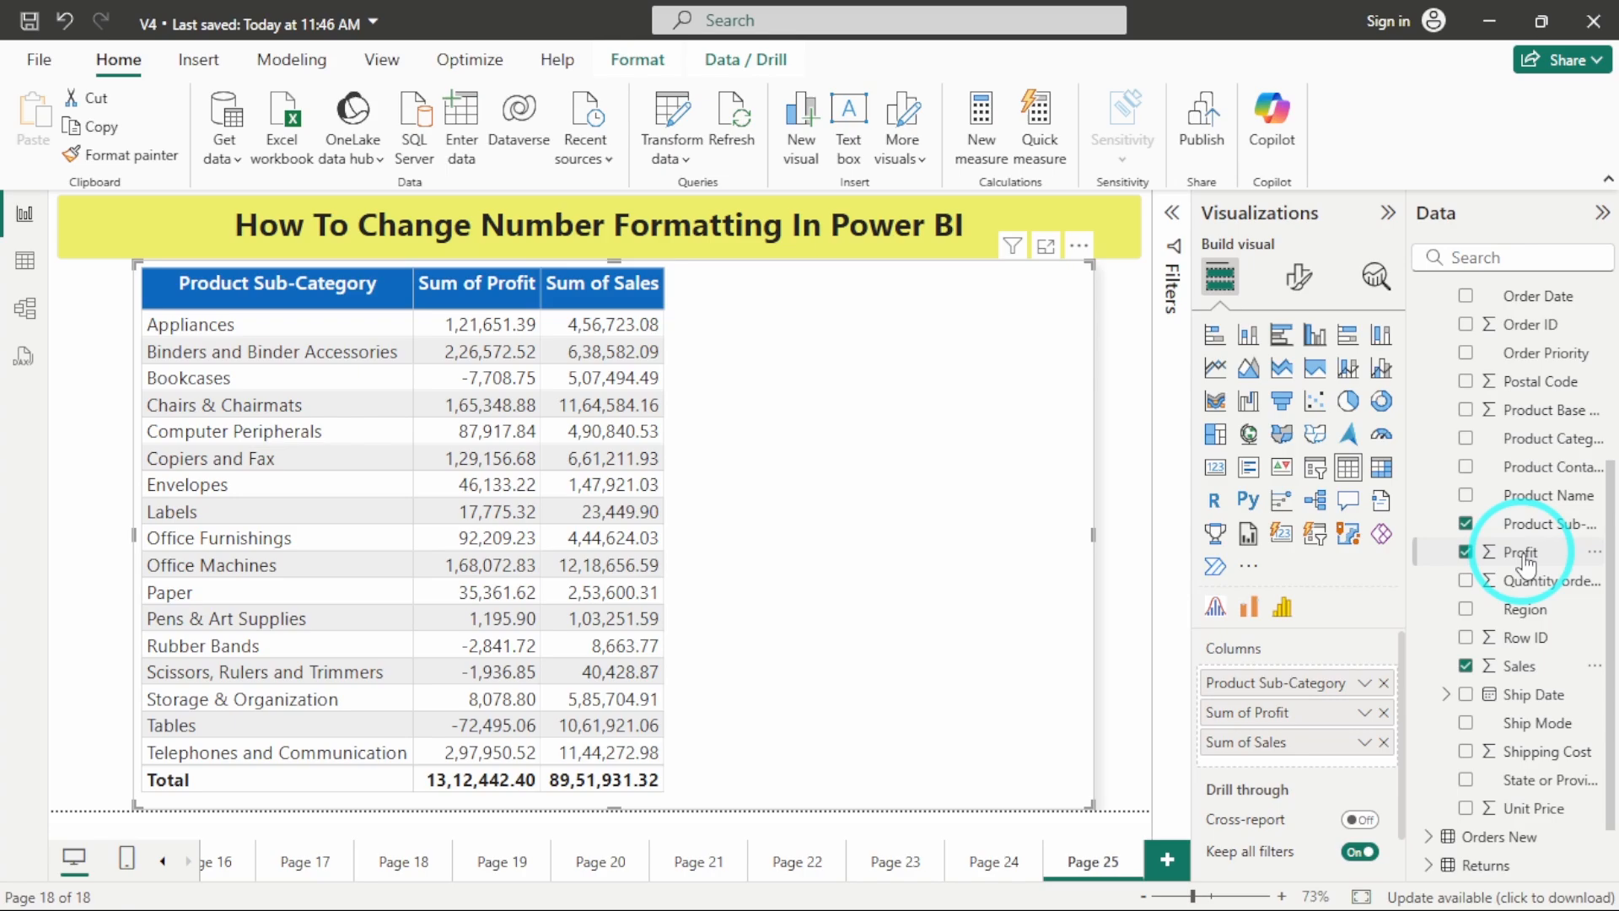
Change the Profit field's data type to Whole number and confirm the conversion
left_click(1518, 552)
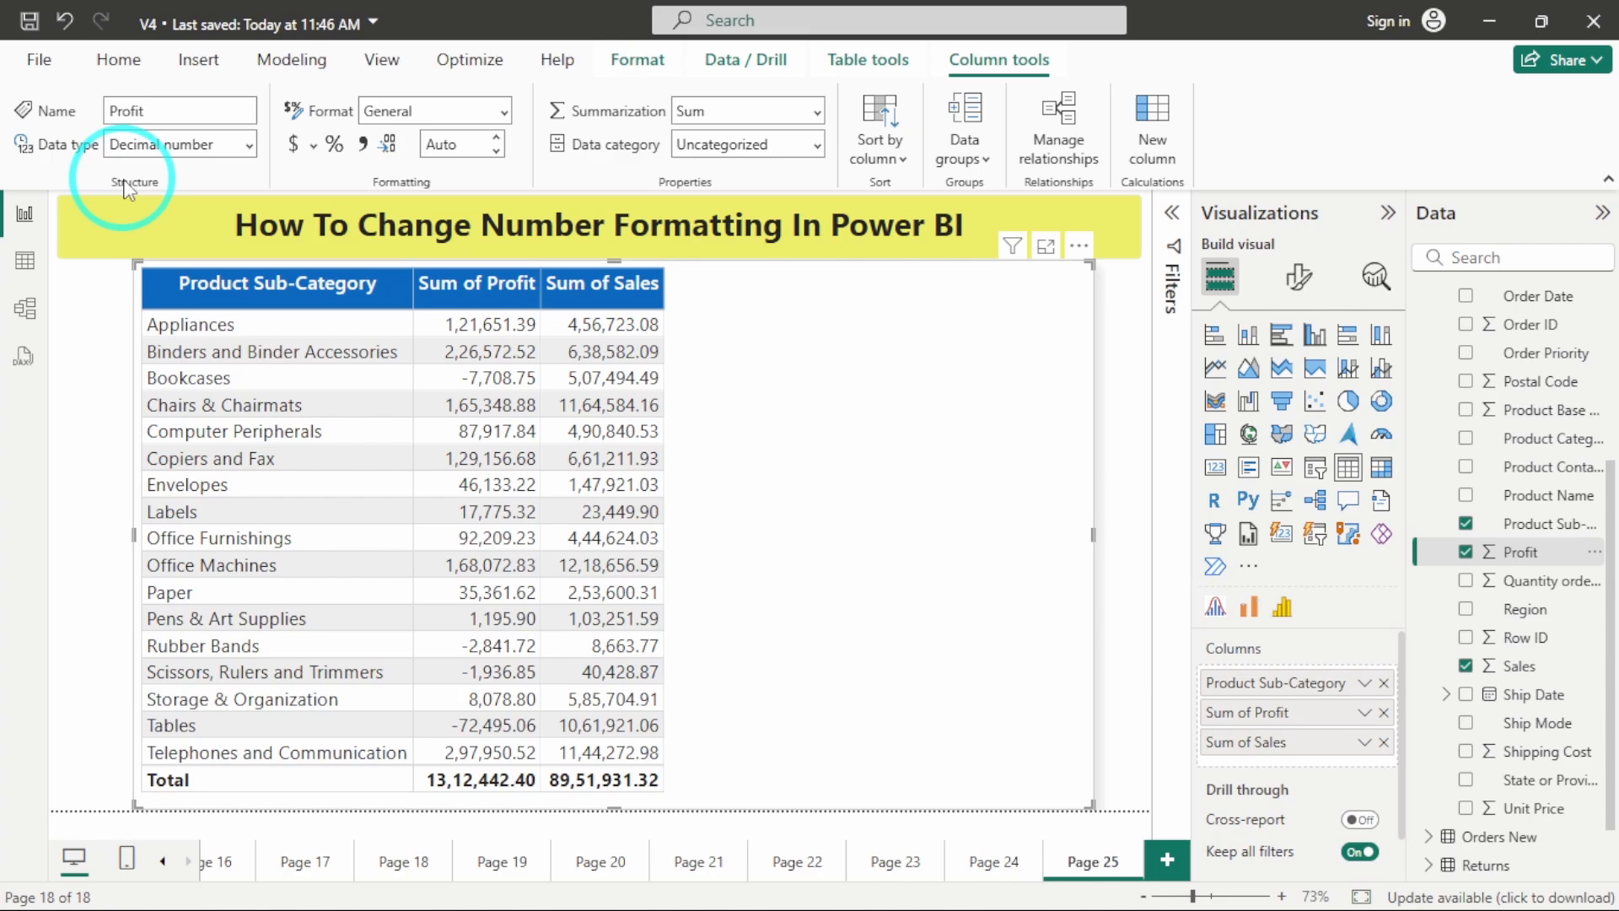
mouse_move(52, 167)
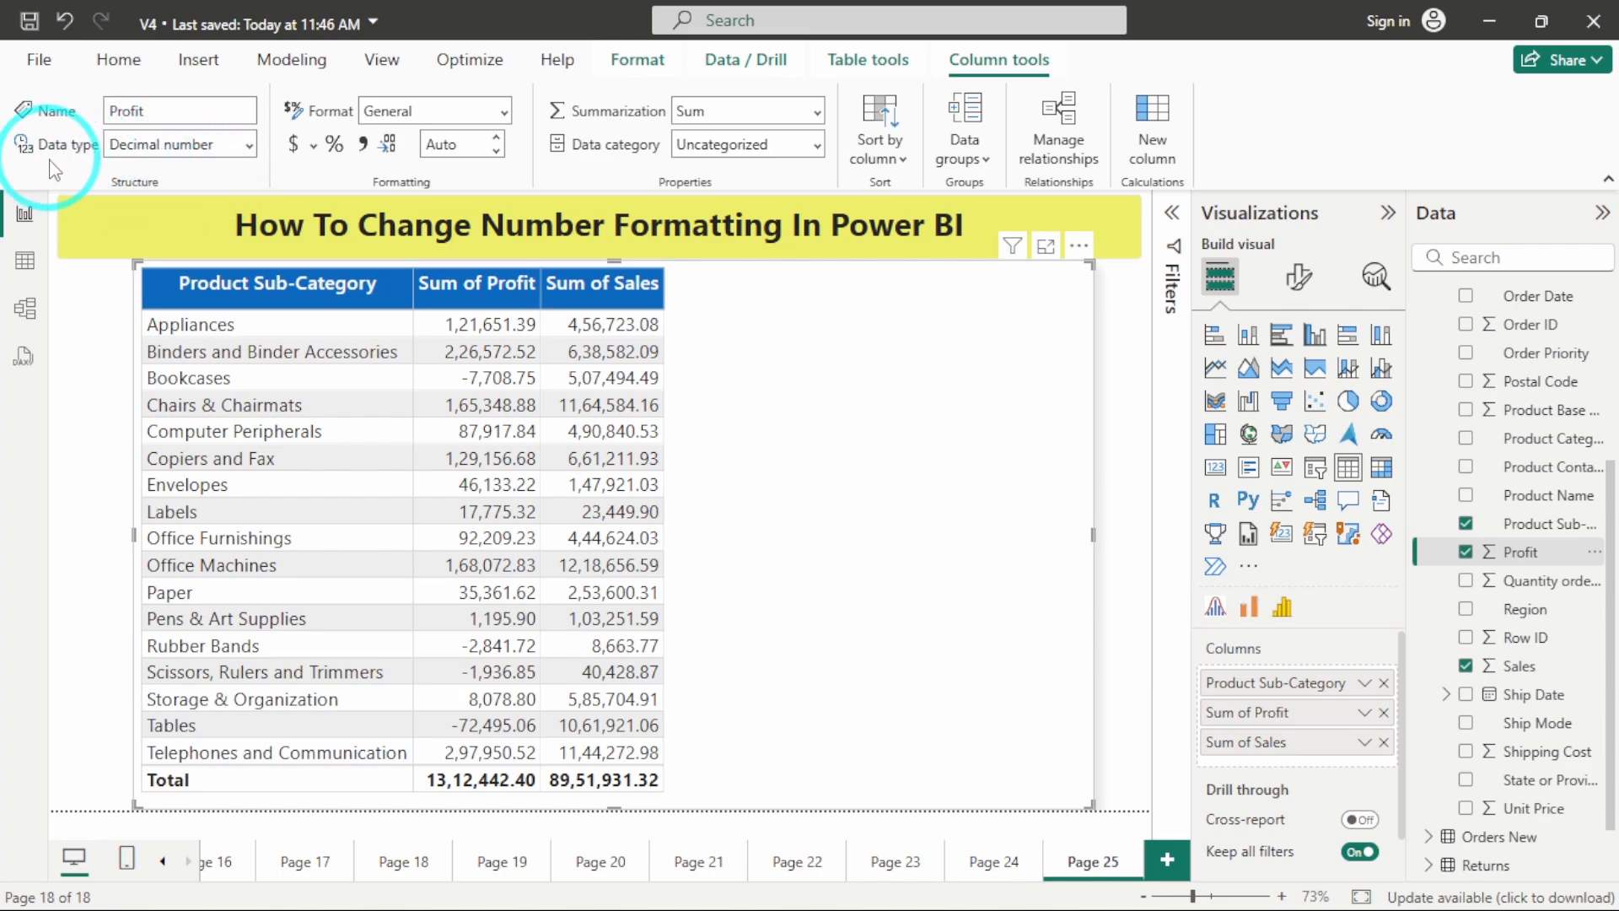
mouse_move(254, 172)
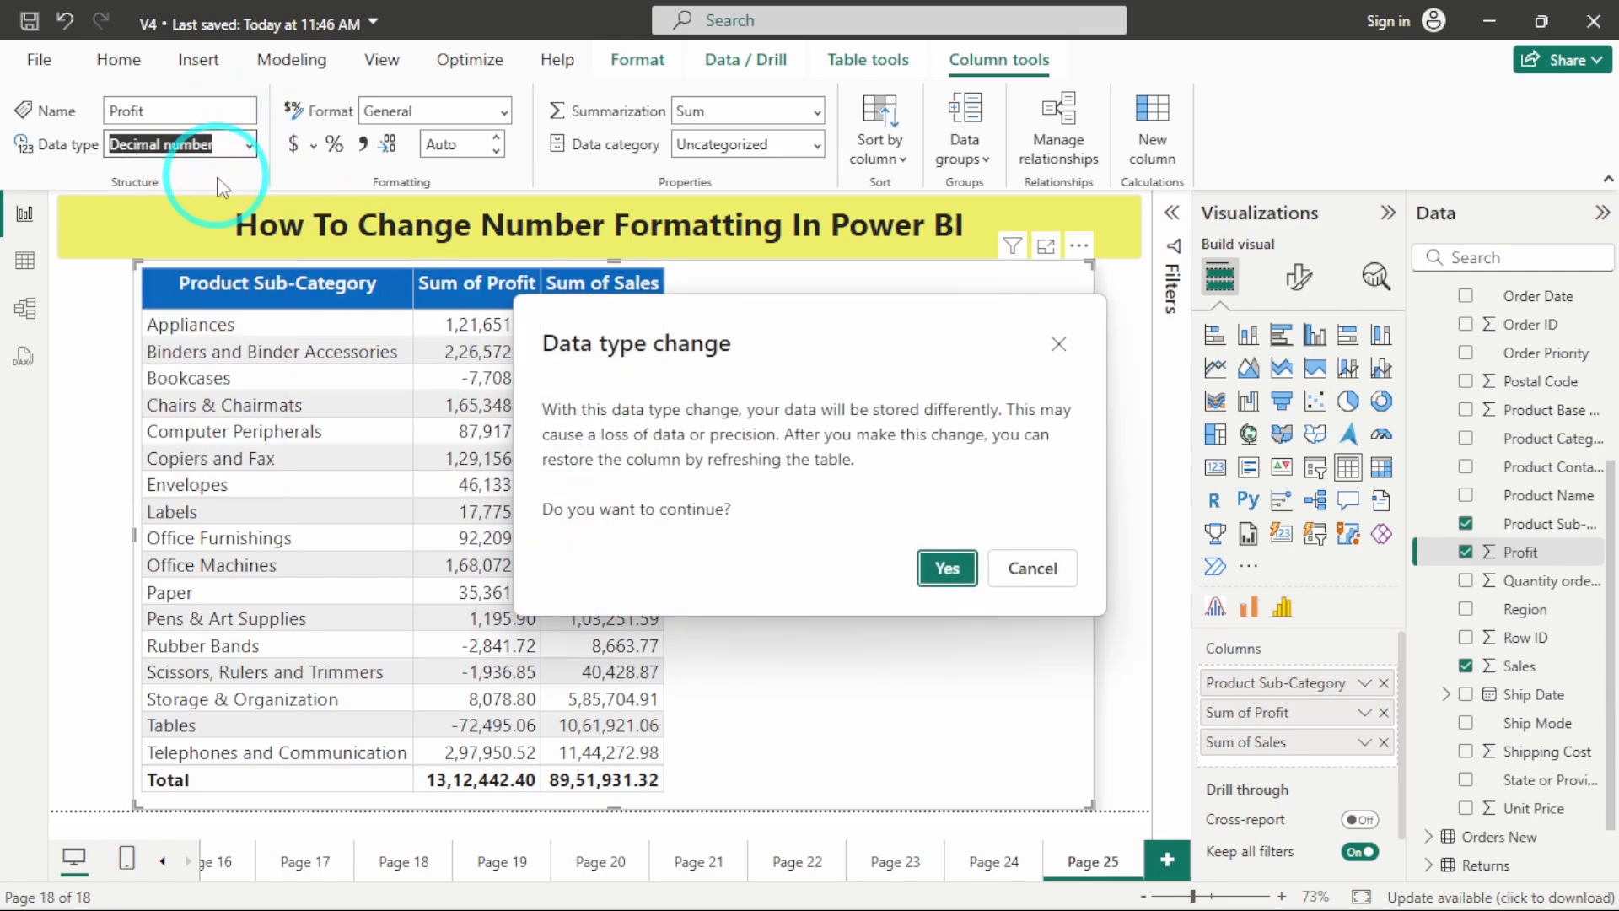
left_click(946, 566)
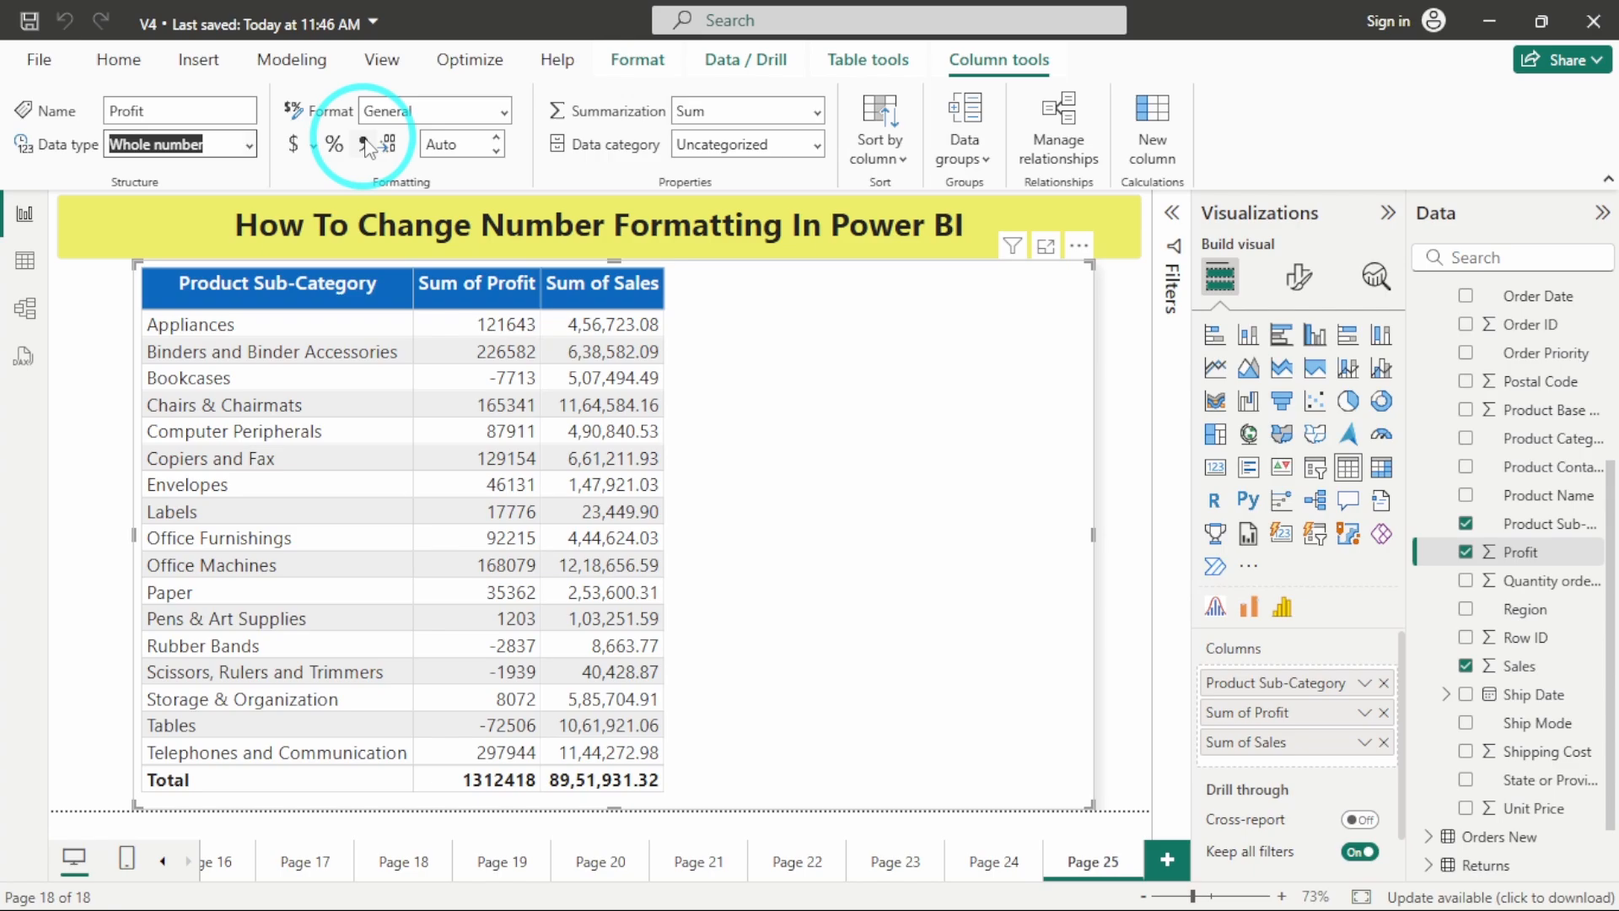
mouse_move(361, 145)
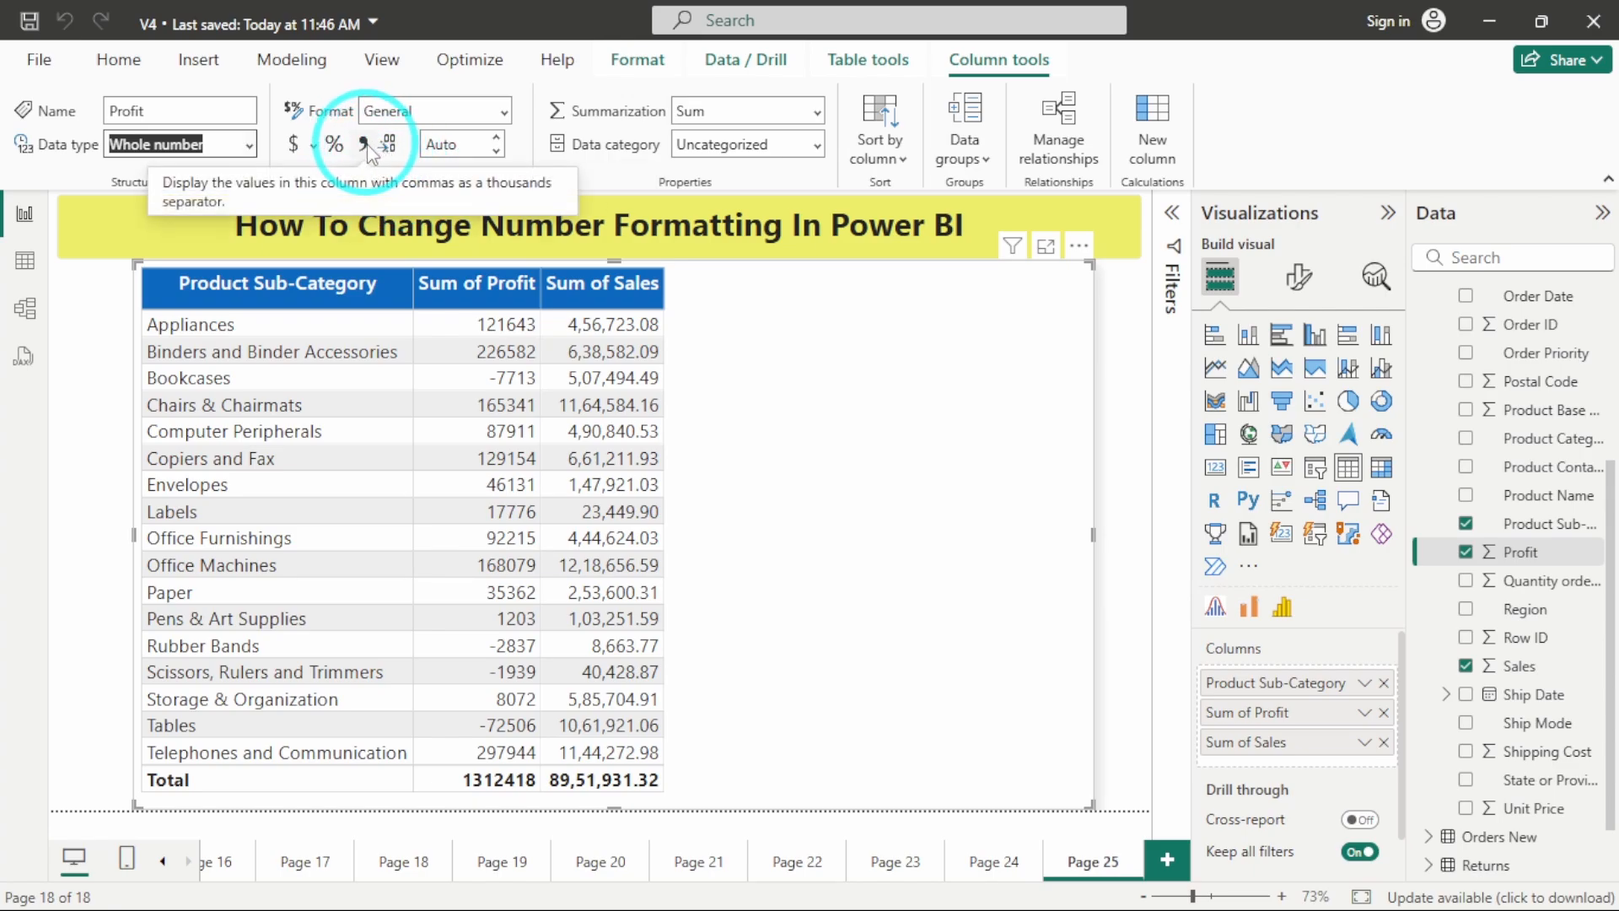
Turn on comma thousands separators for the Profit column
left_click(357, 145)
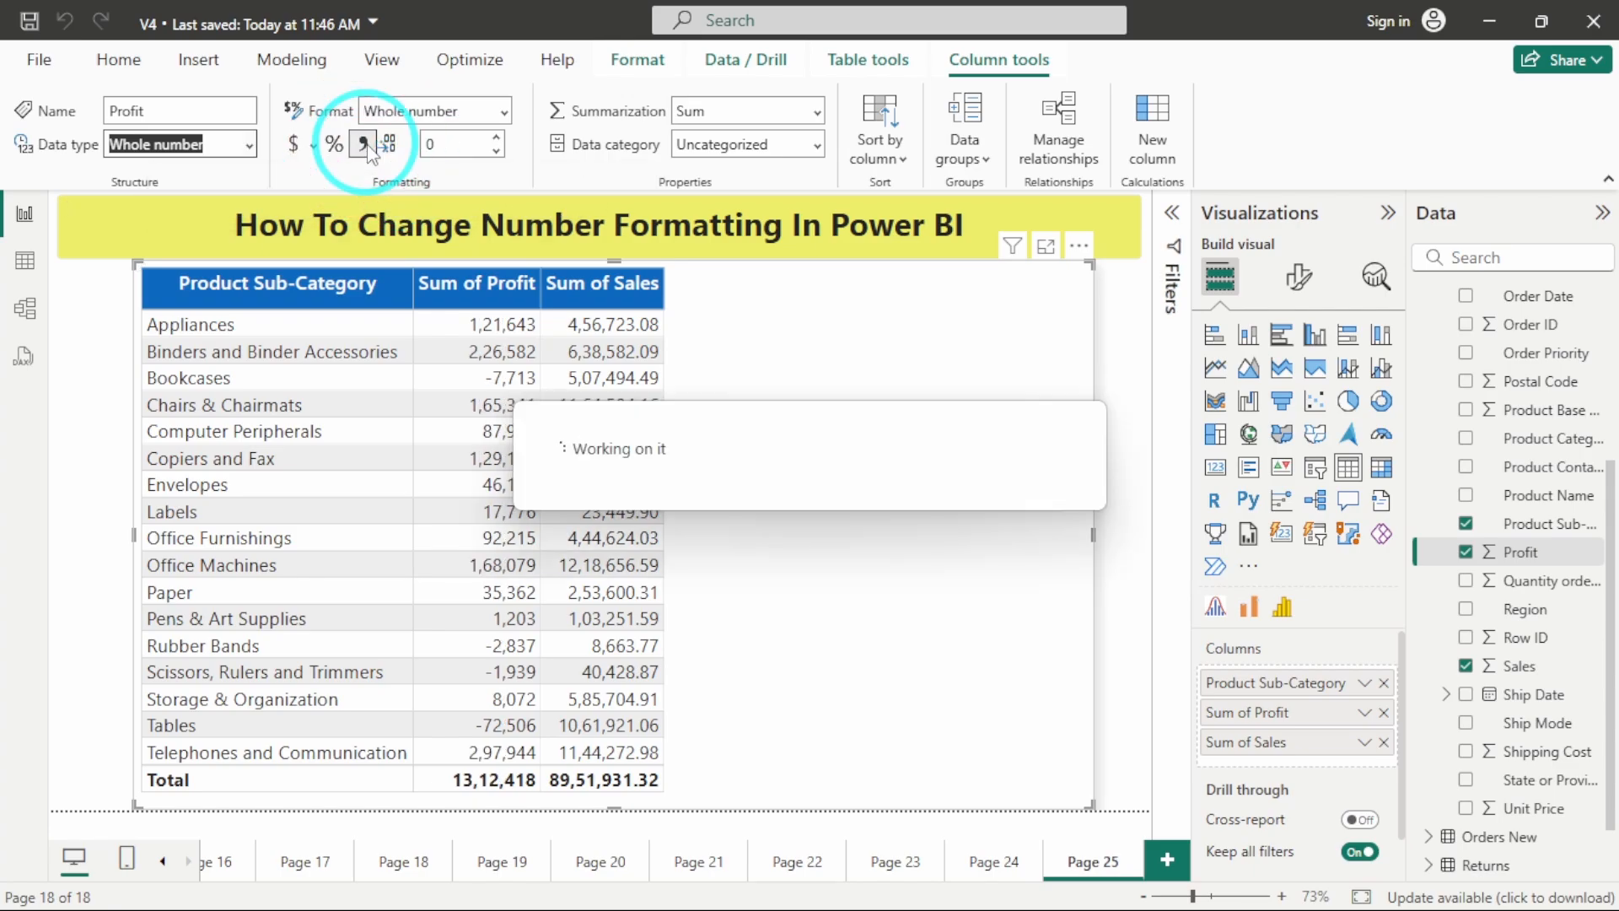
left_click(360, 143)
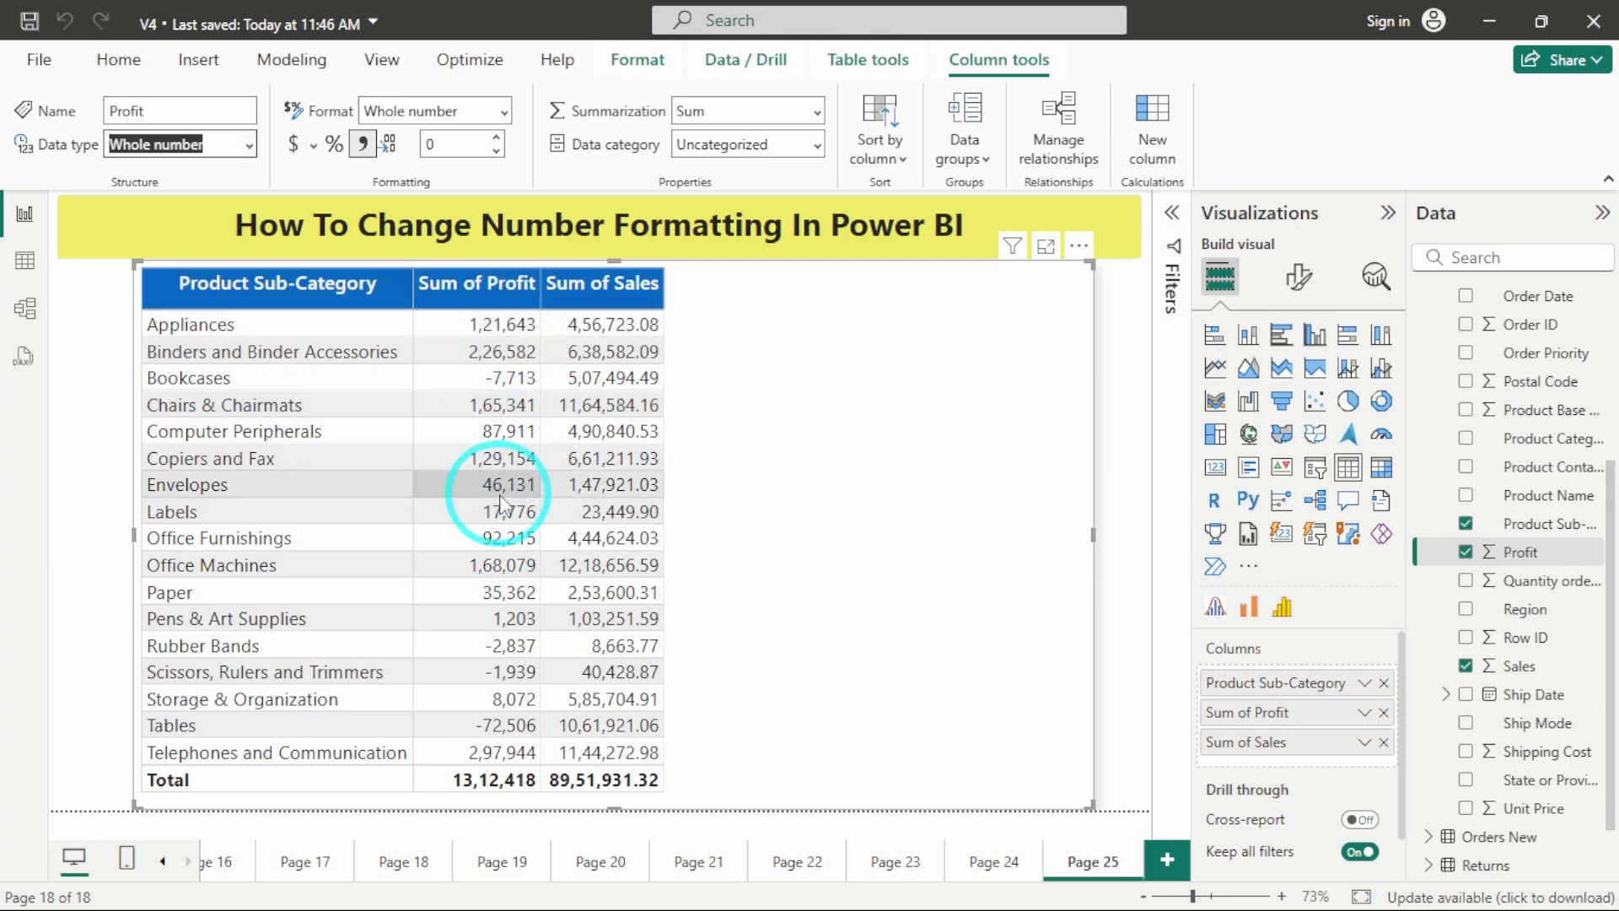
mouse_move(607, 484)
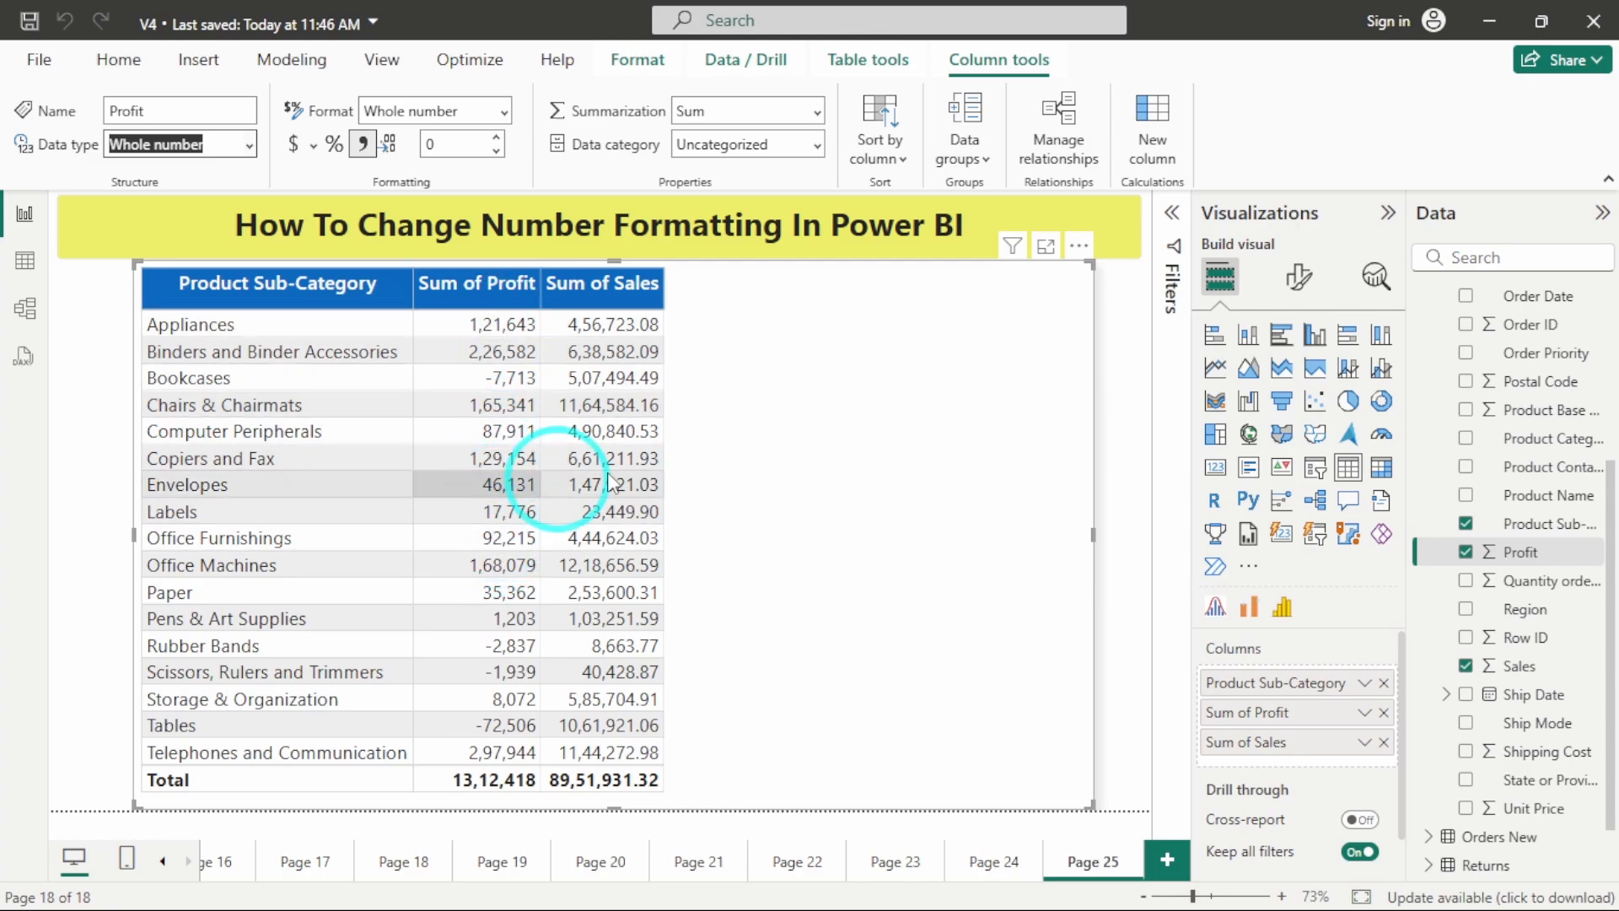
mouse_move(1299, 276)
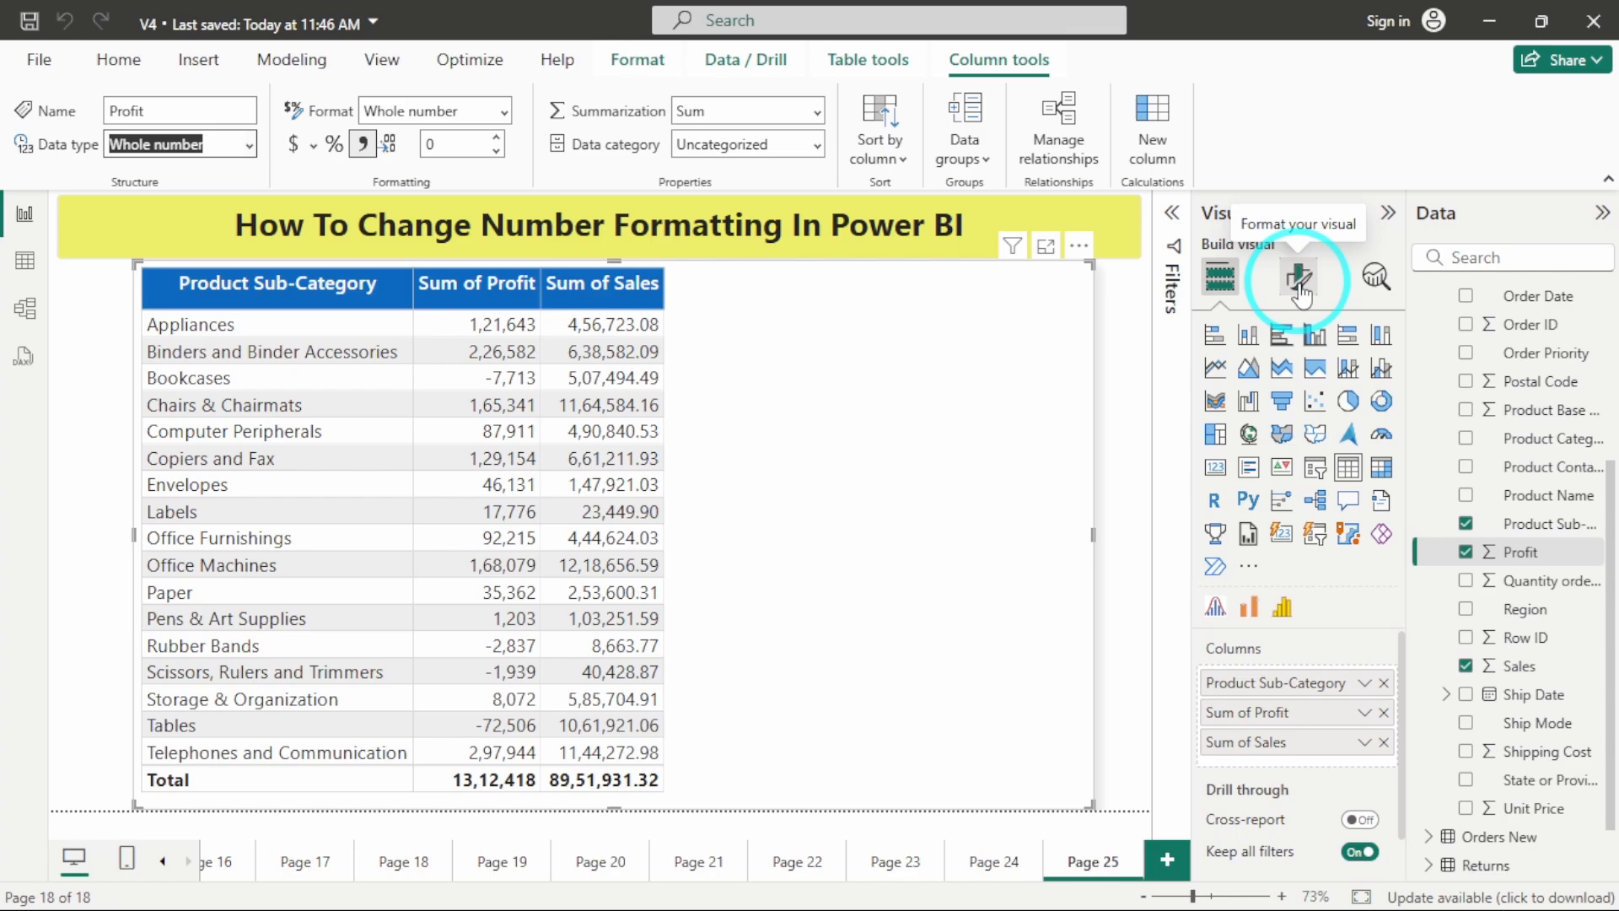
Format the Sum of Profit column with Thousands display units and 1 value decimal place (e.g. 121.6K)
left_click(1297, 278)
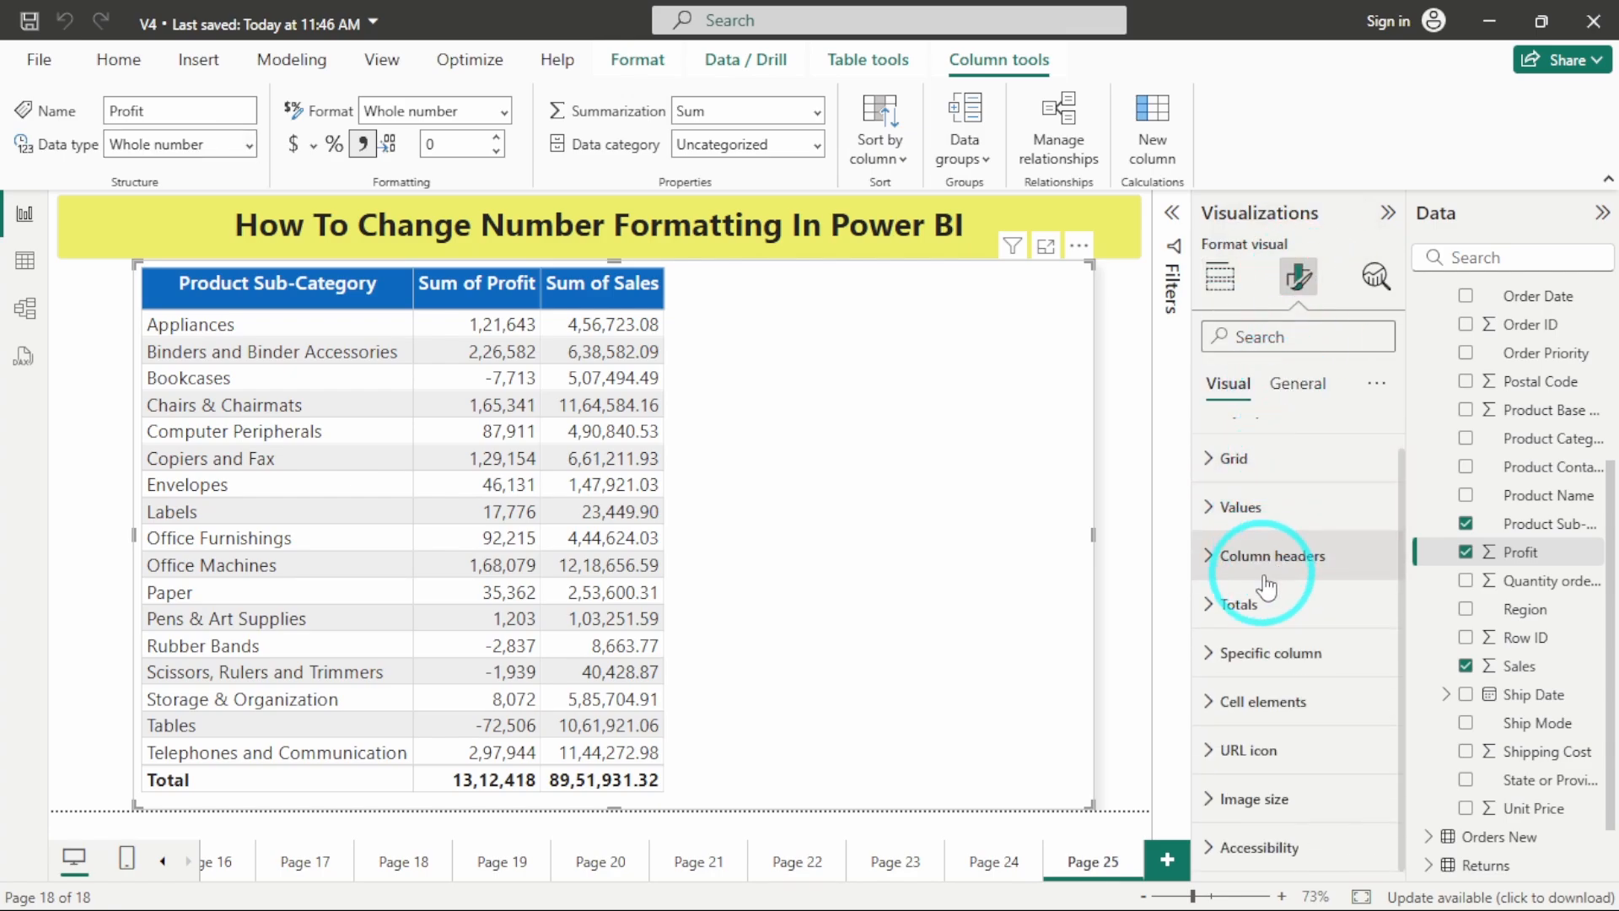
mouse_move(1256, 654)
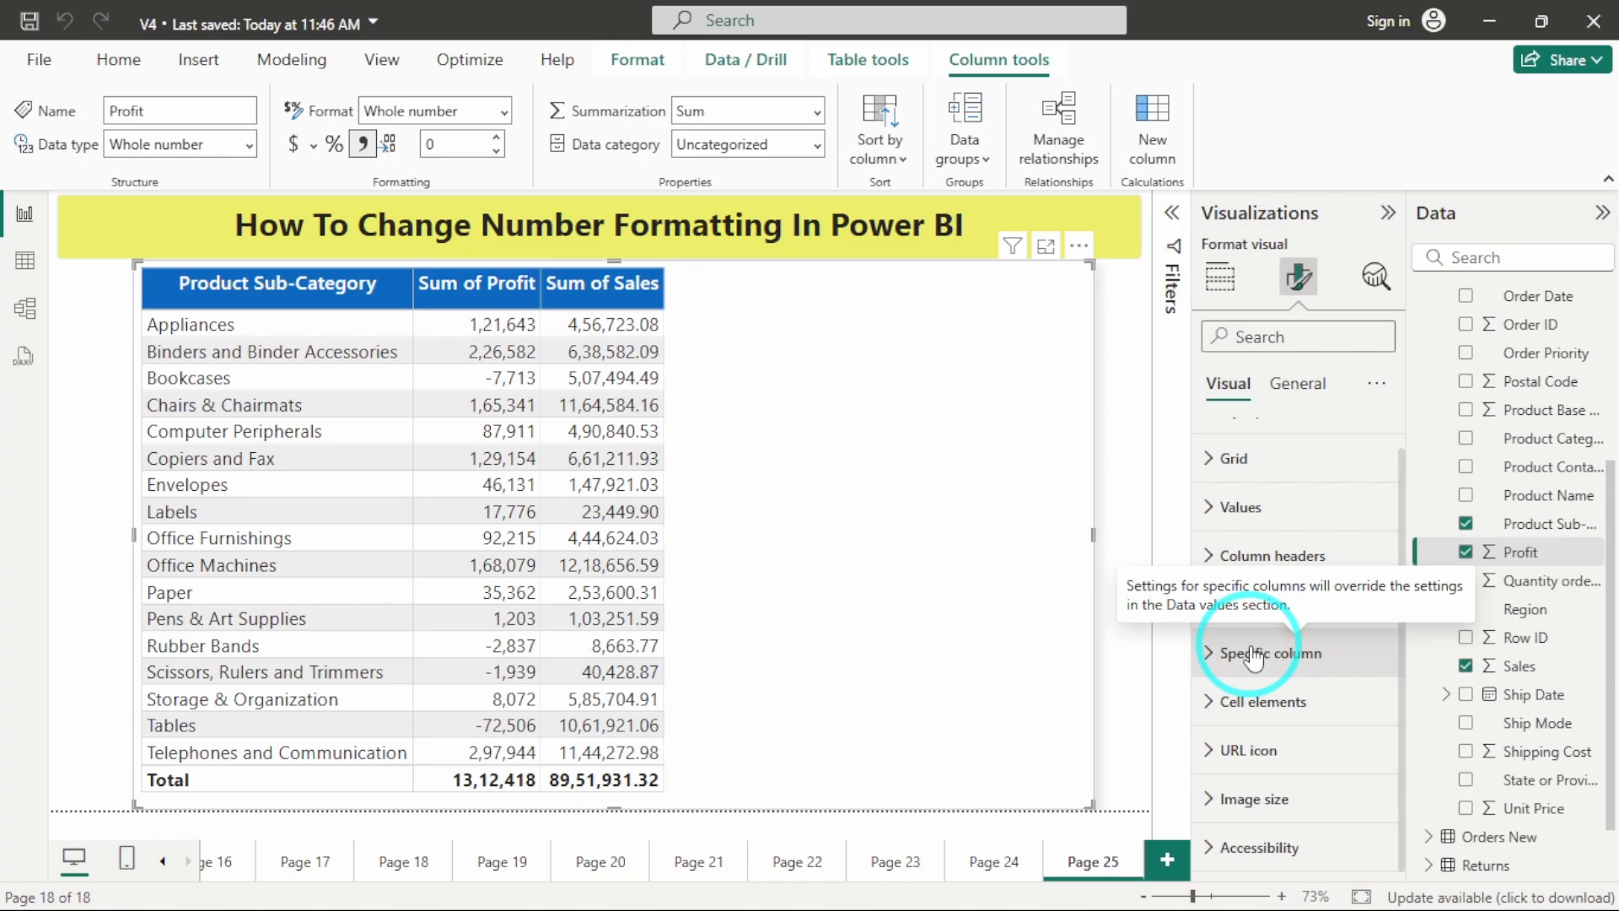
left_click(1250, 654)
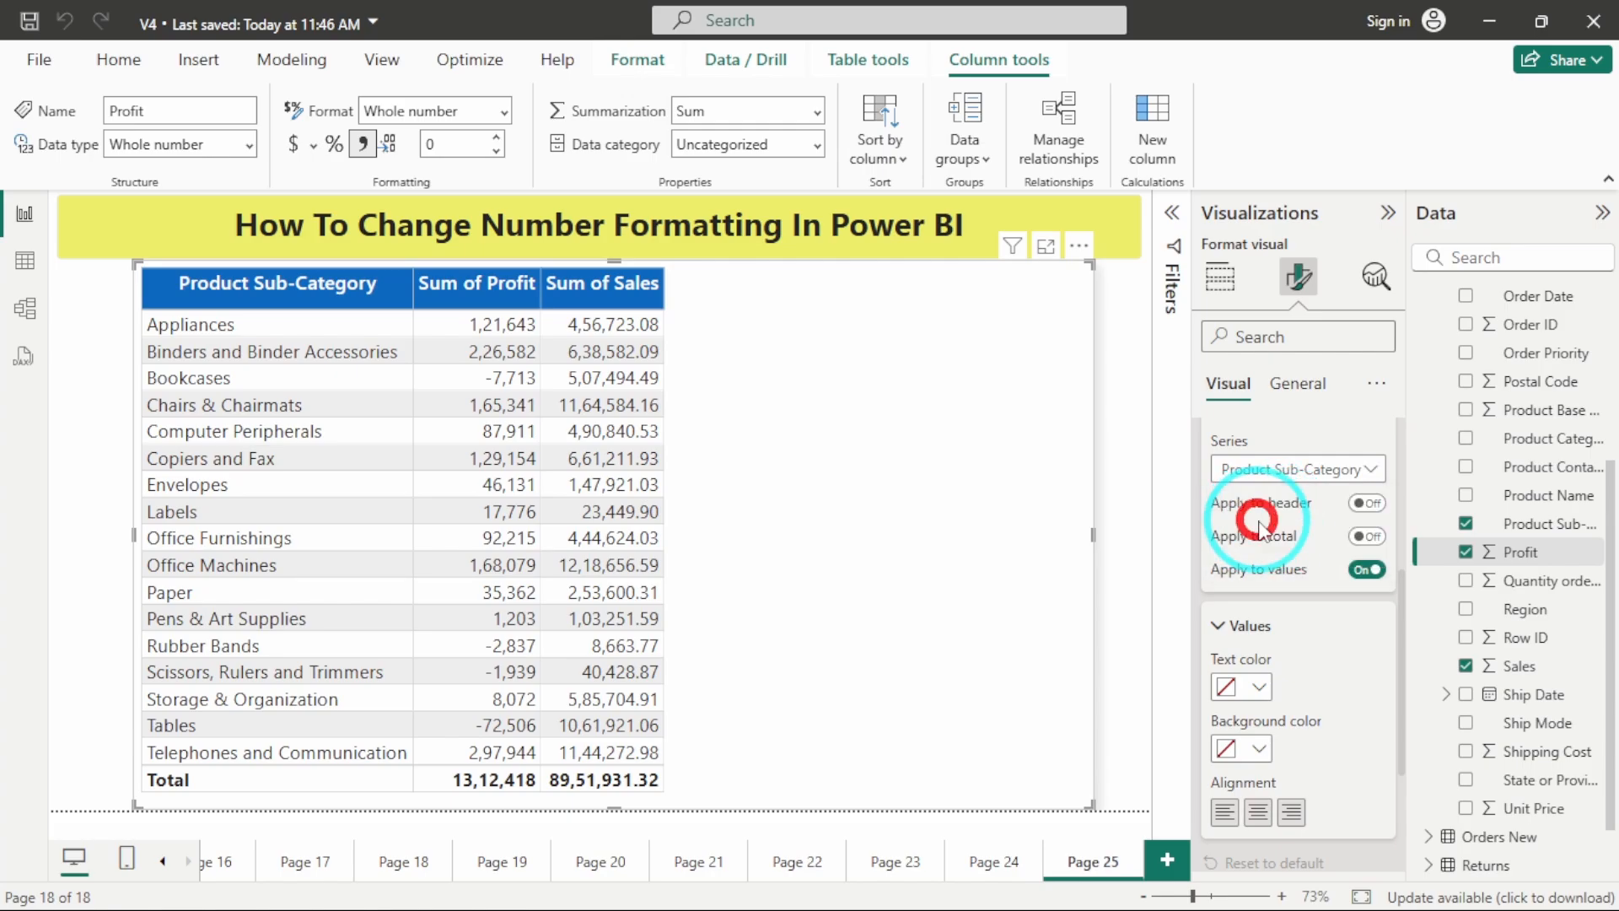
scroll("down", 3)
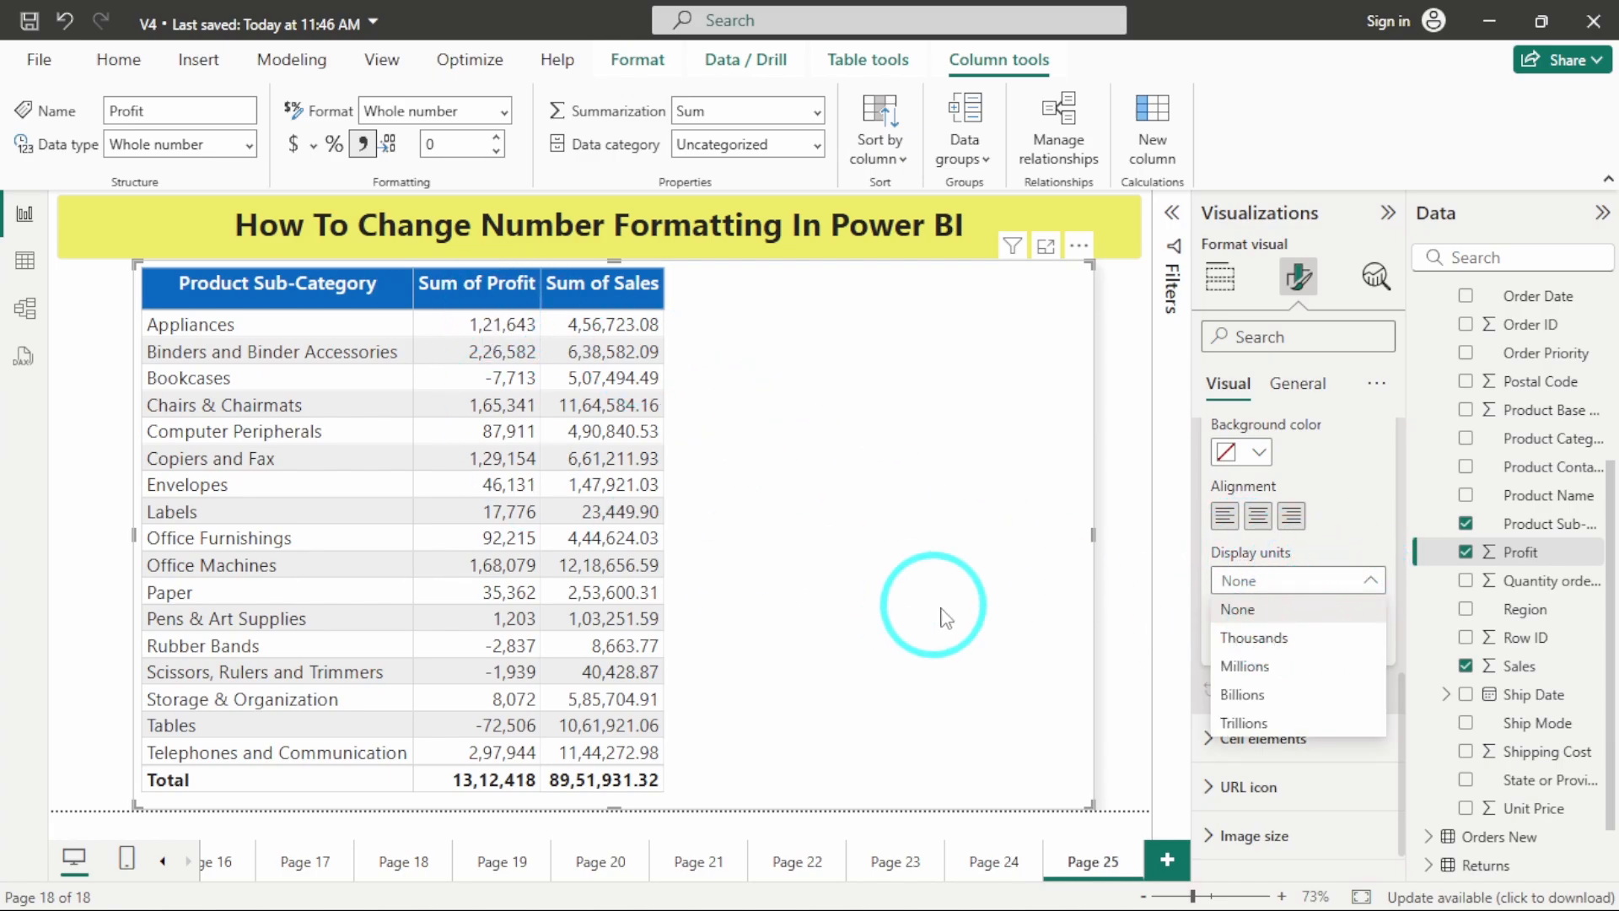
mouse_move(1246, 722)
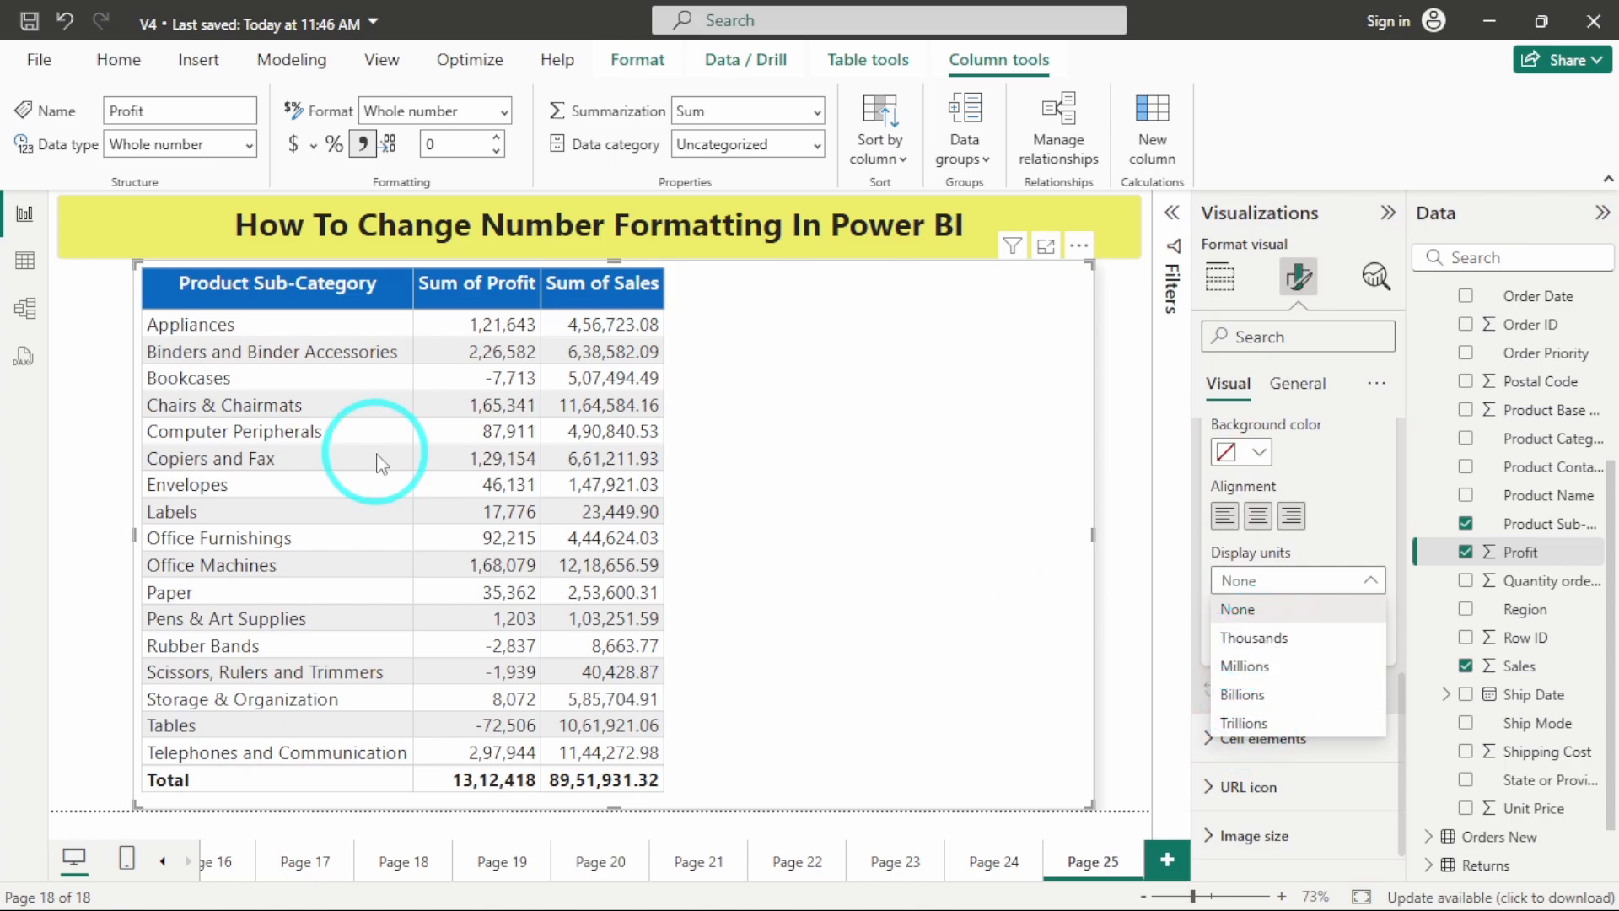
mouse_move(1264, 640)
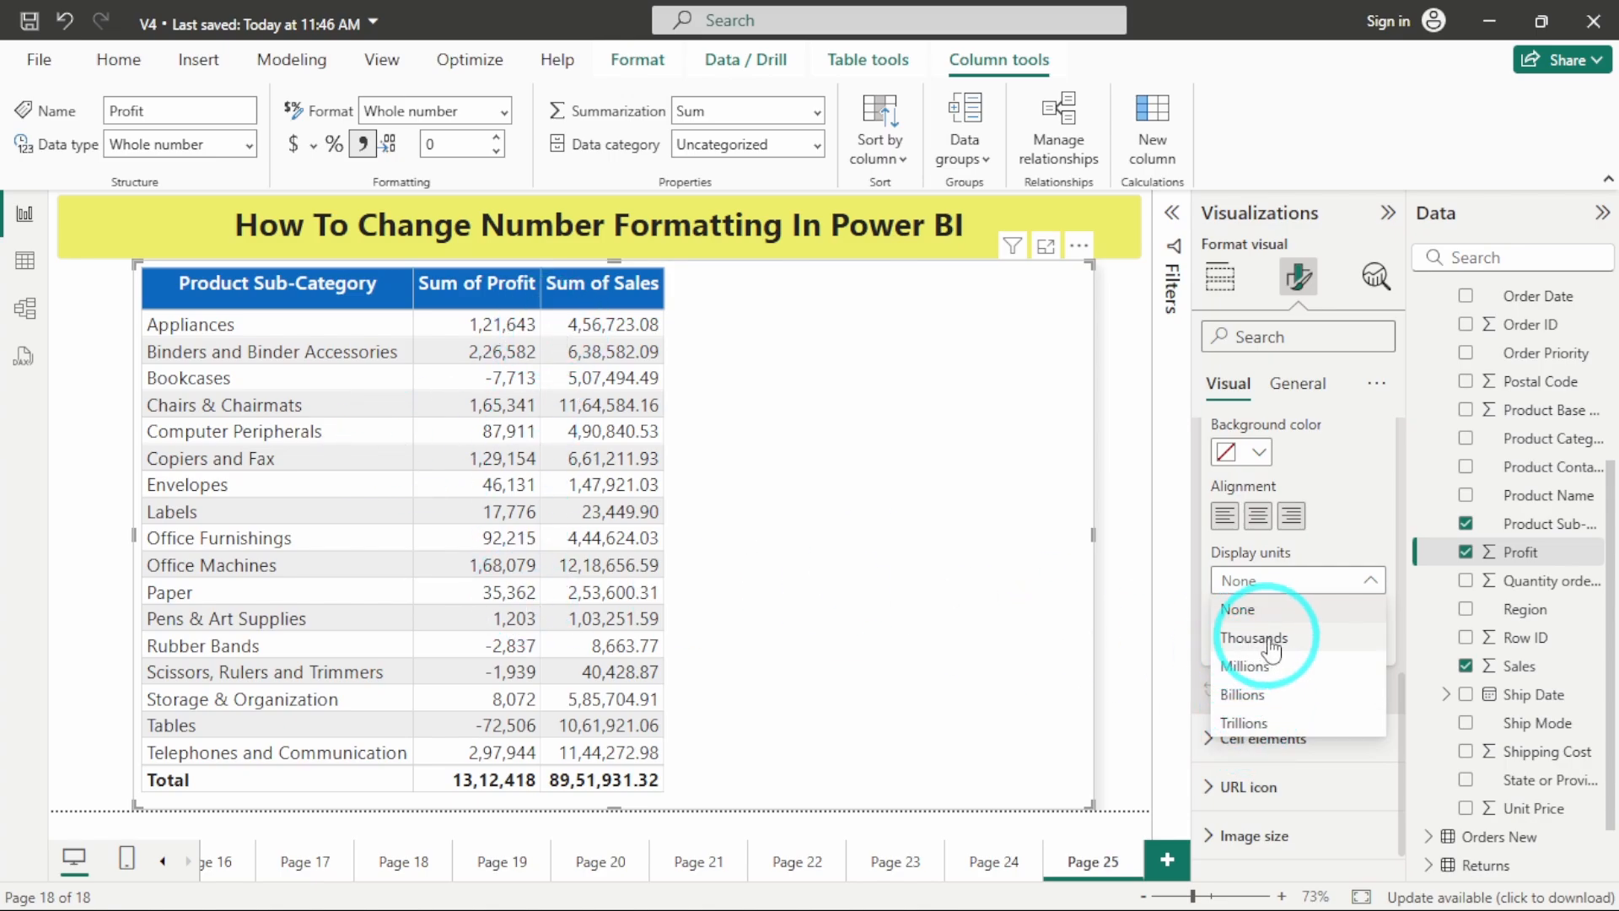
left_click(1253, 637)
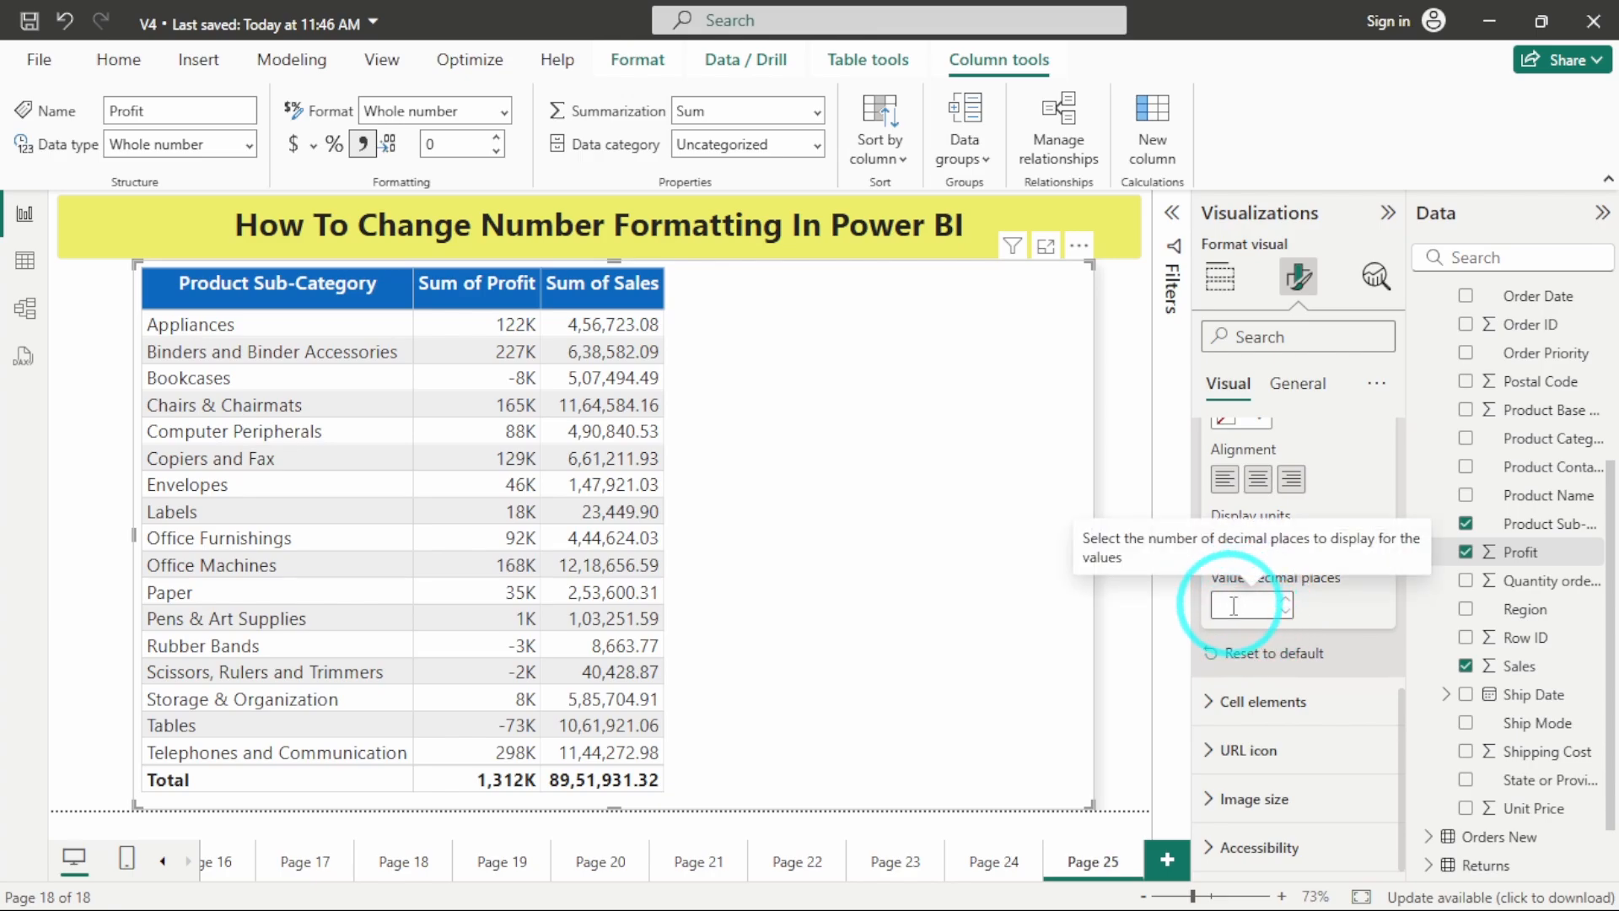
type("2")
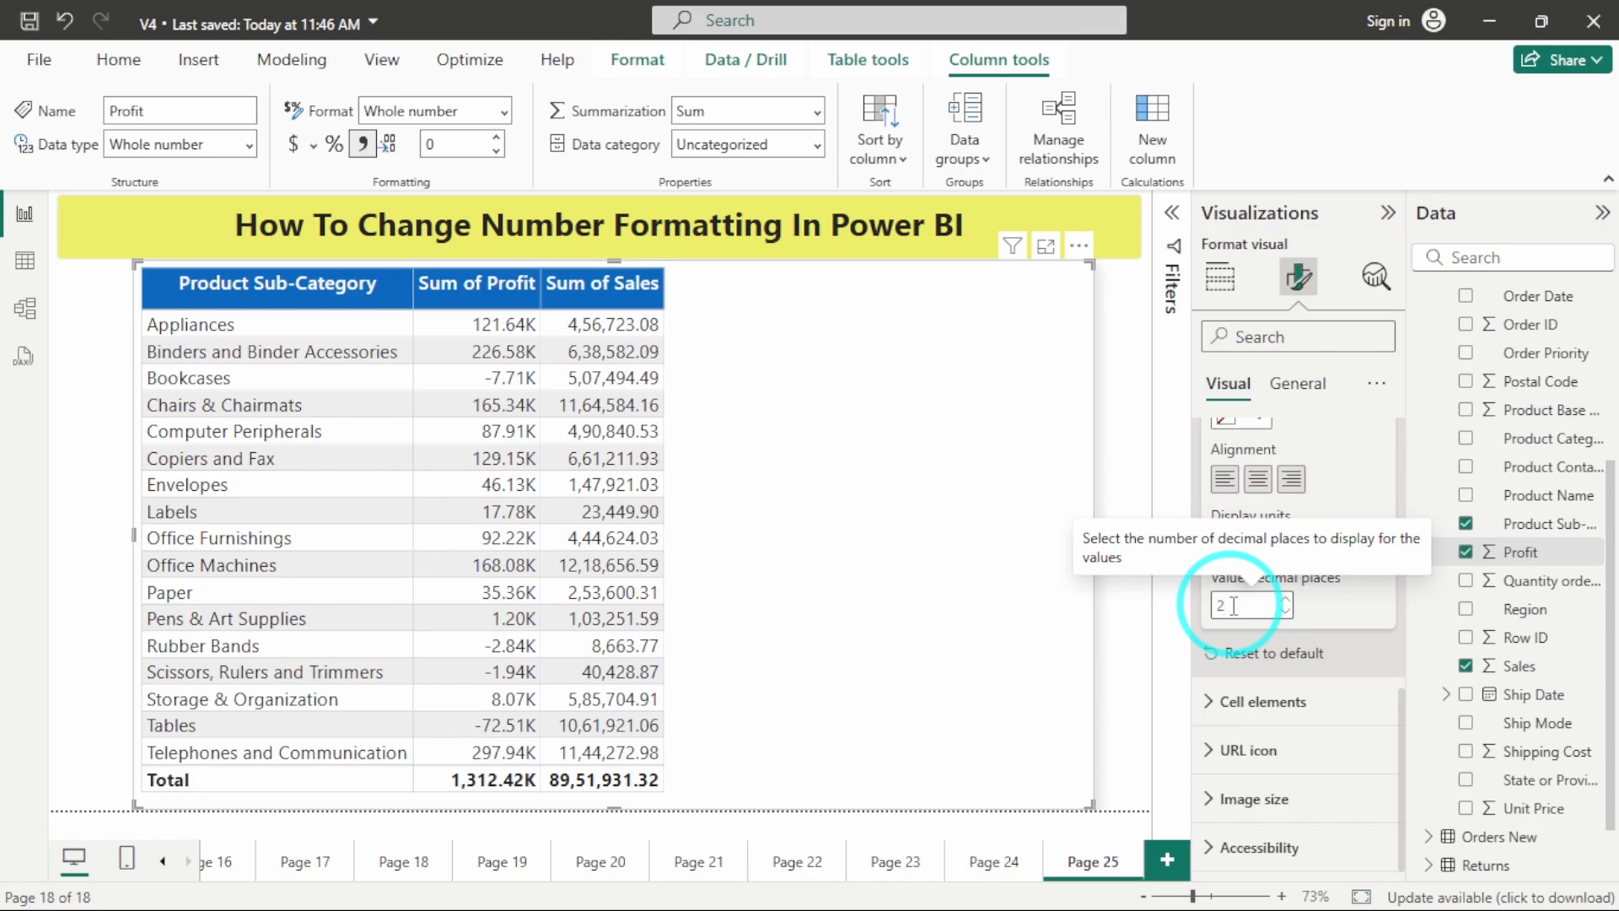
left_click(1294, 604)
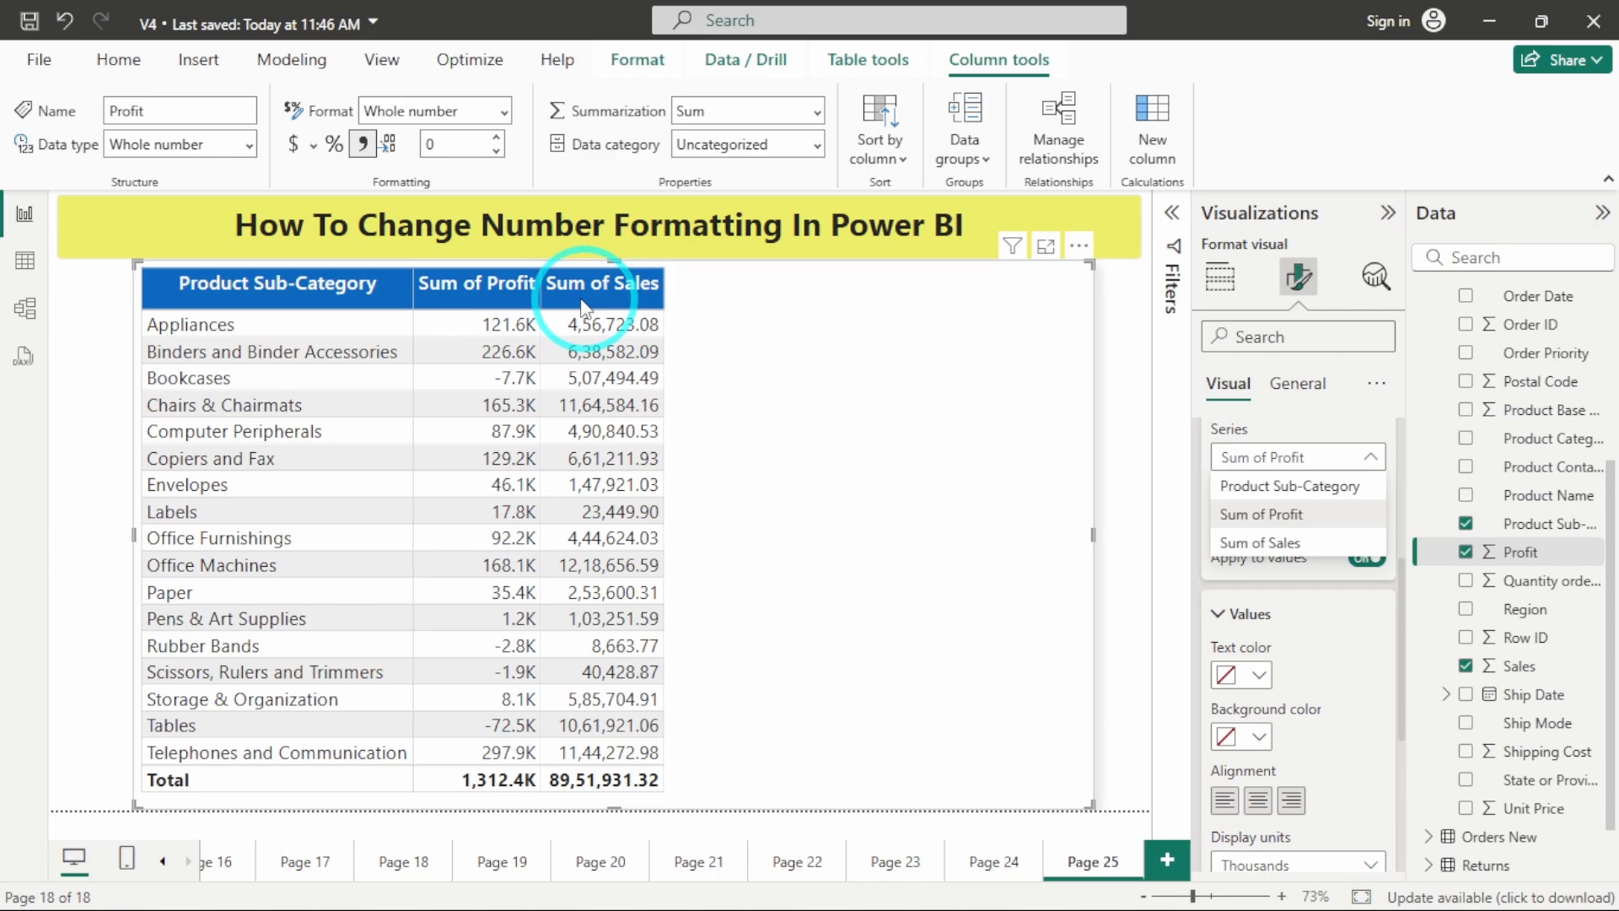
mouse_move(1264, 558)
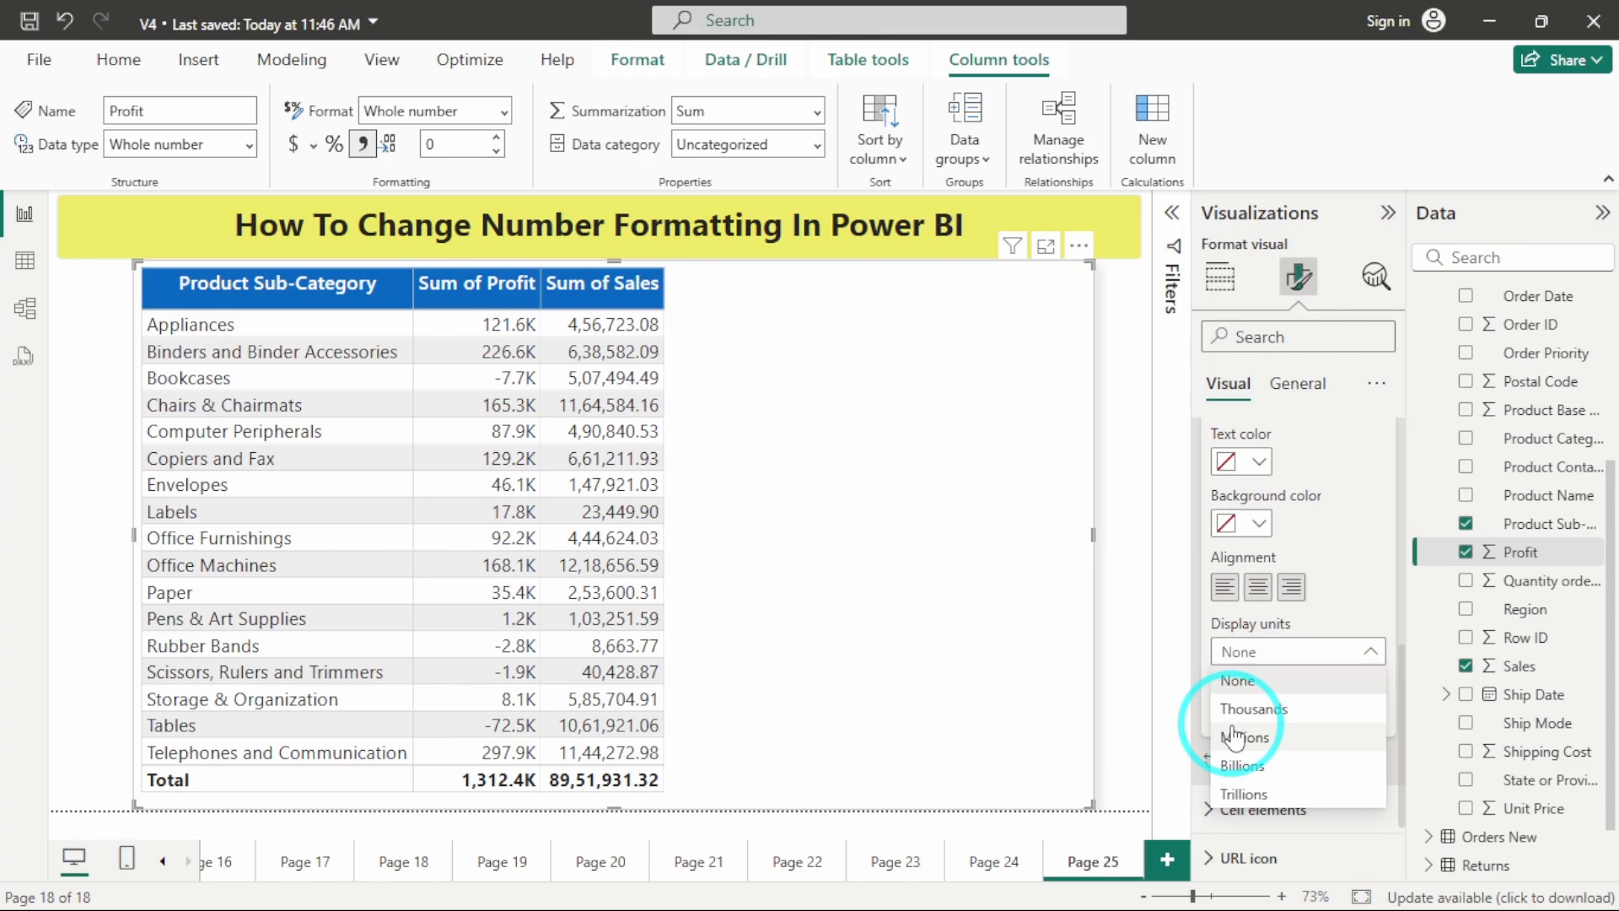
Format the Sum of Sales column in thousands with 1 decimal place (e.g. 456.7K)
left_click(1252, 709)
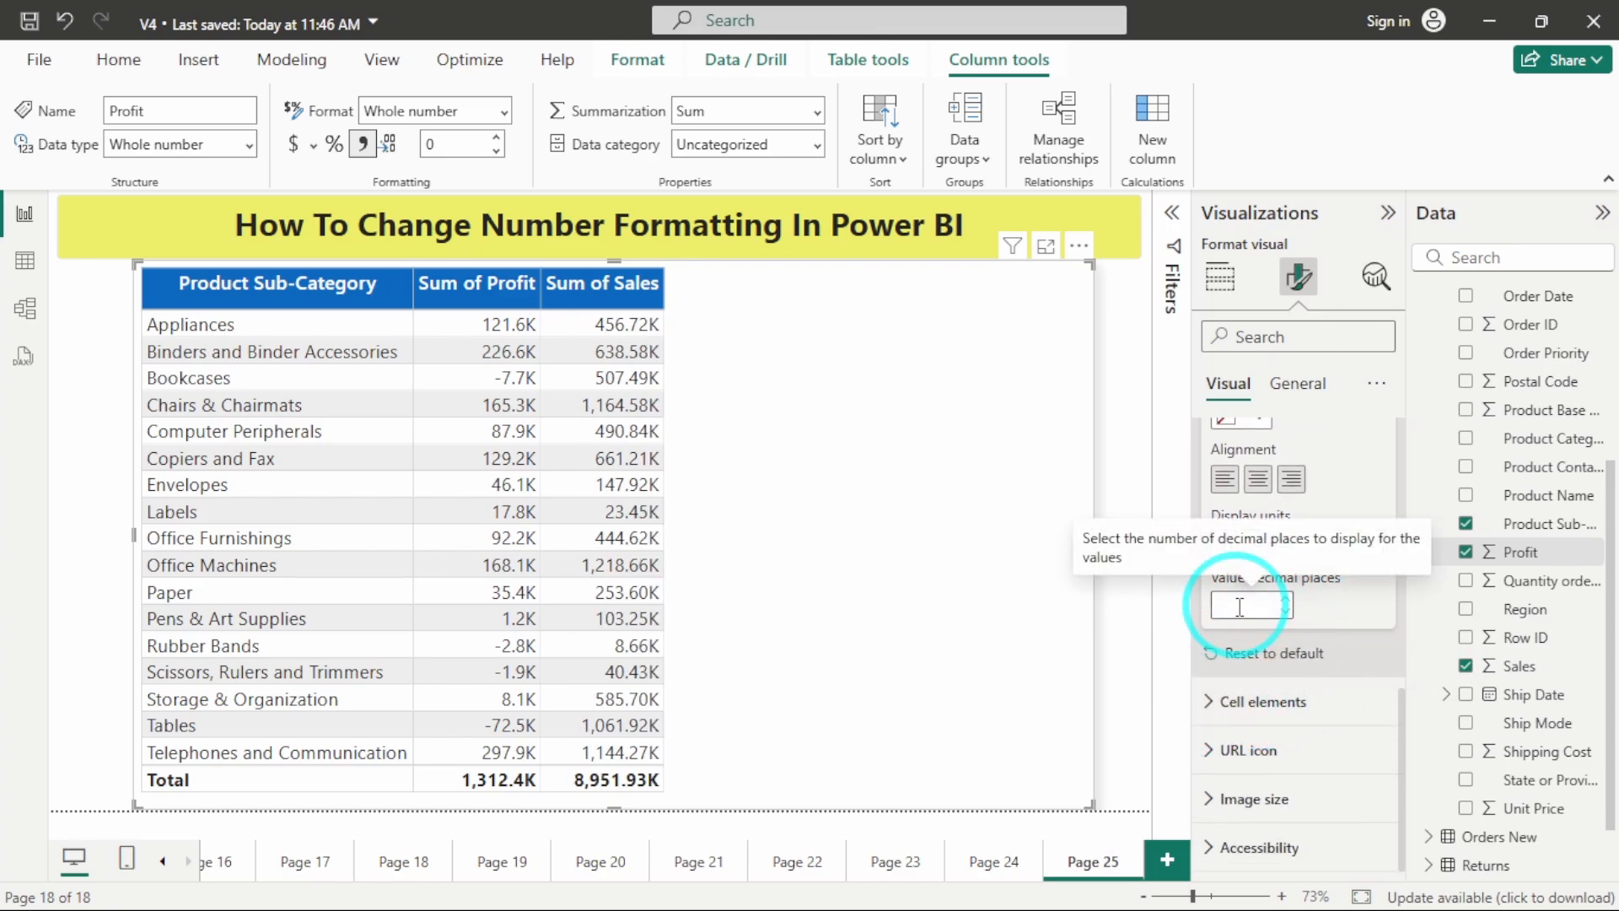
type("1")
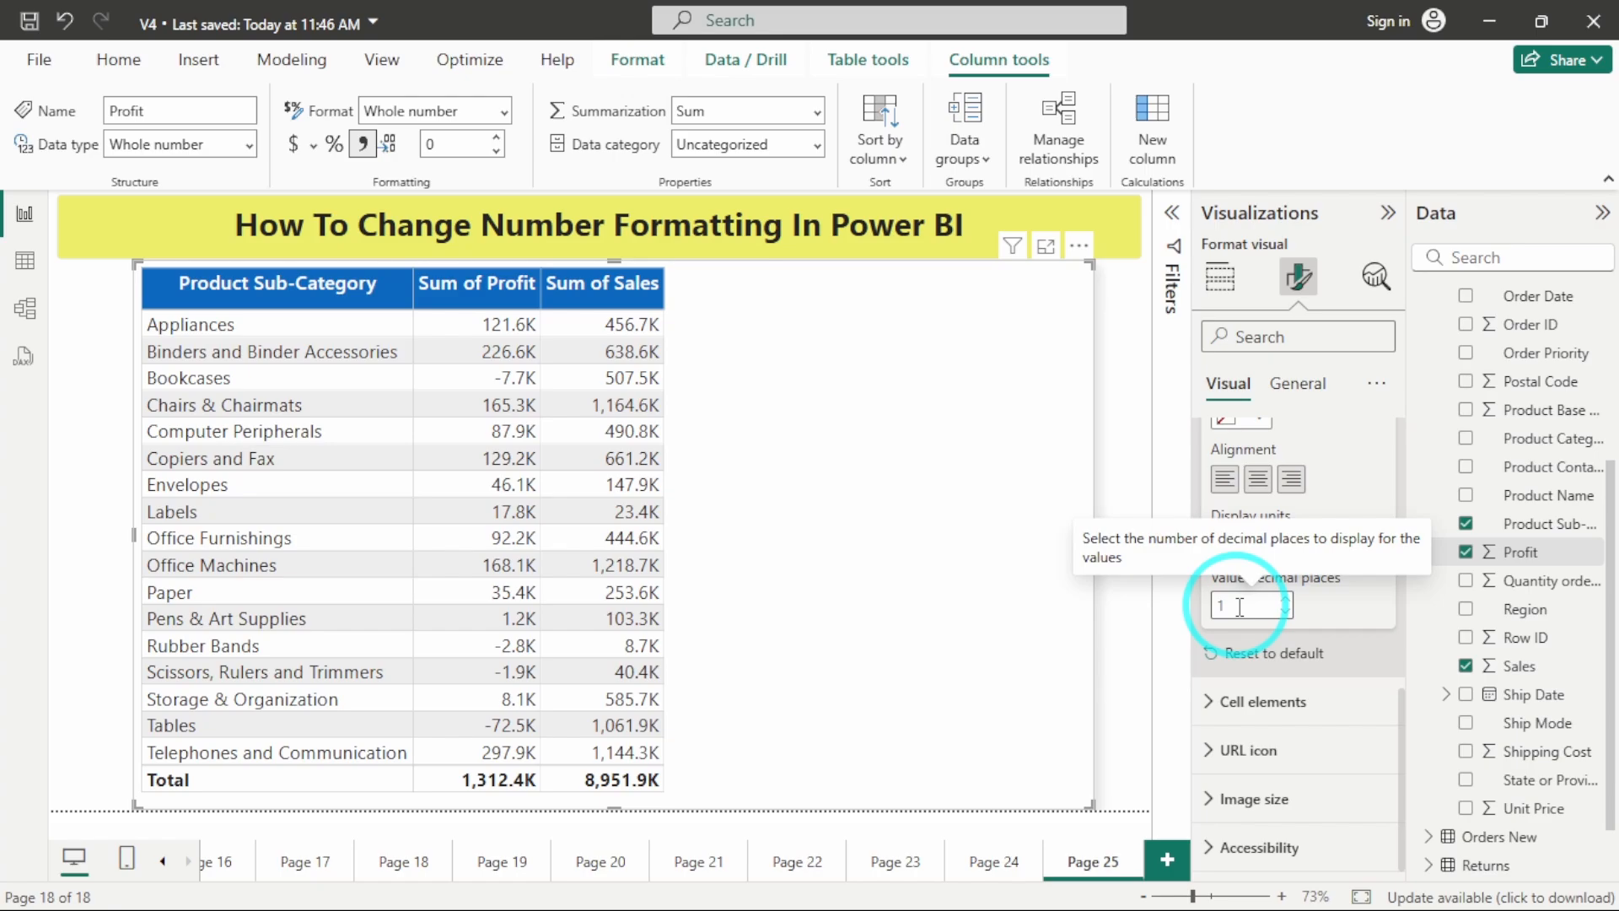
mouse_move(1190, 468)
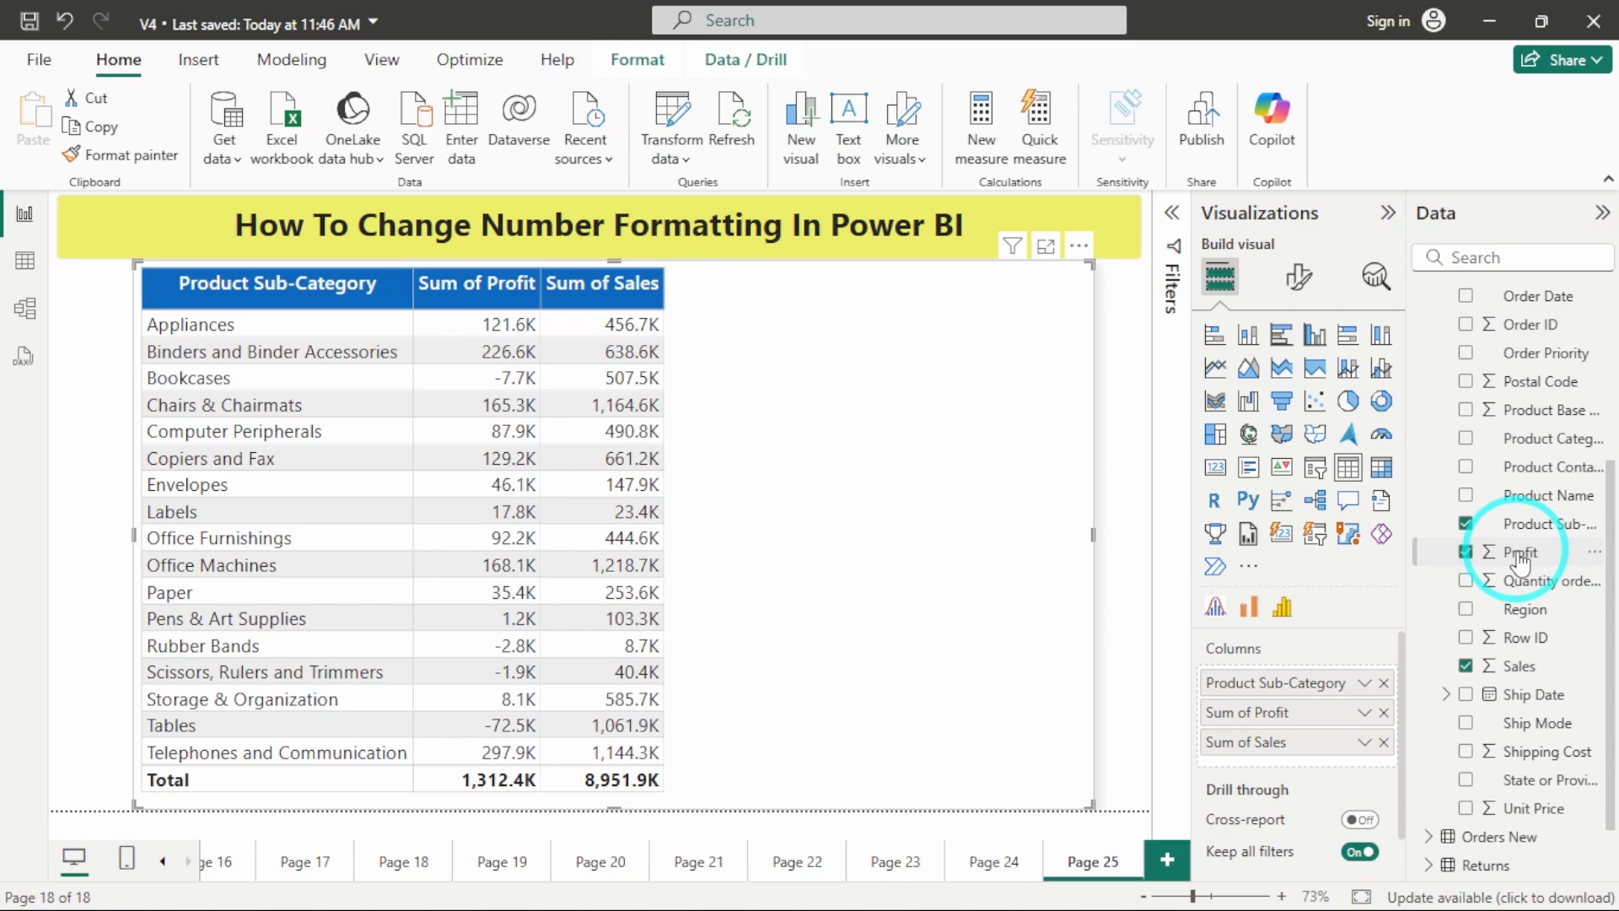
left_click(1527, 551)
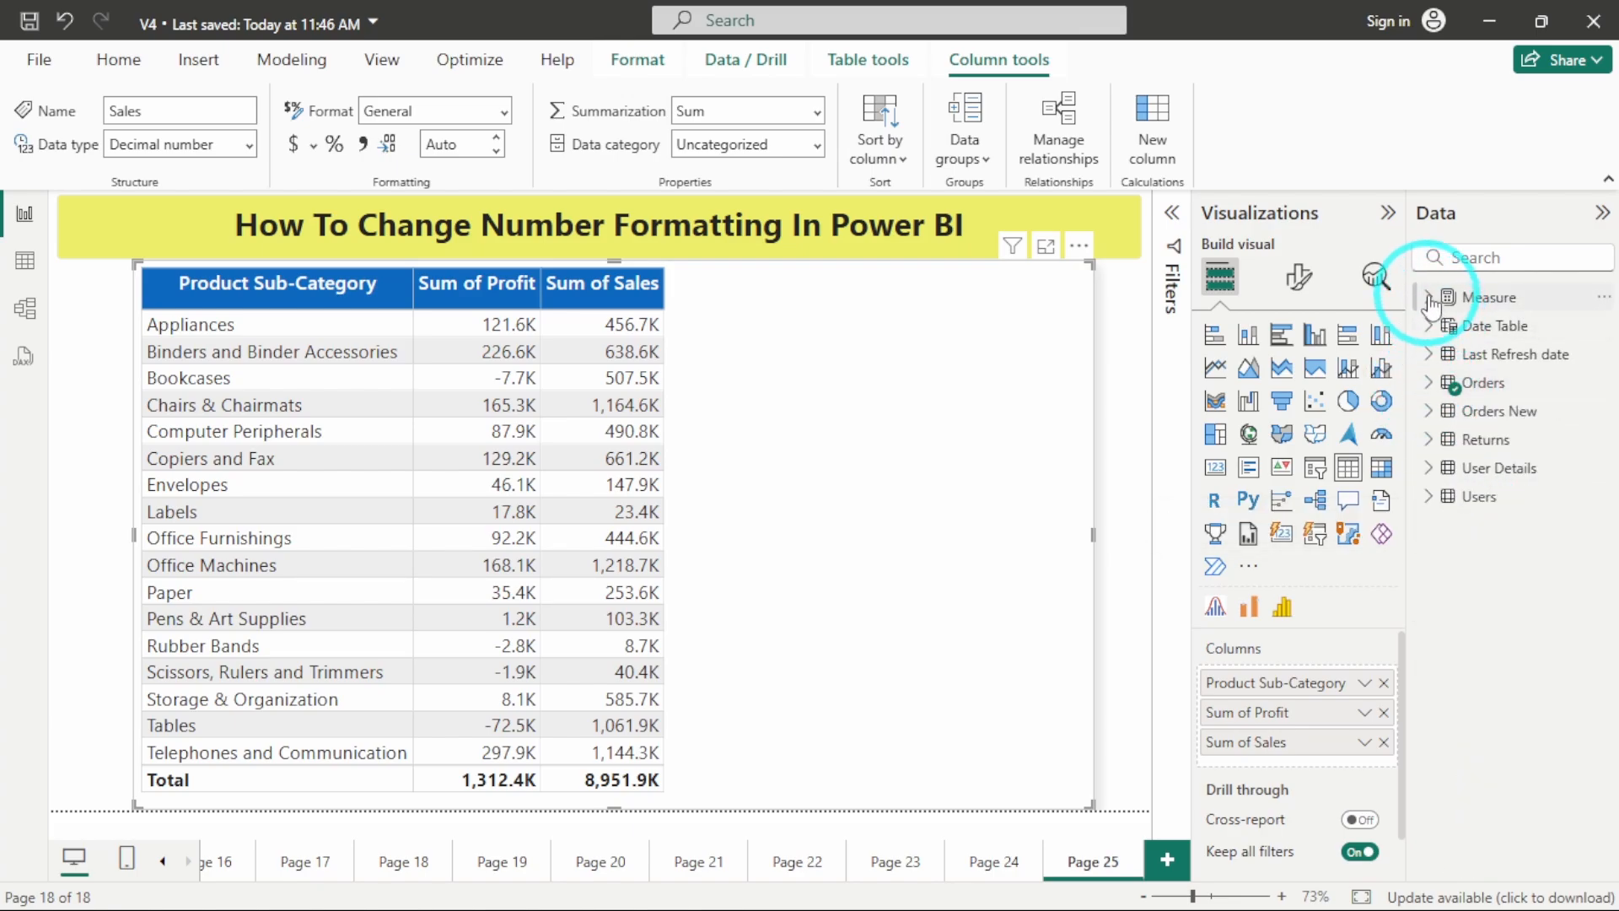
Swap the Sum columns for the Total Profit and Total Sales measures and select Total Profit
left_click(1431, 297)
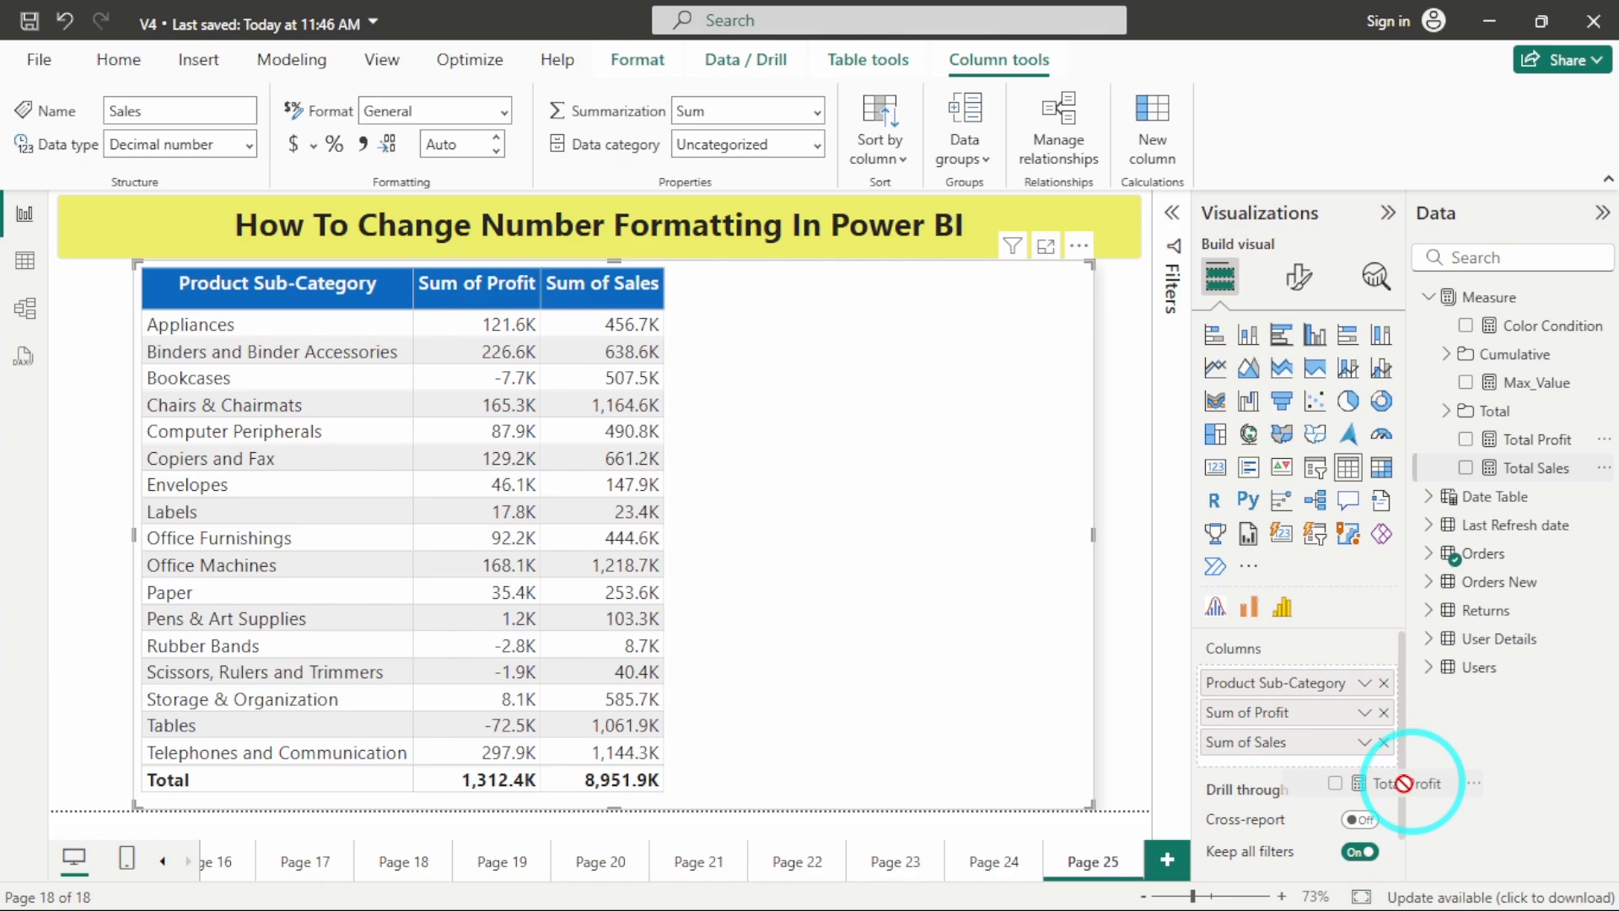
left_click(1467, 438)
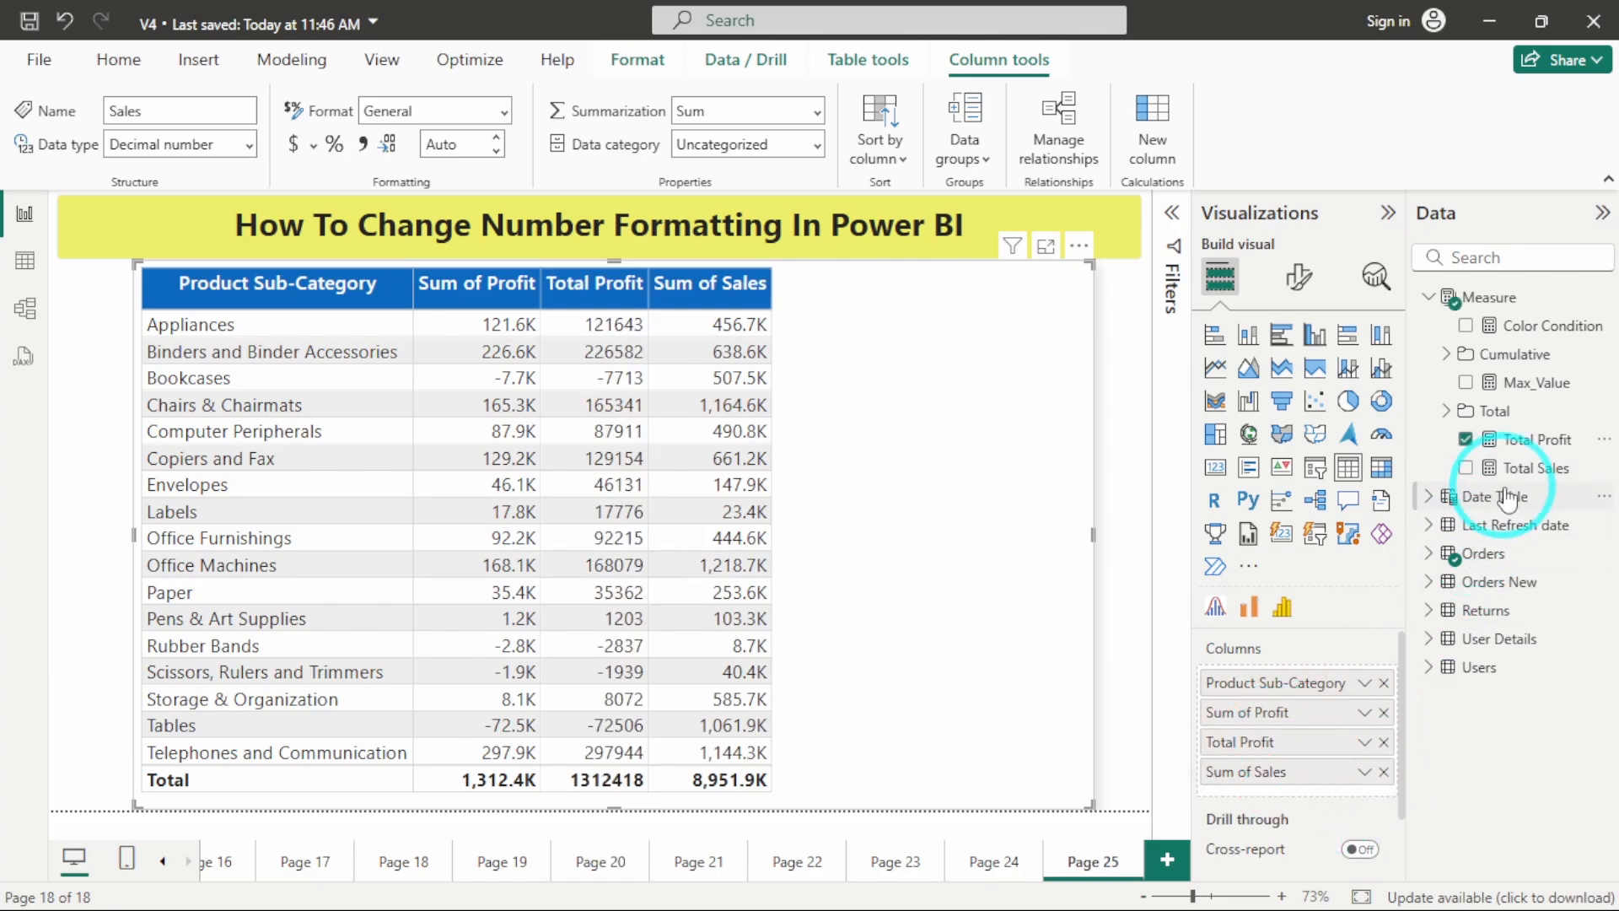
left_click(1466, 468)
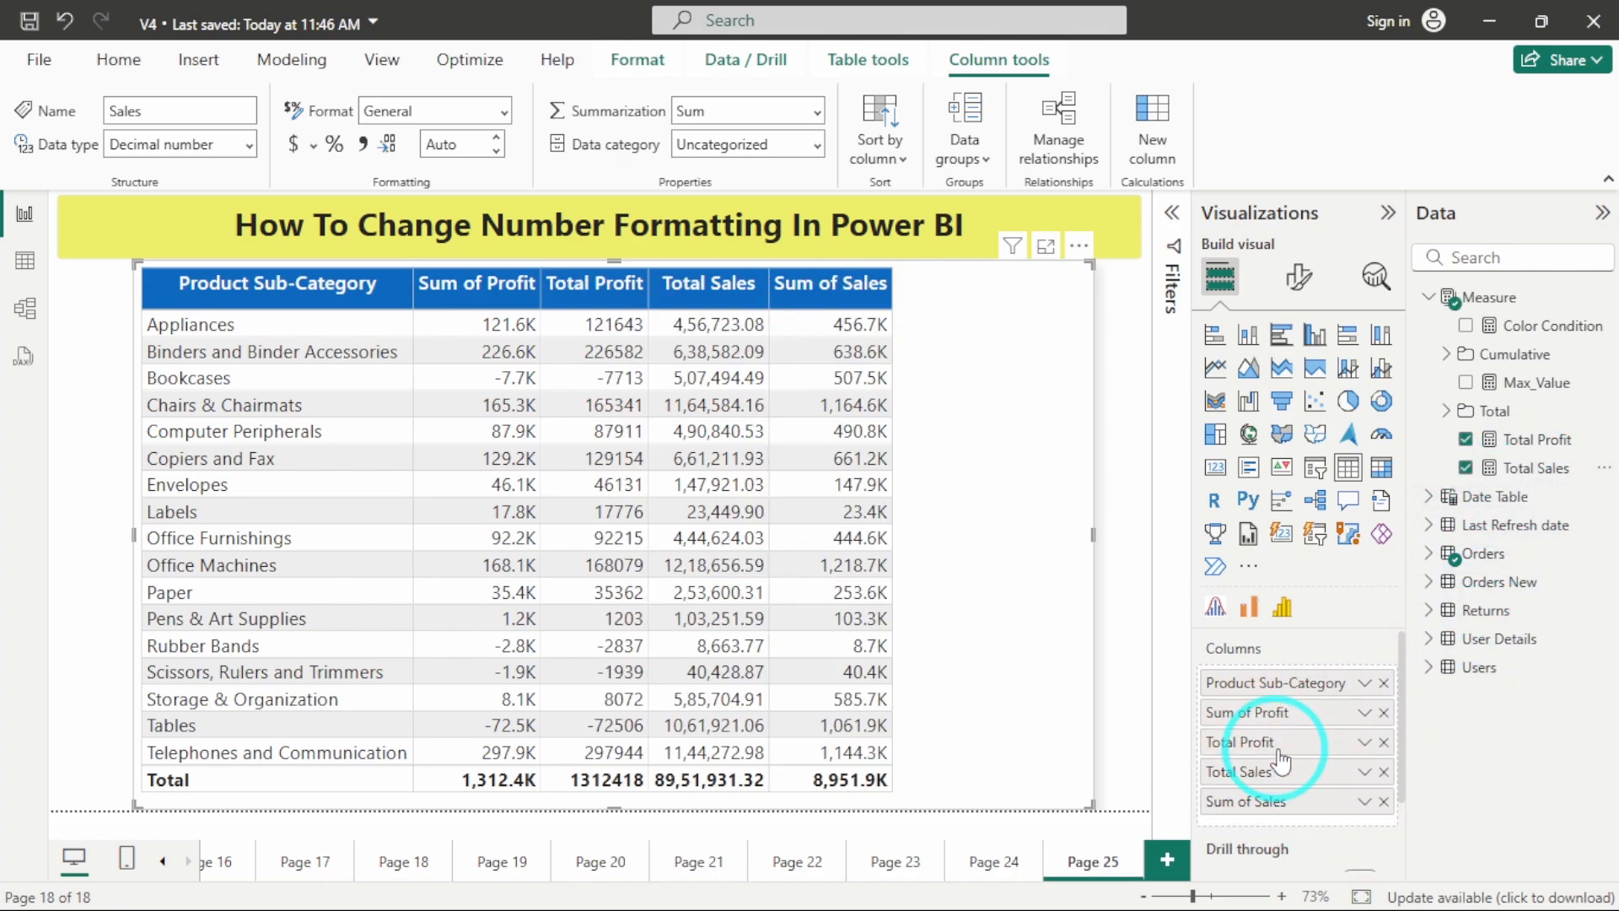
left_click(1385, 711)
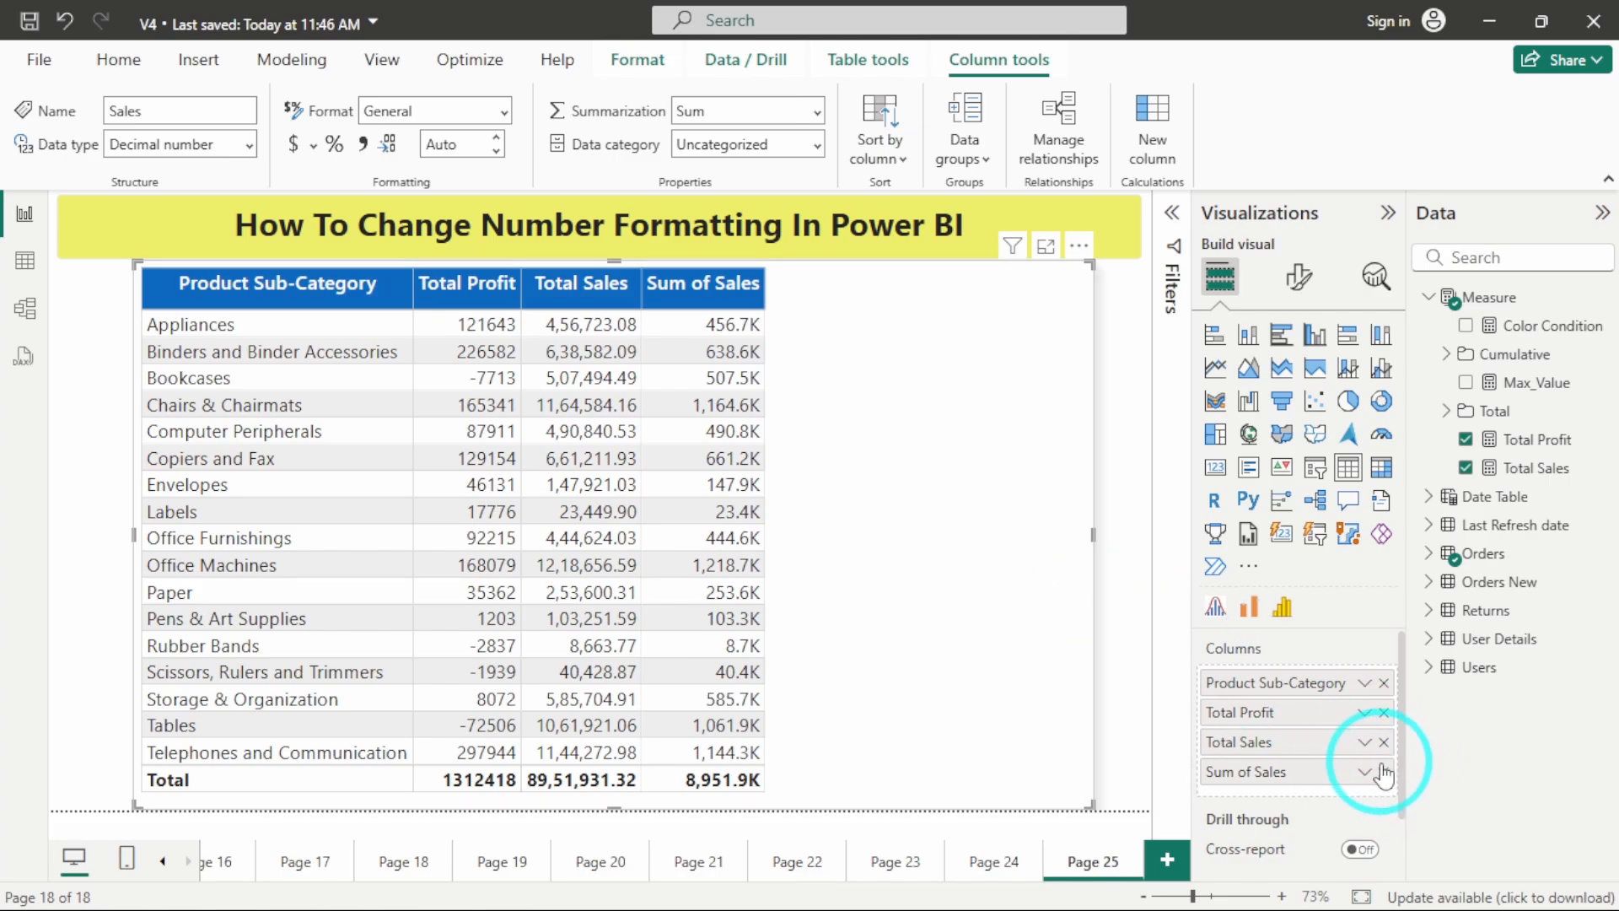
left_click(1383, 772)
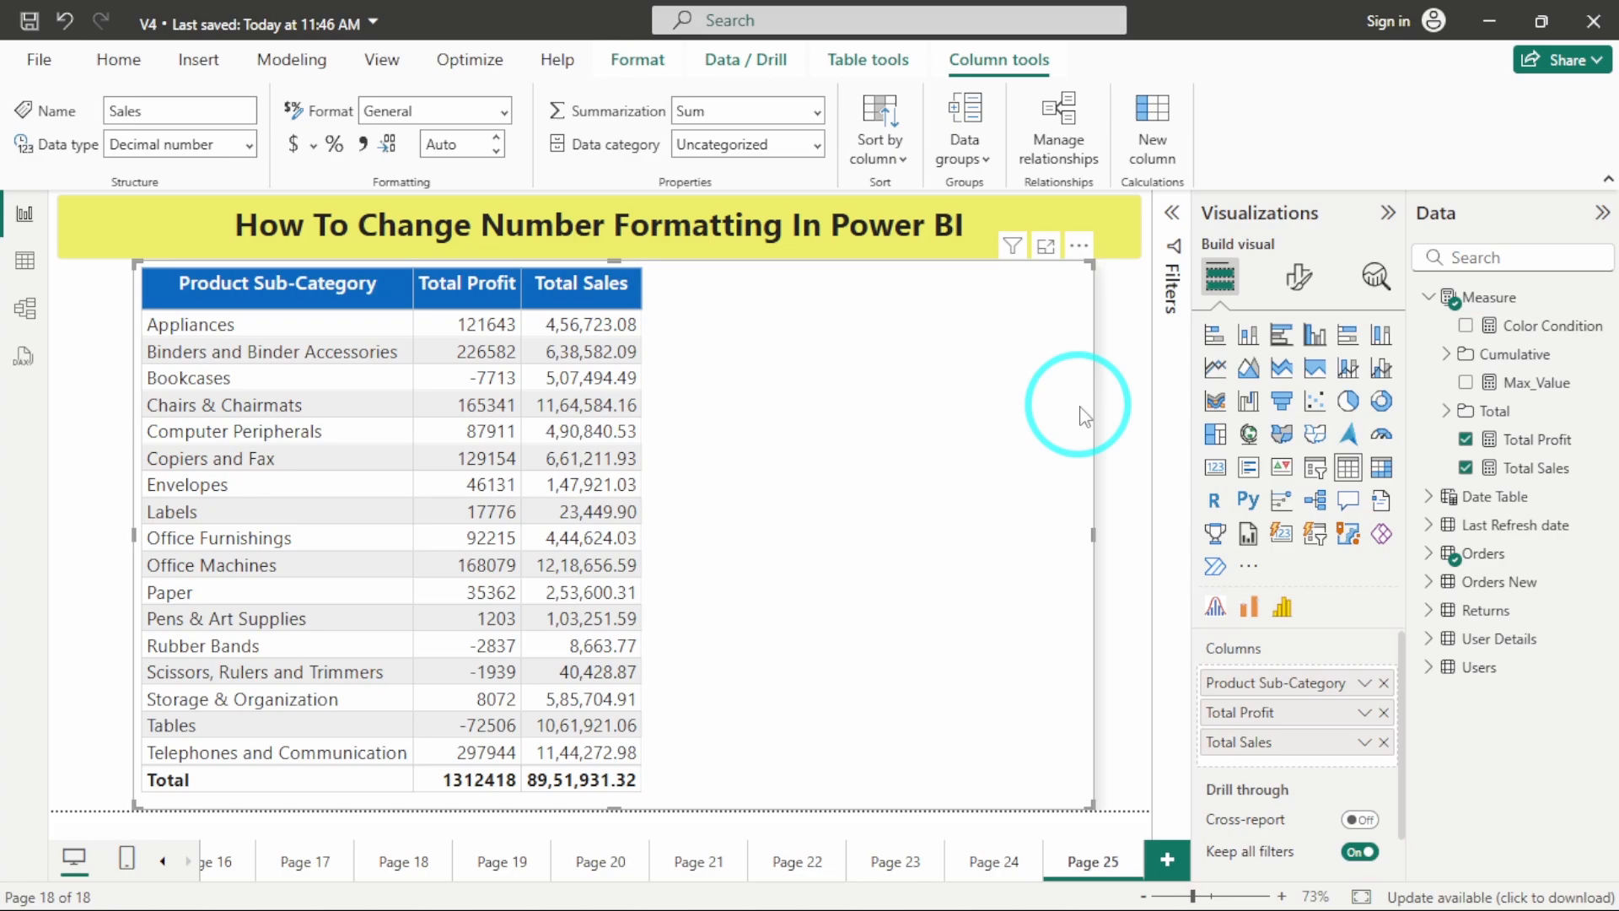
left_click(1531, 439)
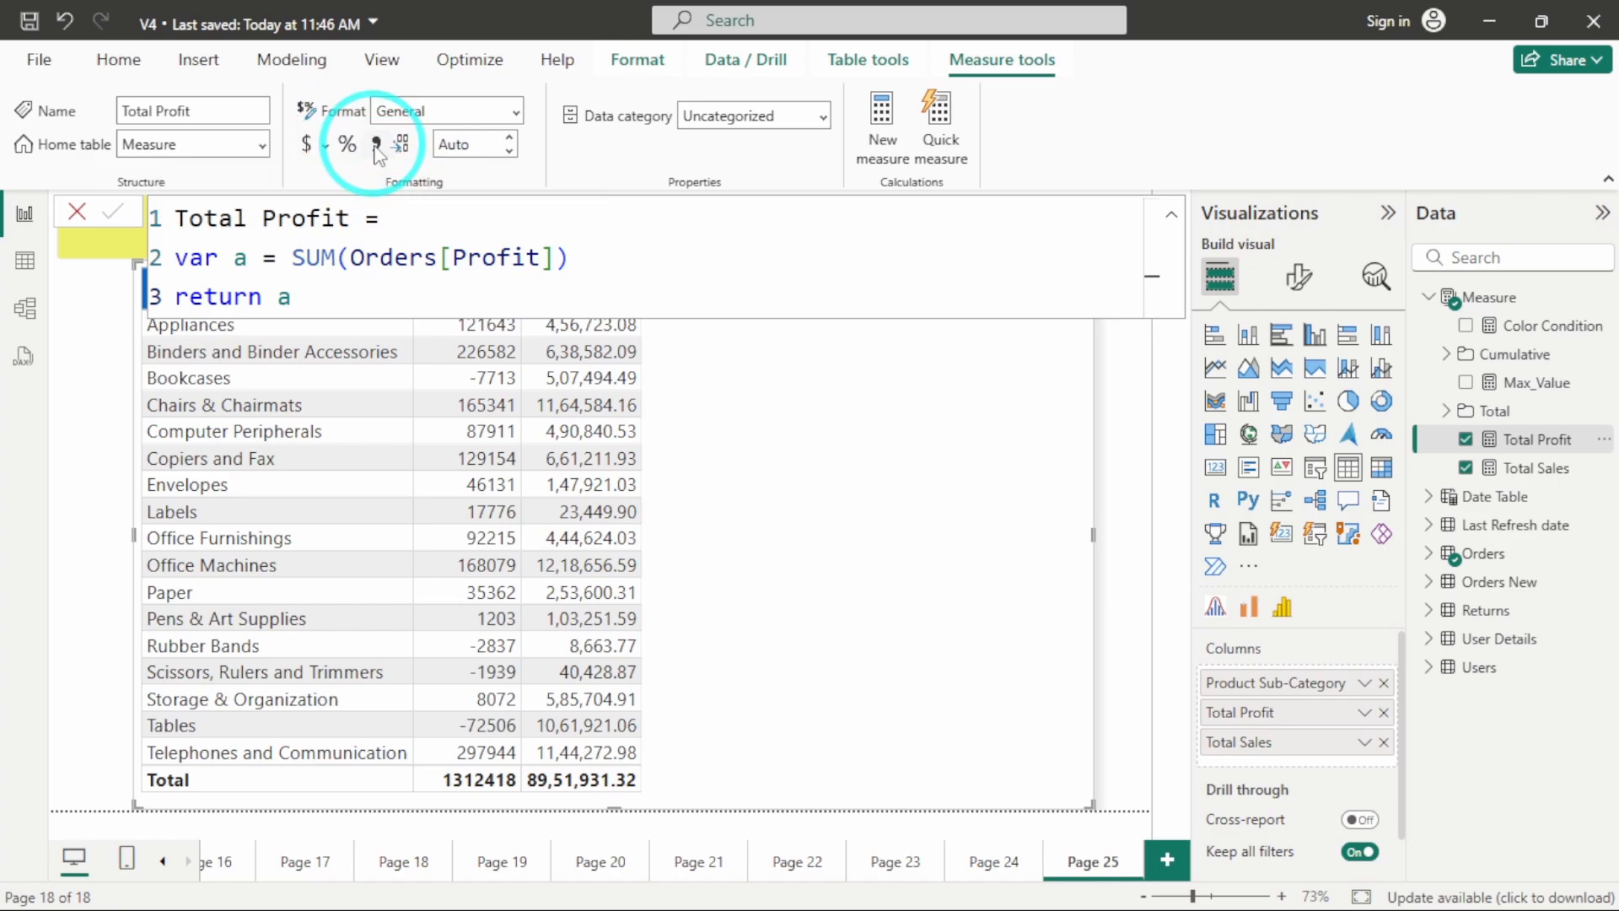
Give the Total Profit measure thousands separators and 1 decimal place, then pick Total Sales
left_click(375, 143)
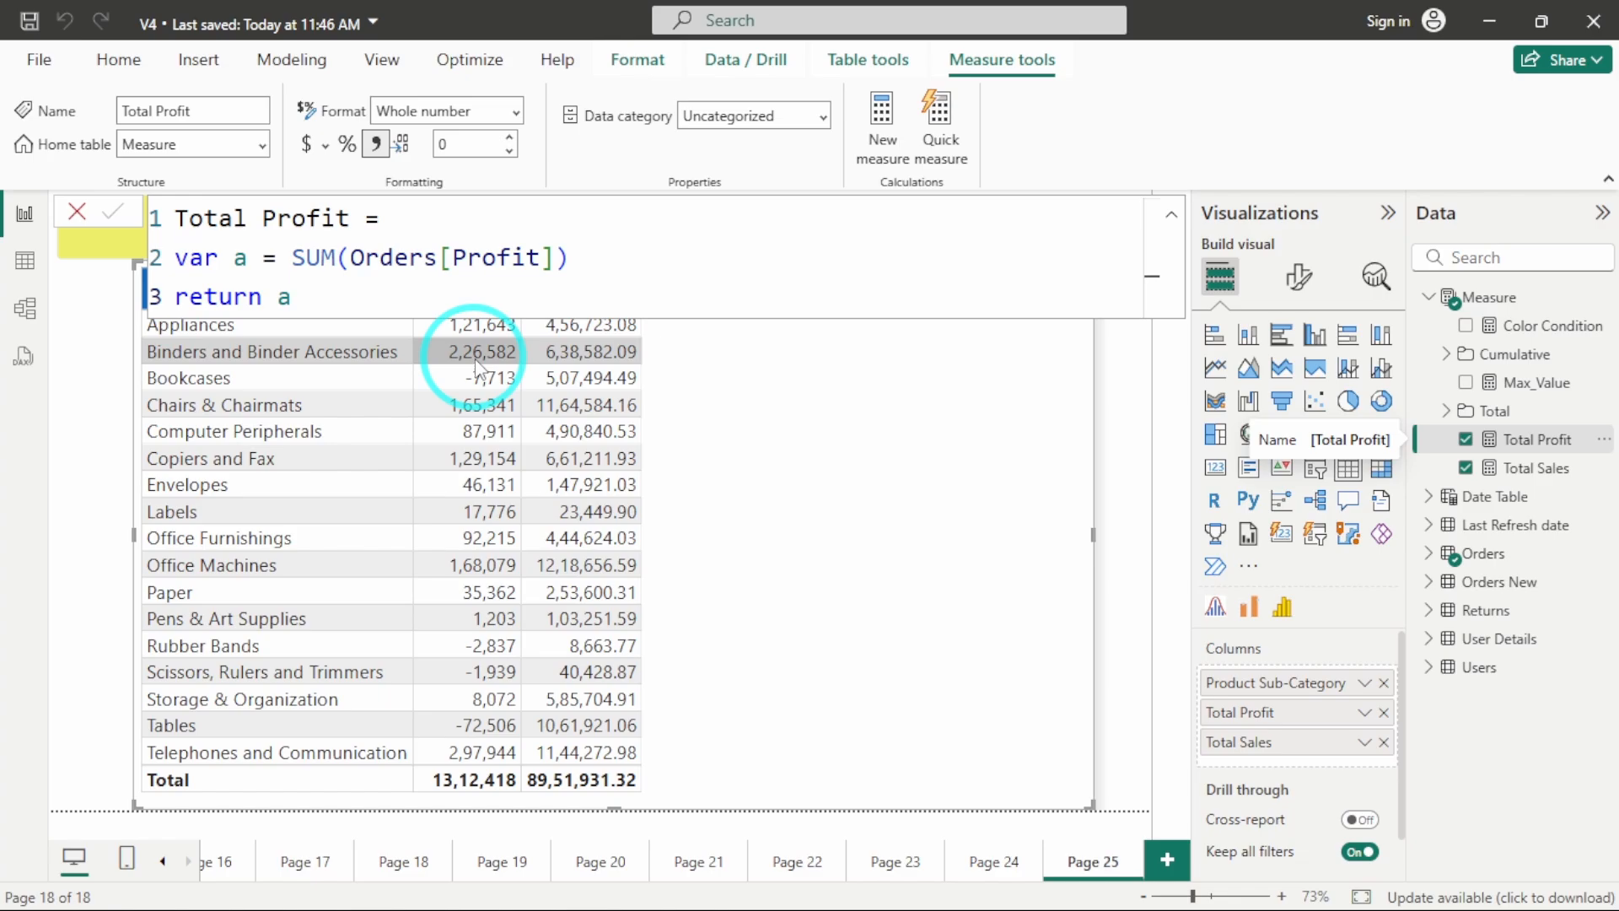
mouse_move(476, 145)
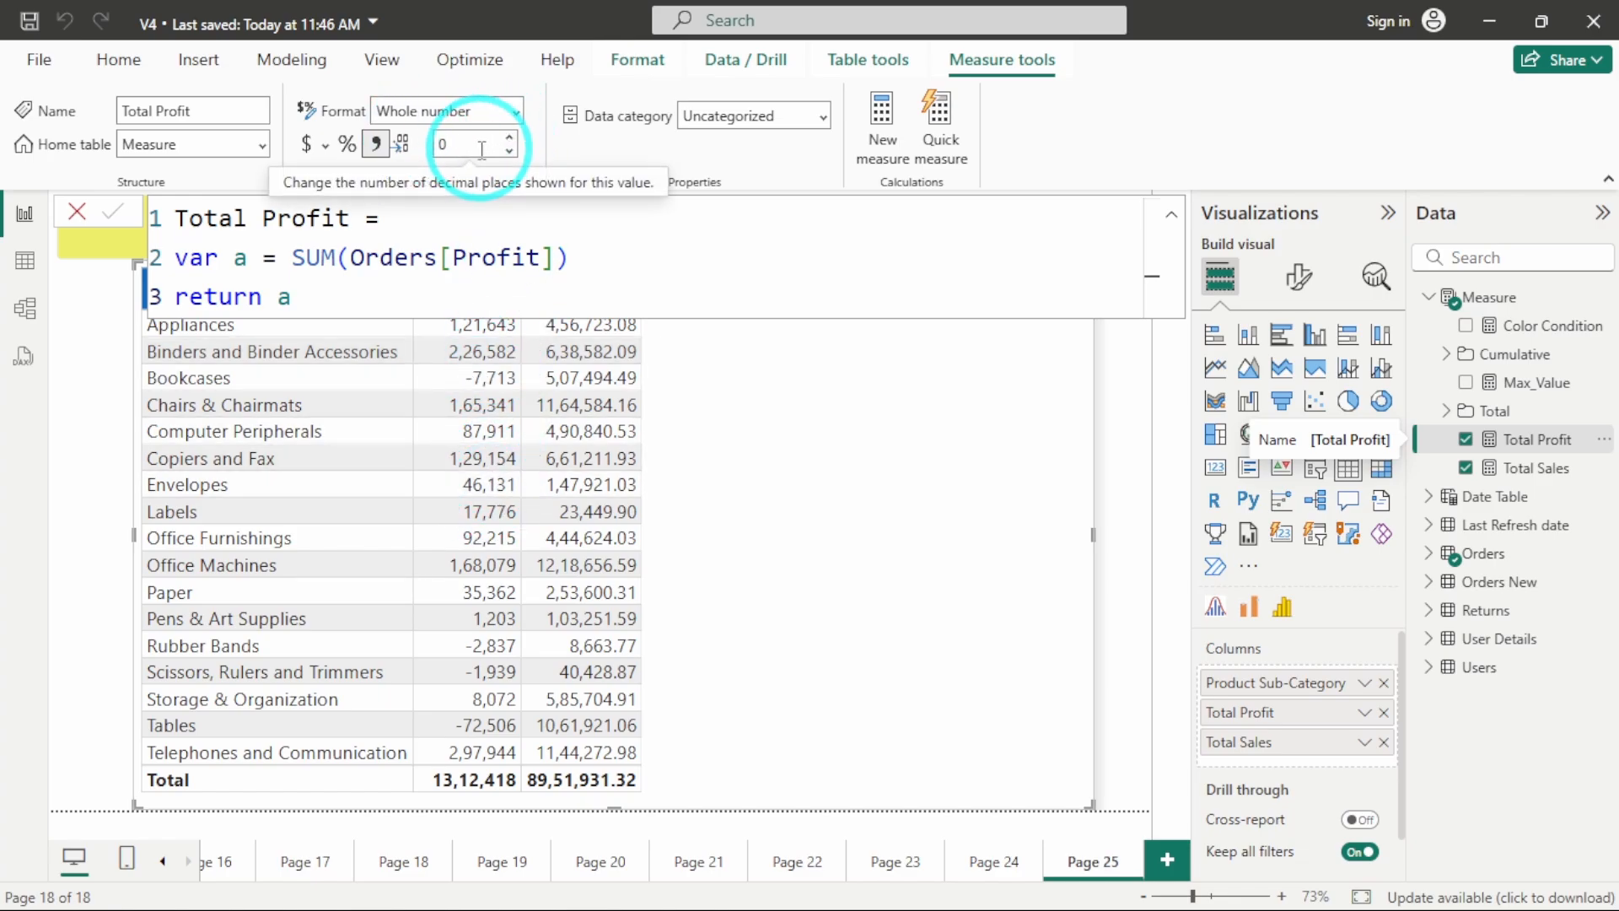
left_click(460, 145)
type("1")
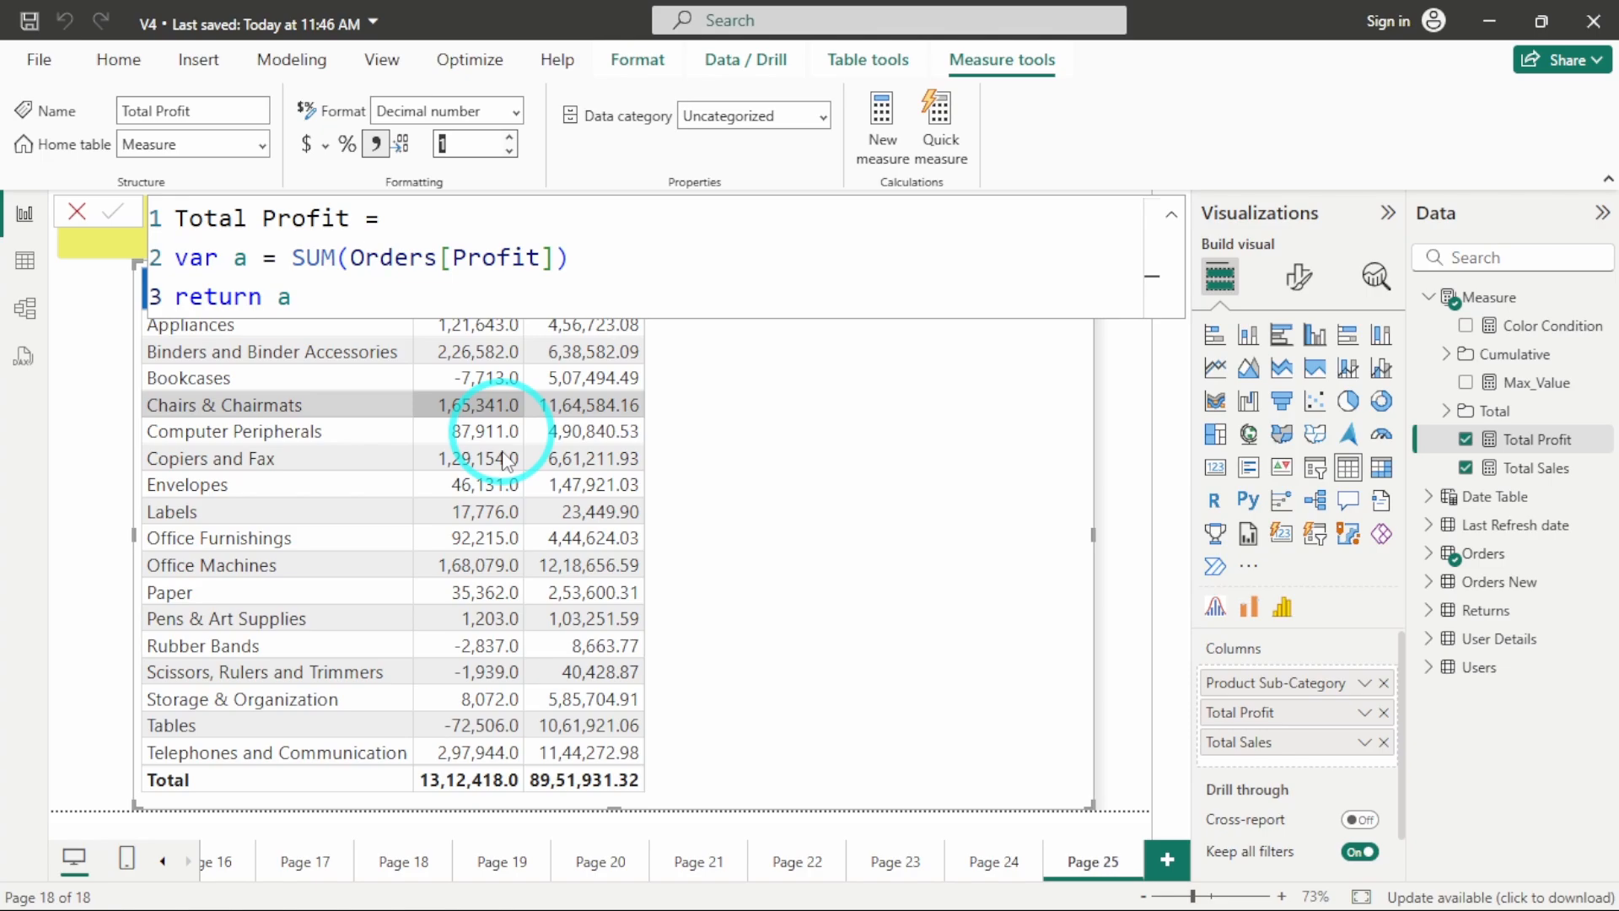
mouse_move(467, 143)
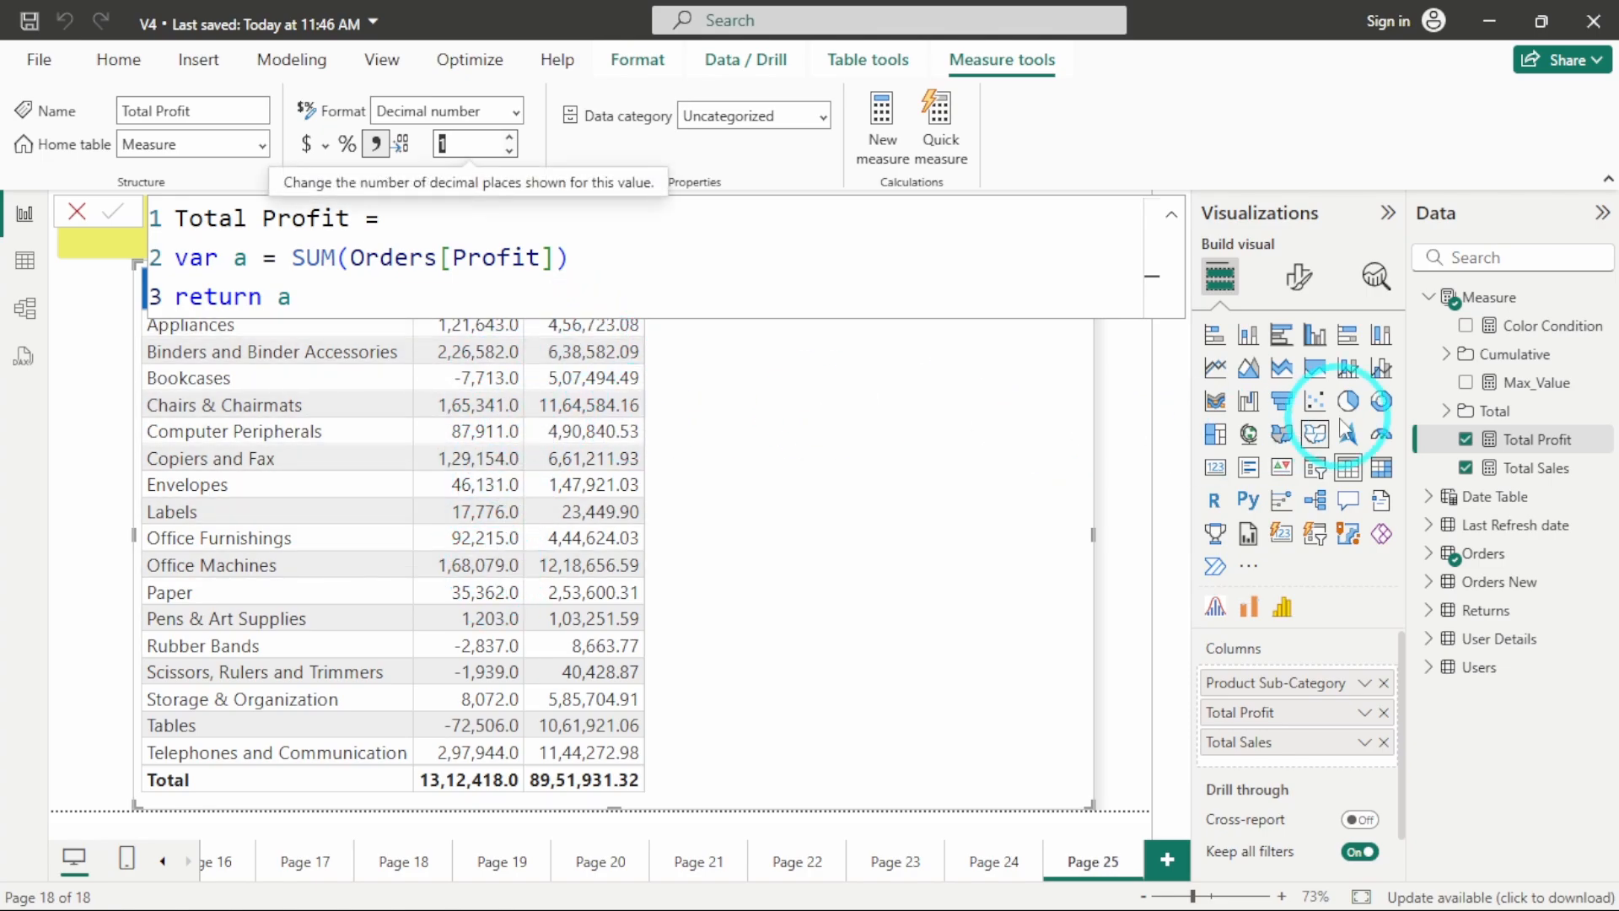
left_click(1531, 467)
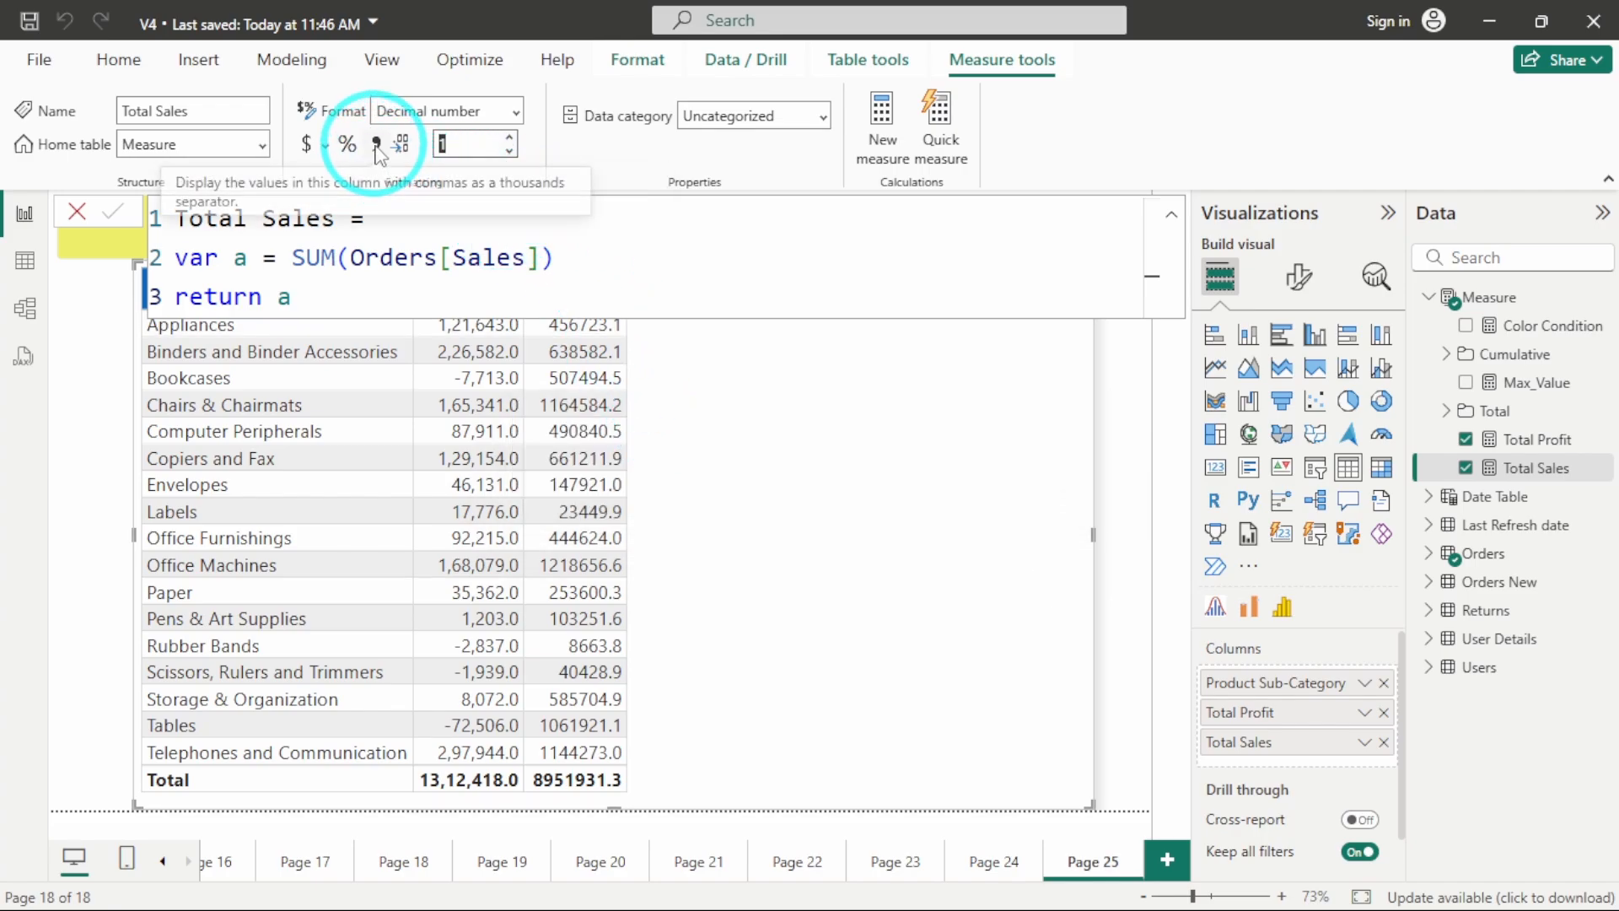
Give the Total Sales measure thousands separators to match Total Profit
left_click(375, 143)
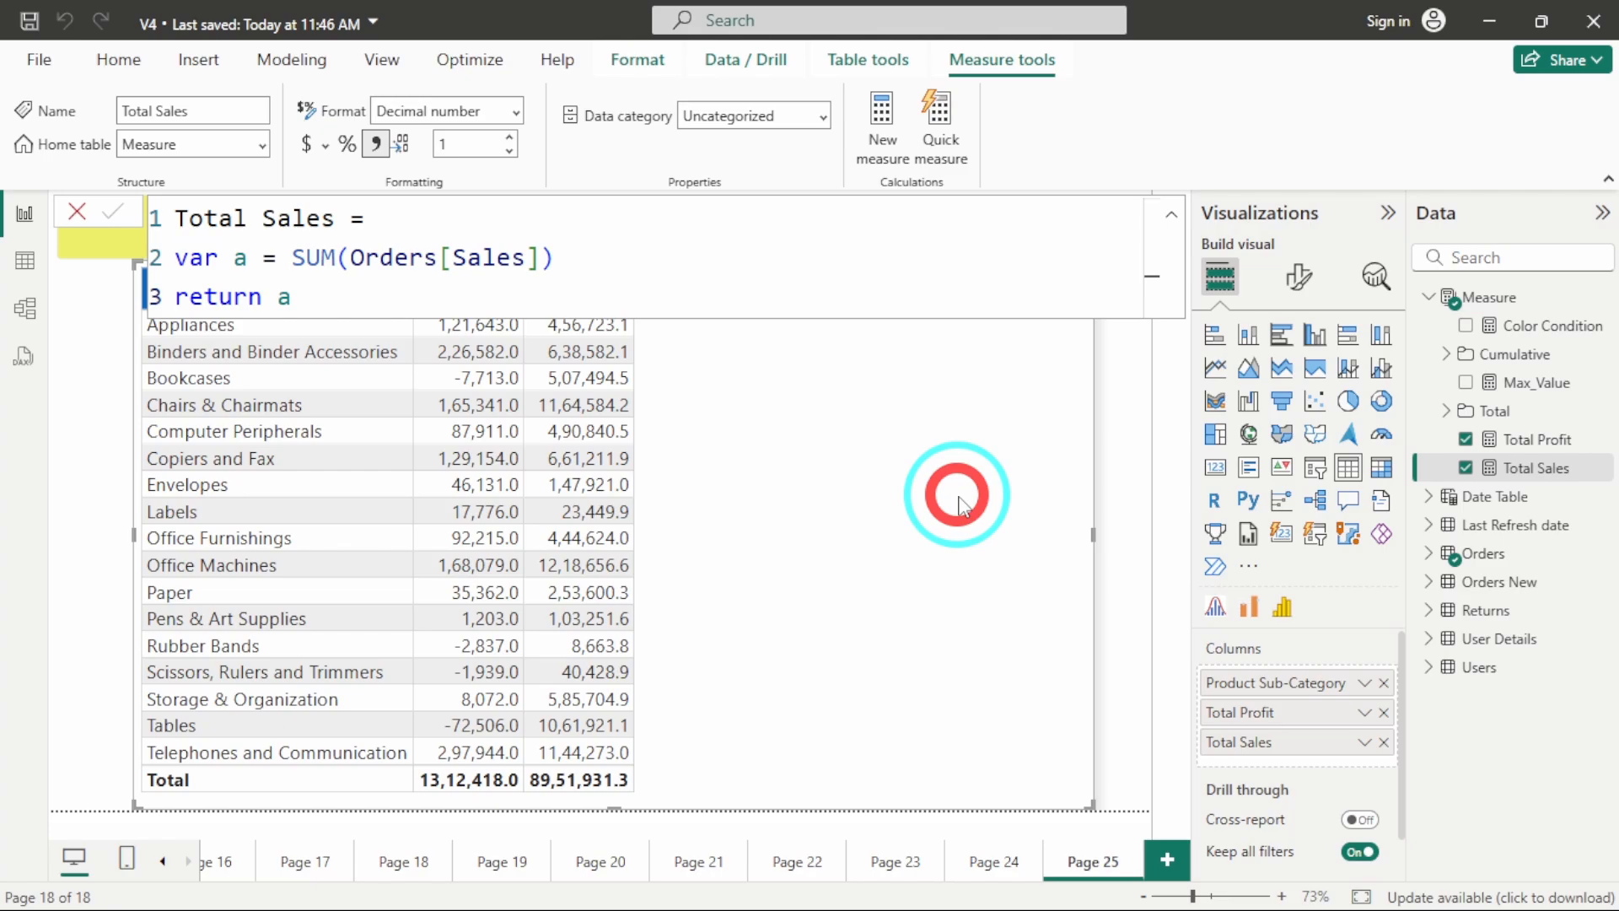
left_click(1298, 276)
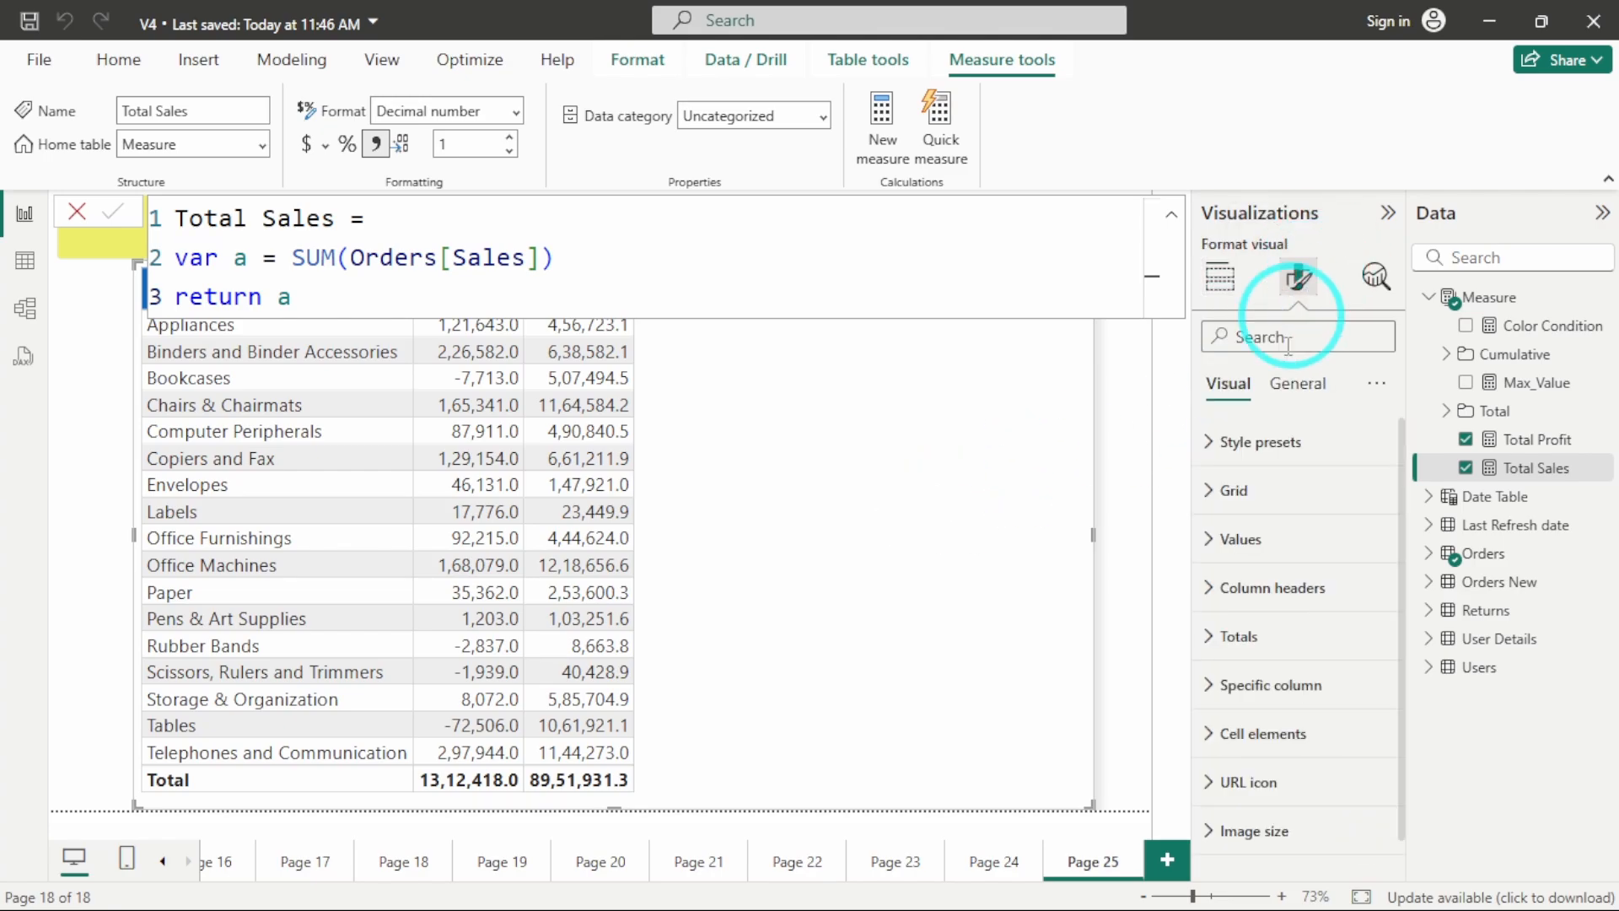
Set Total Profit and Total Sales series to Thousands display units with 1 decimal (e.g. 456.7K)
scroll("down", 3)
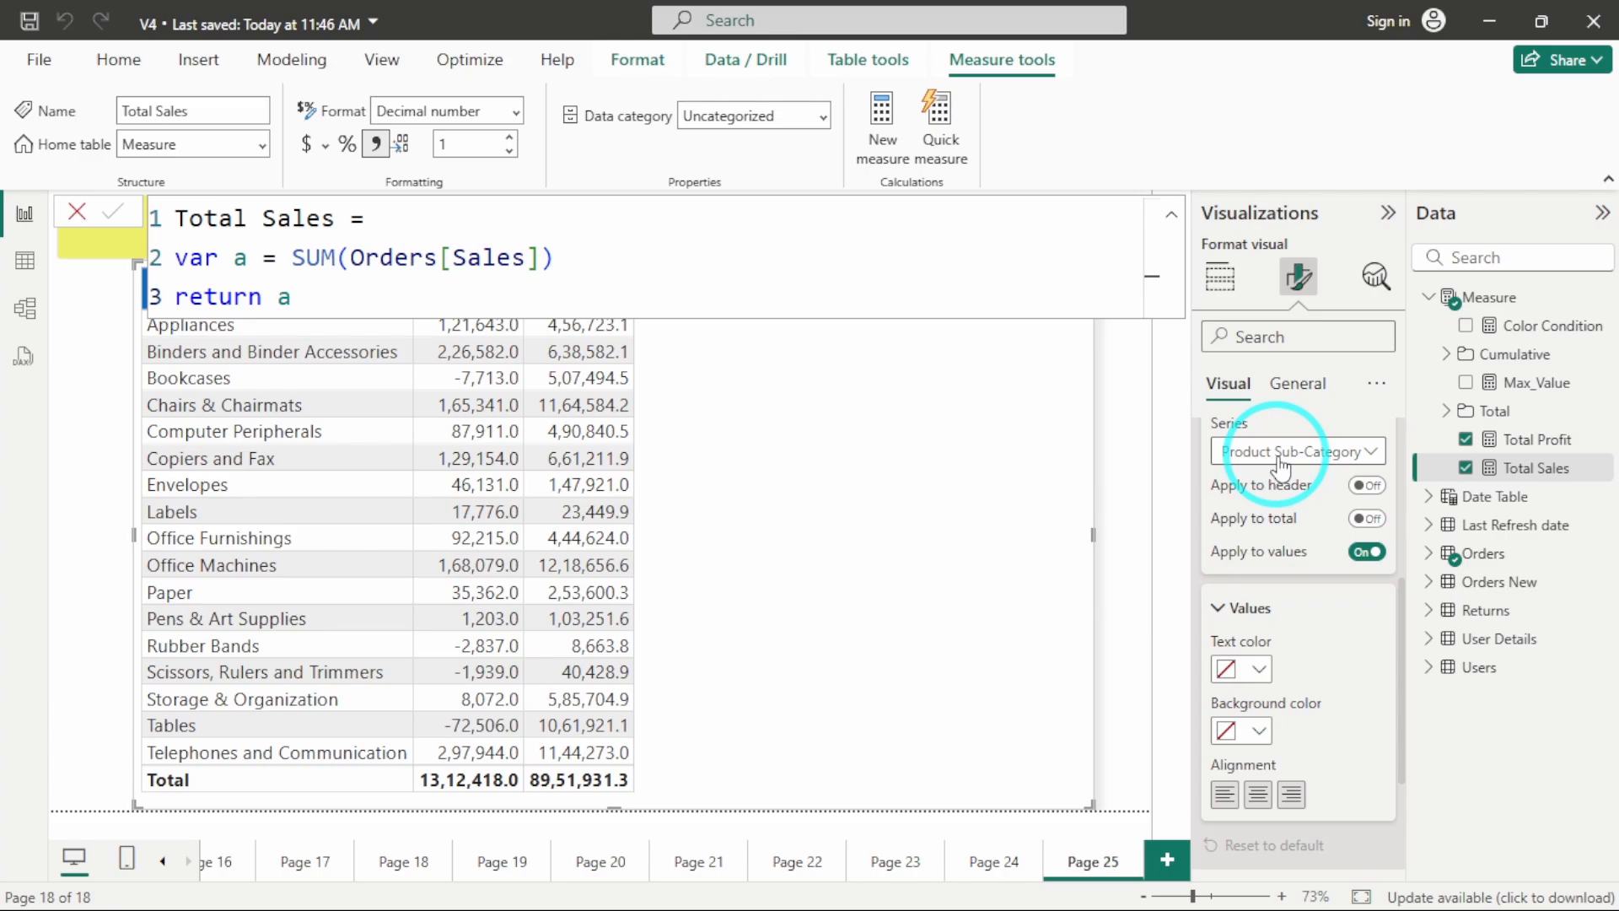
left_click(1298, 452)
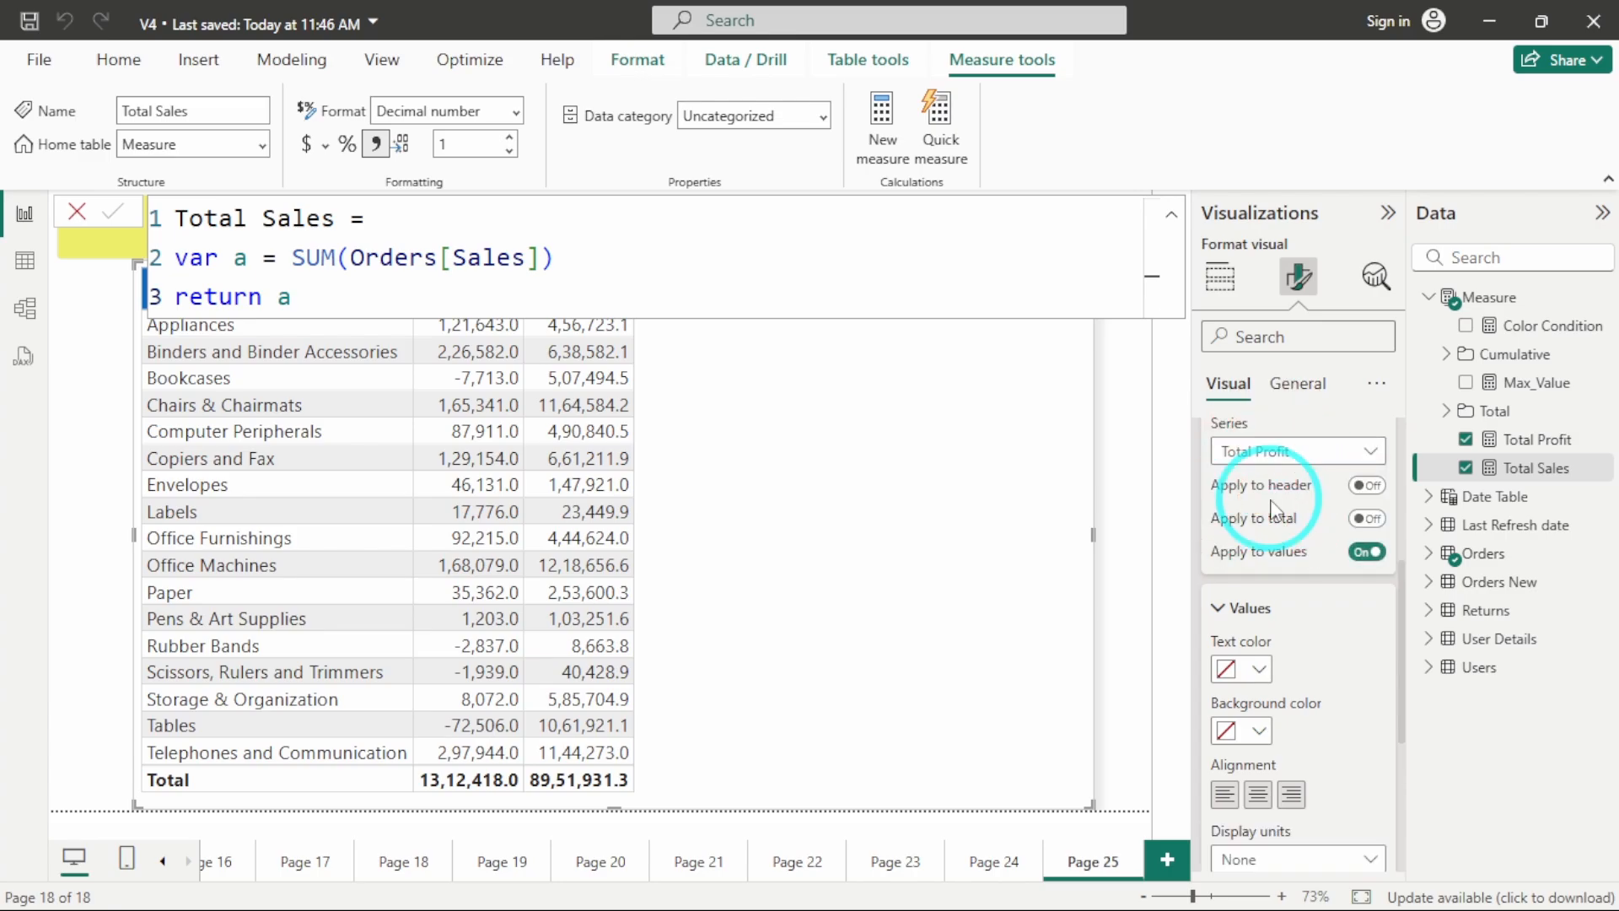
scroll("down", 3)
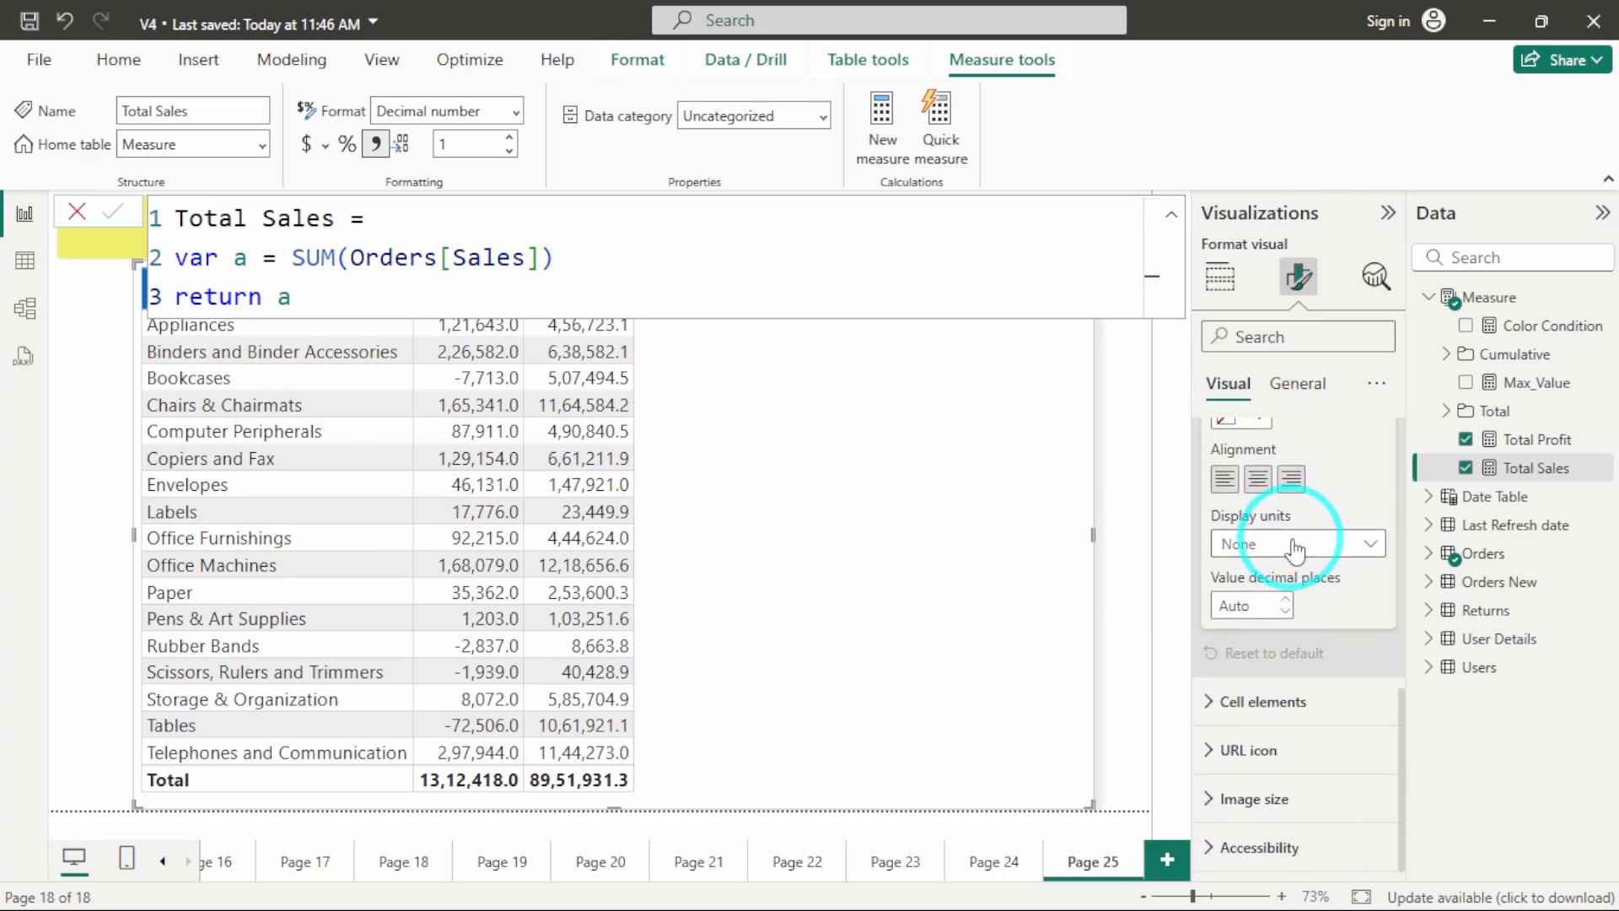
left_click(1299, 543)
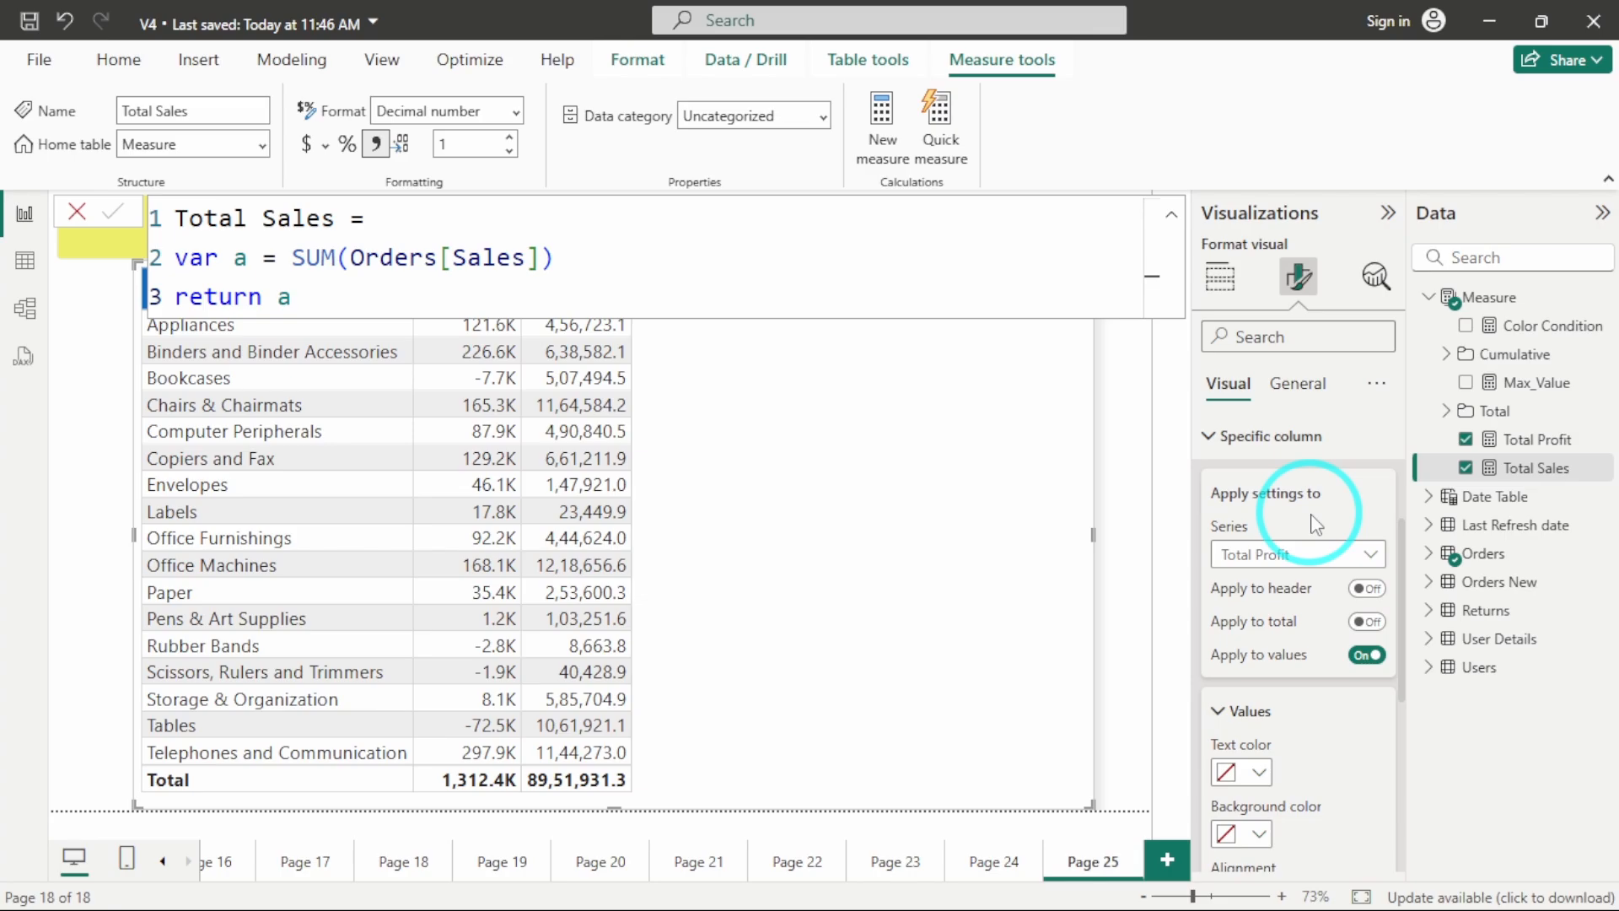
left_click(1295, 553)
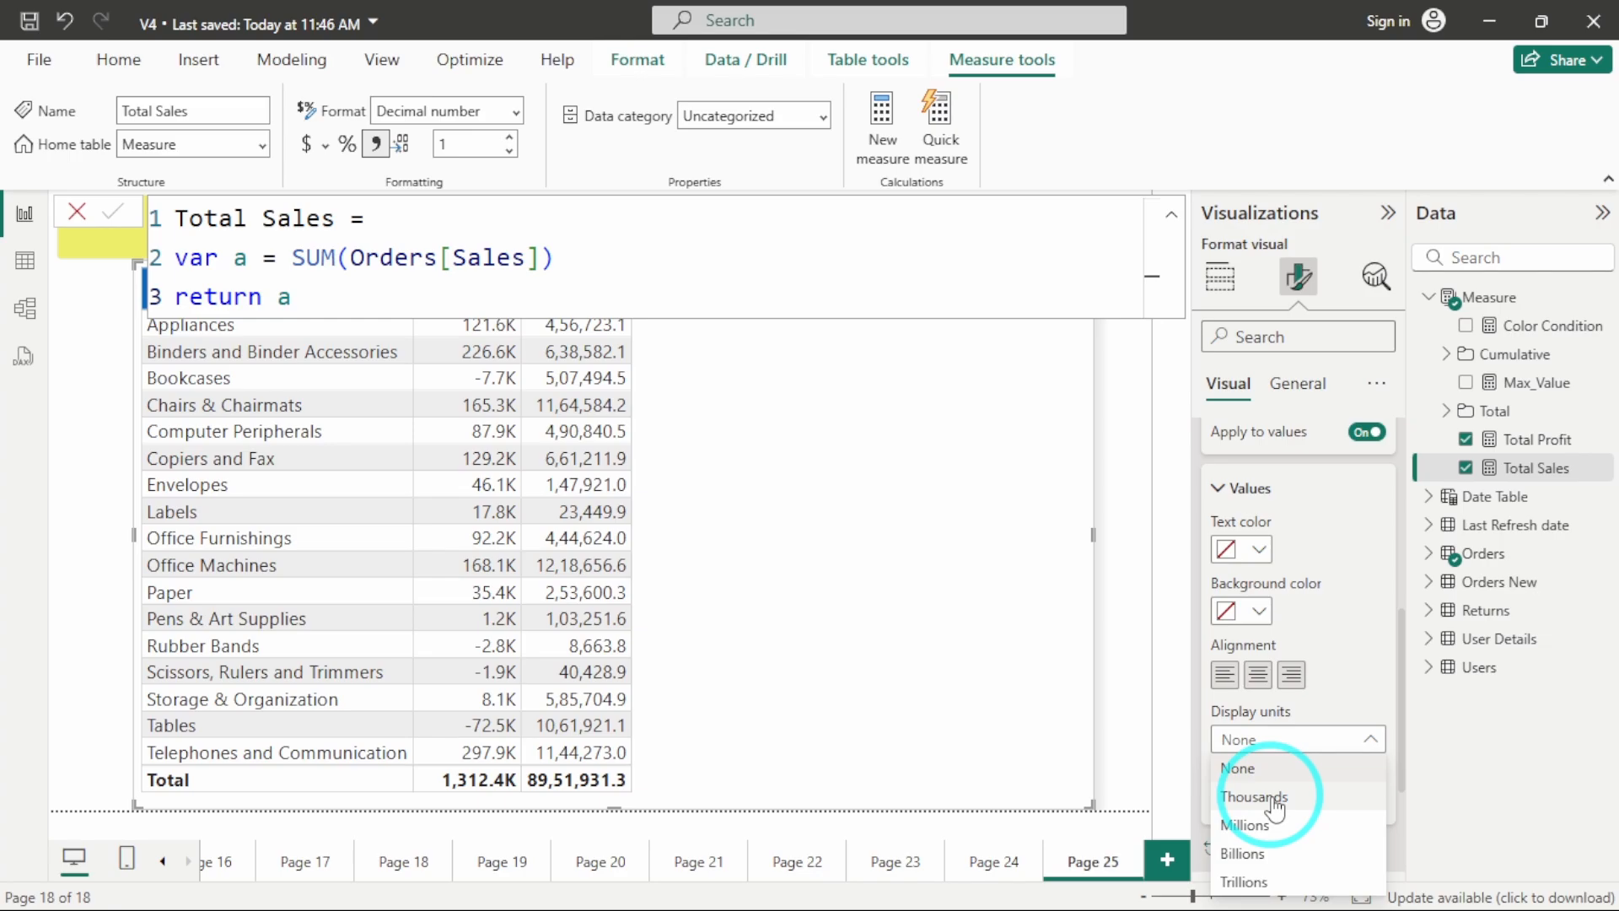
left_click(1254, 796)
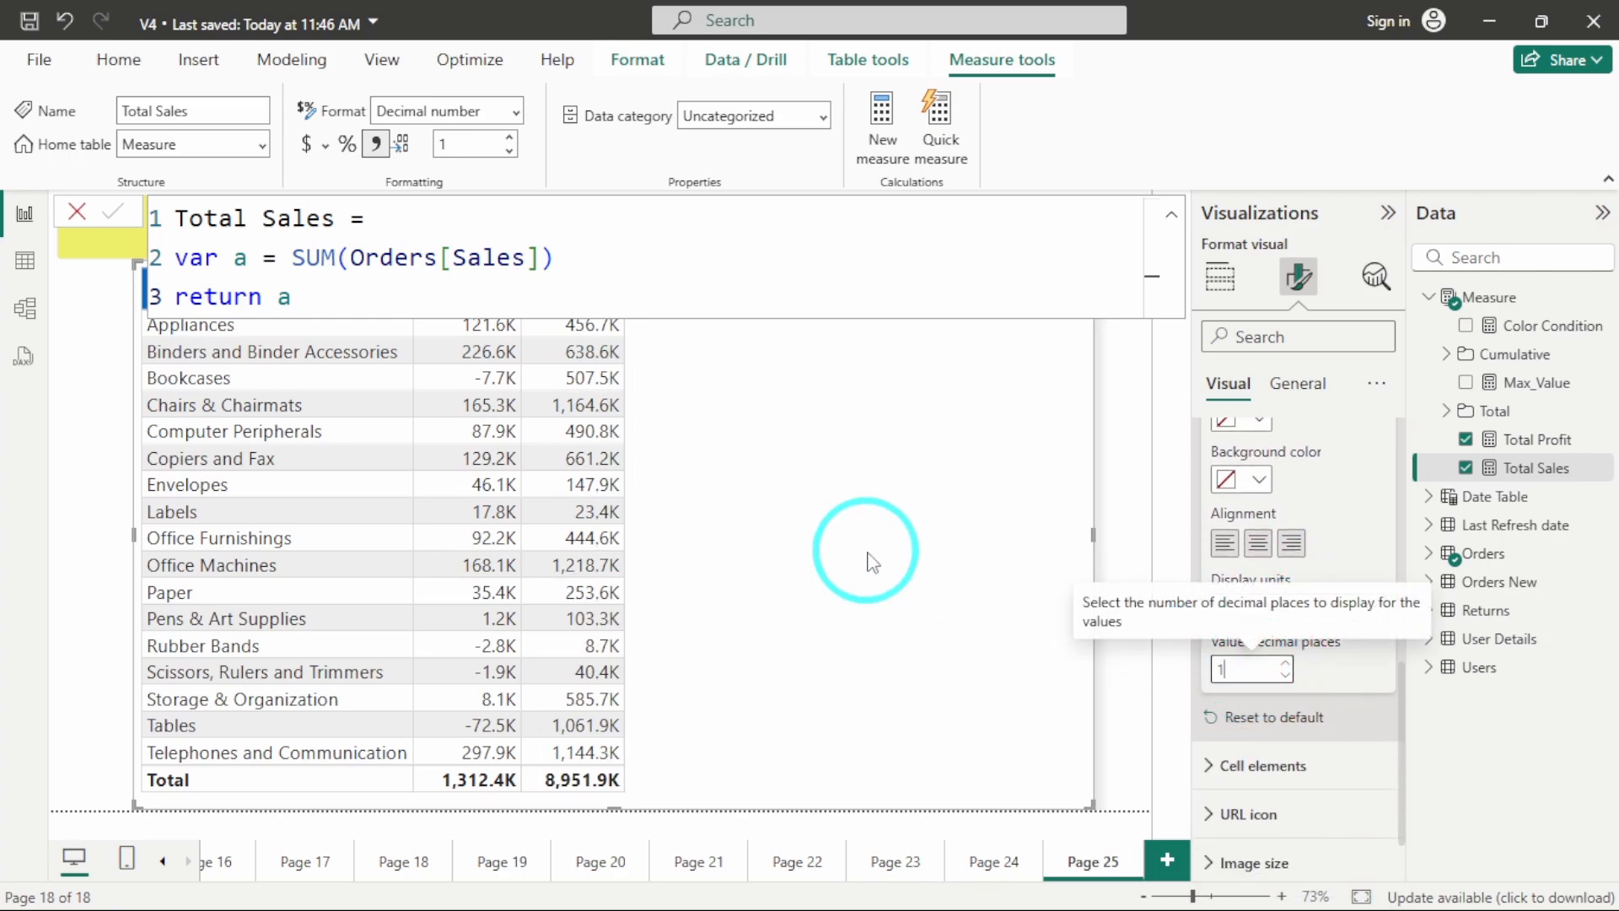
mouse_move(630, 454)
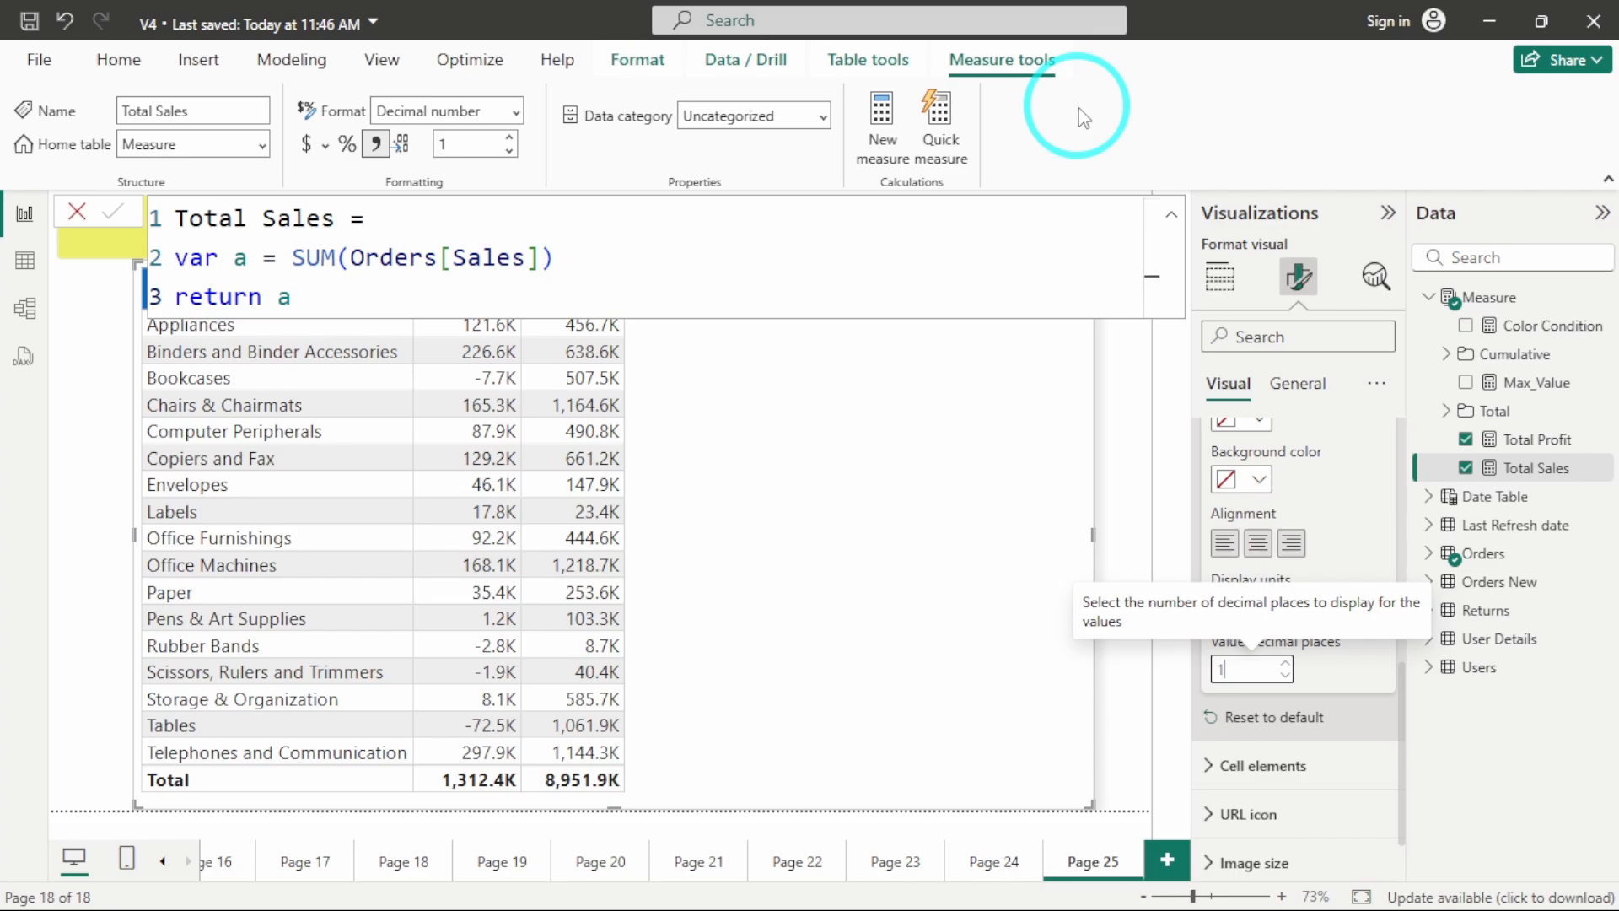
mouse_move(1339, 339)
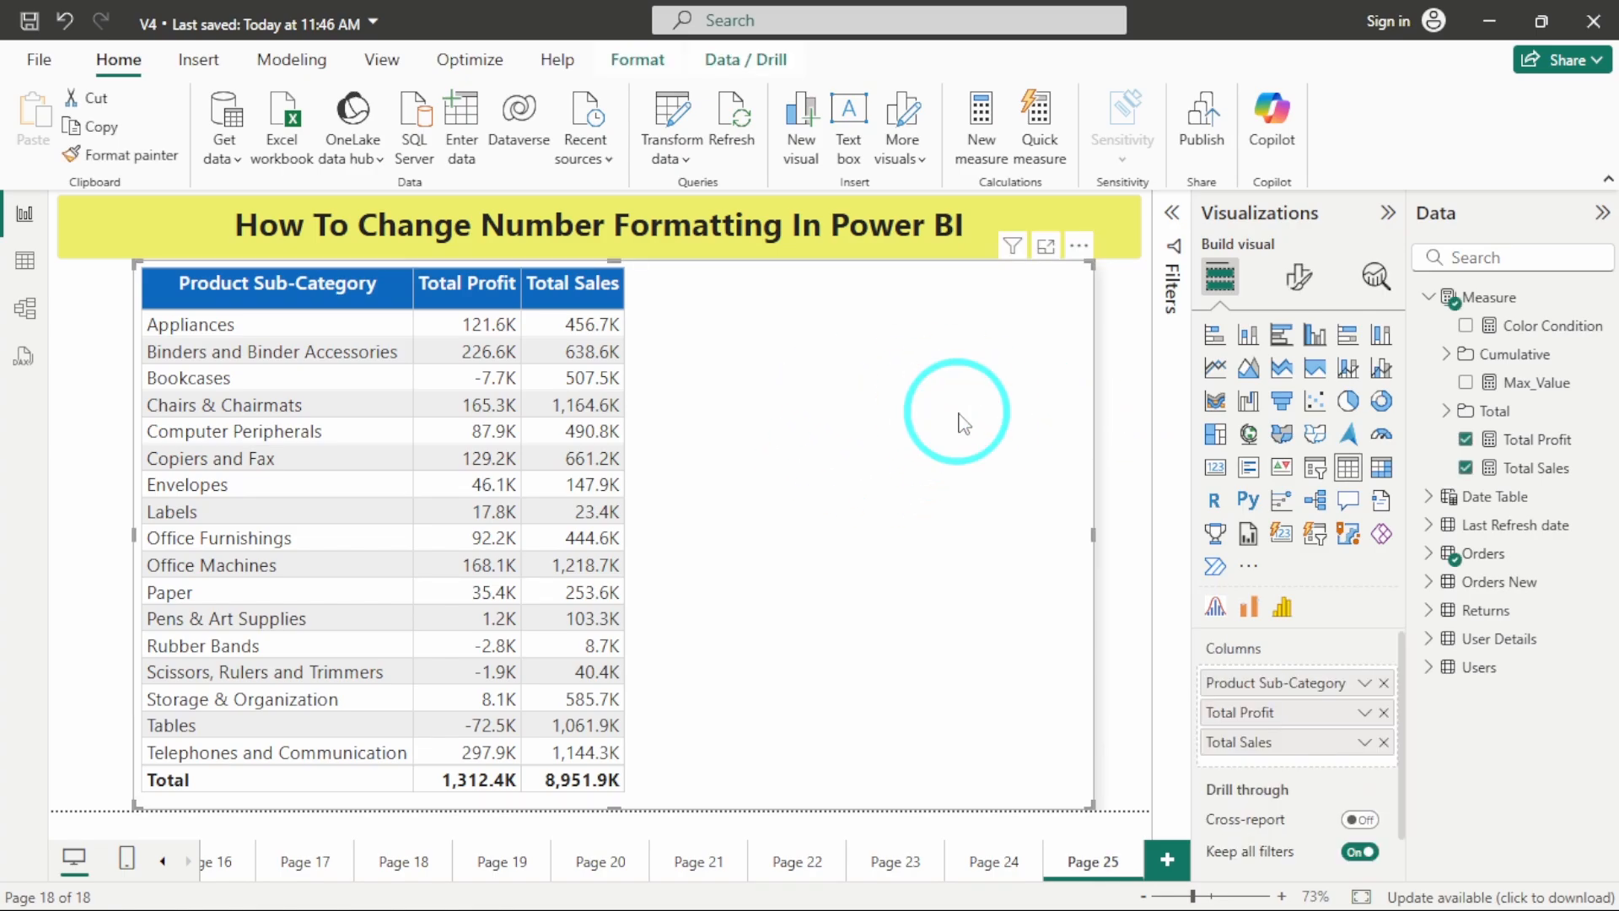
mouse_move(924, 428)
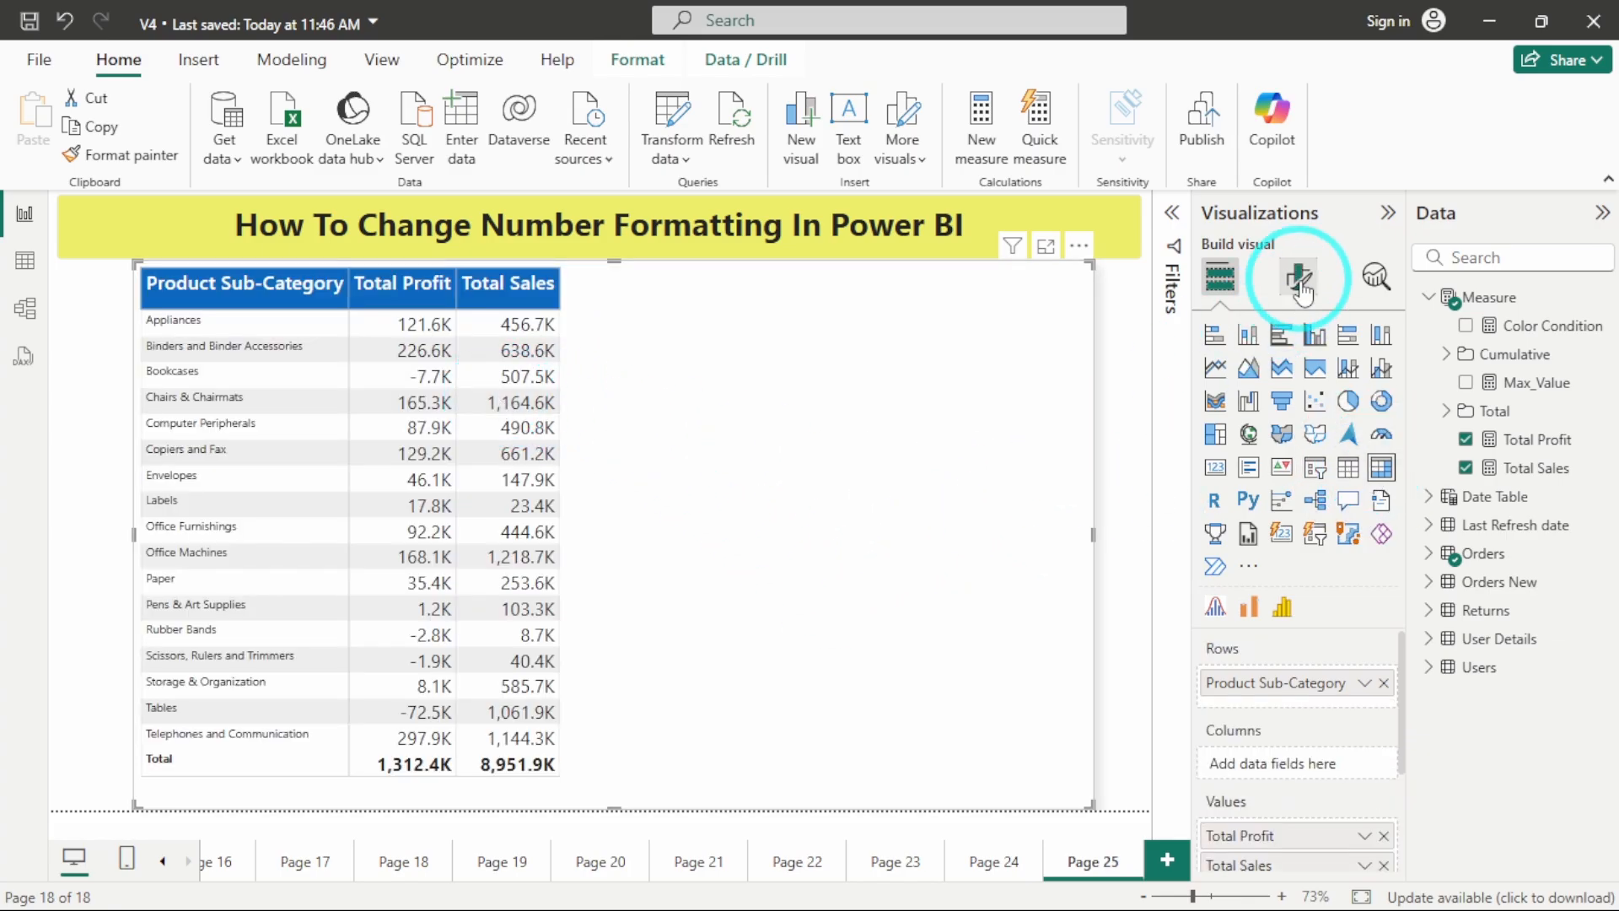
Convert the table to a matrix and open its Specific column Series selector for formatting
left_click(1298, 278)
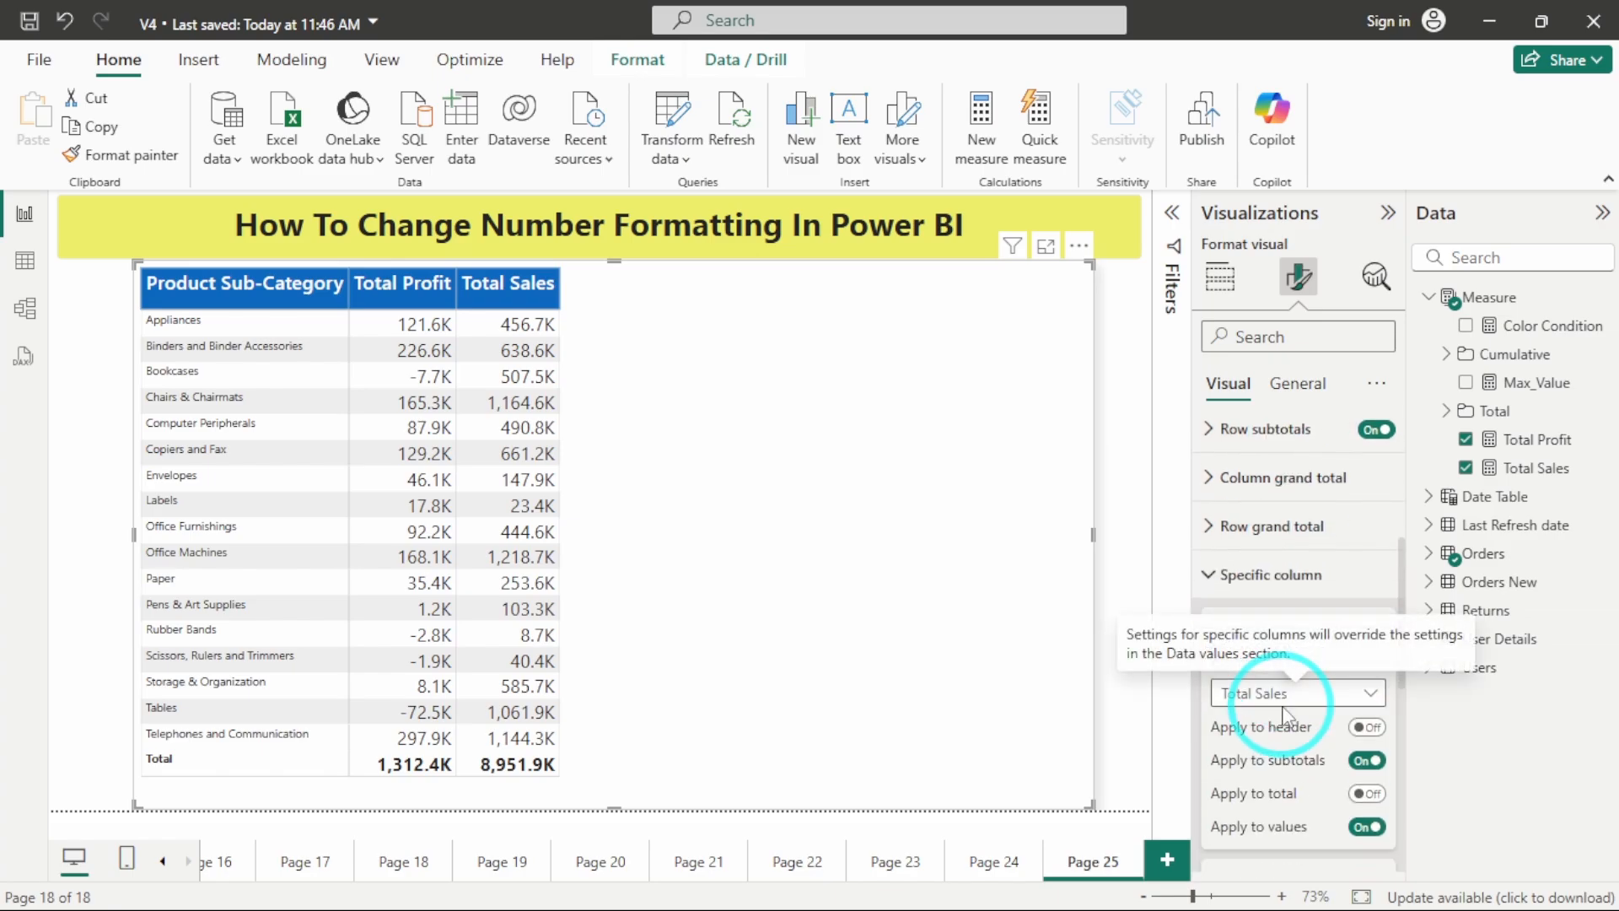
left_click(1295, 693)
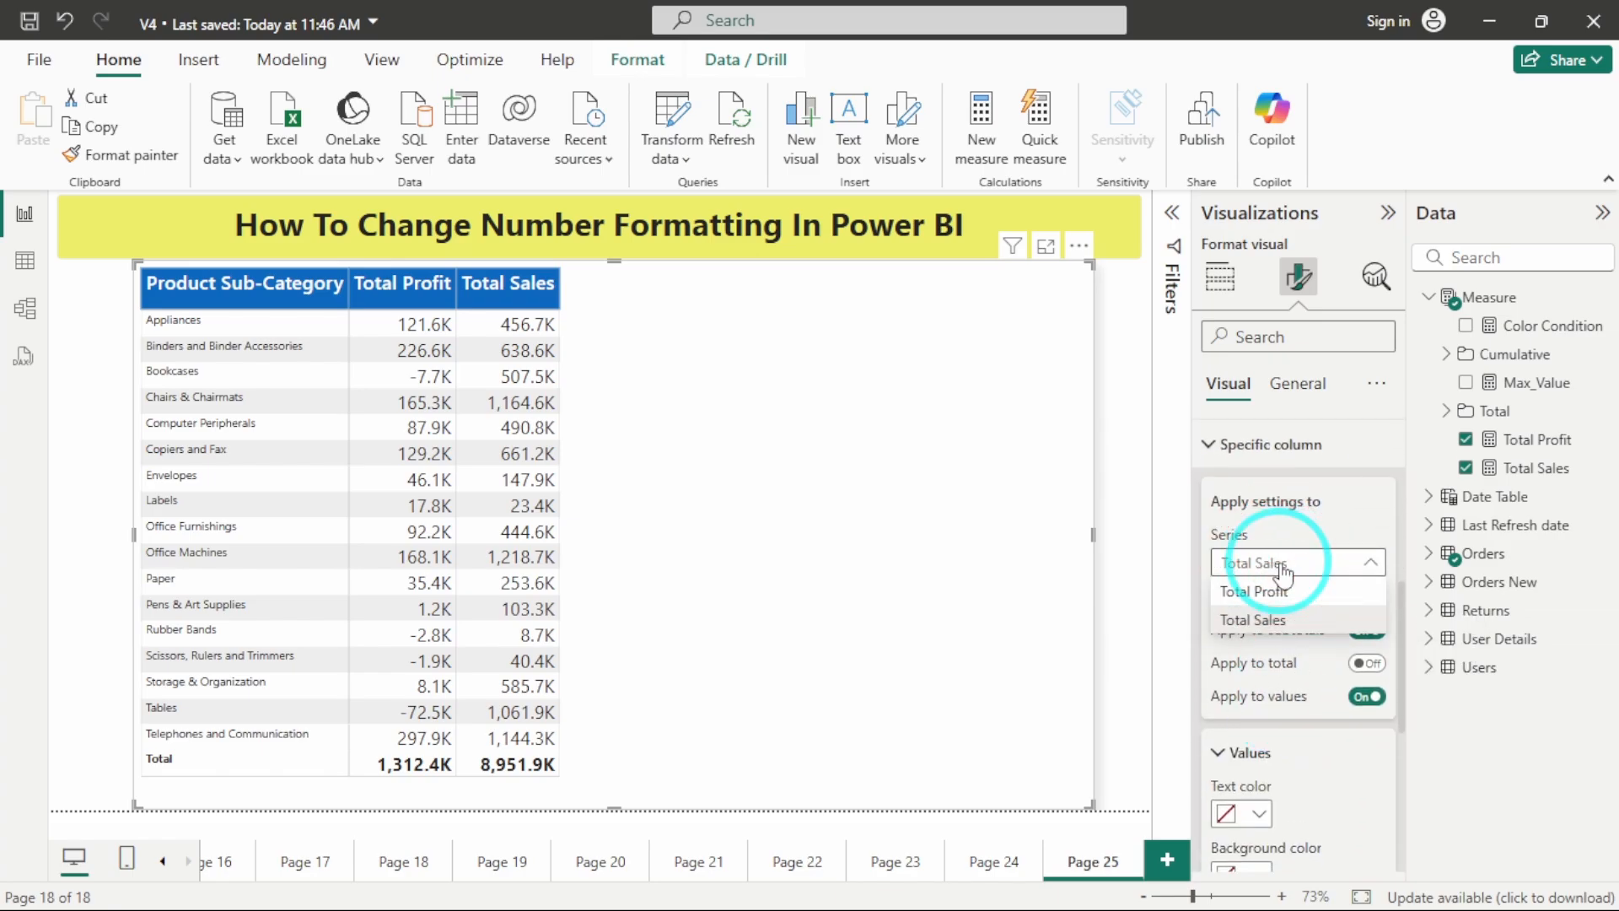